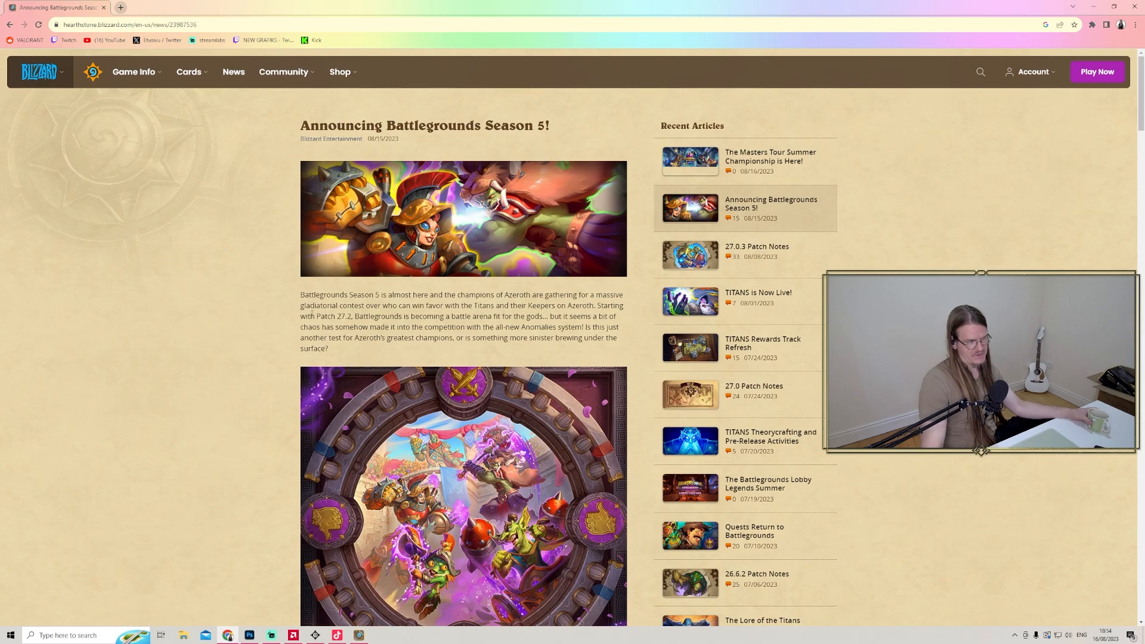
pyautogui.moveTo(110, 343)
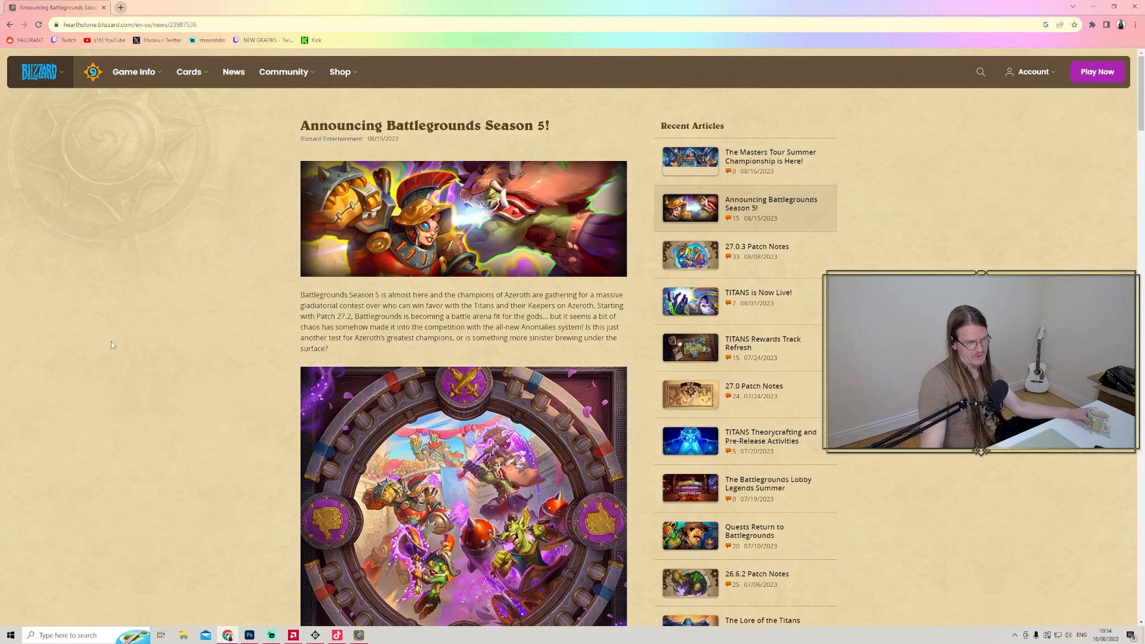
# - Scroll the Battlegrounds Season 5 article down past the opening artwork to the Anomalies section
pyautogui.scroll(-3)
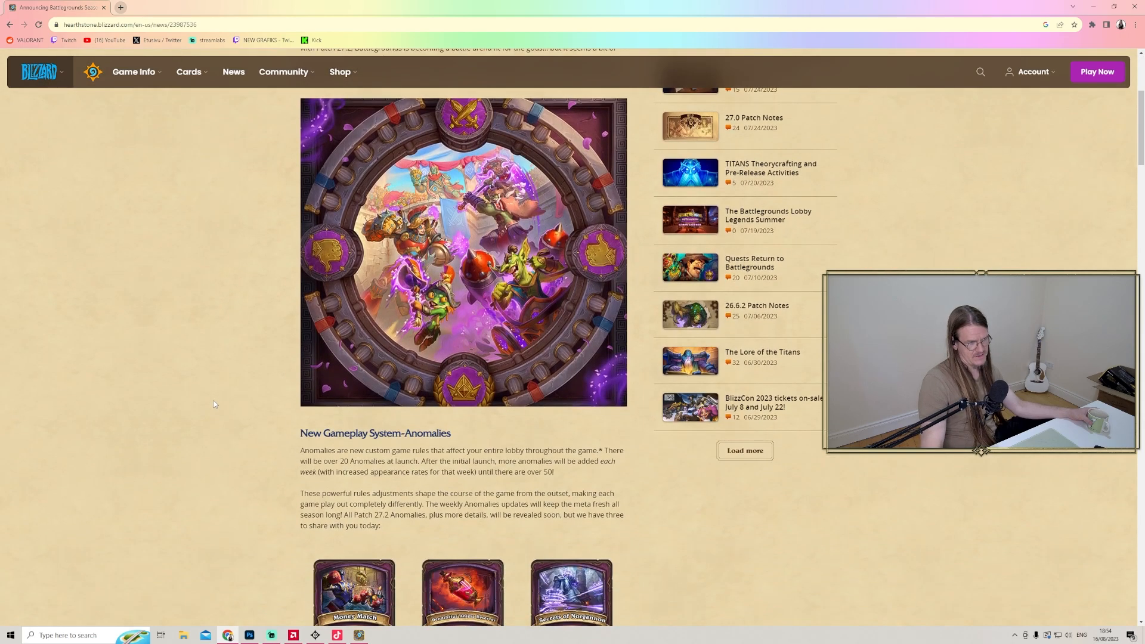
pyautogui.scroll(-3)
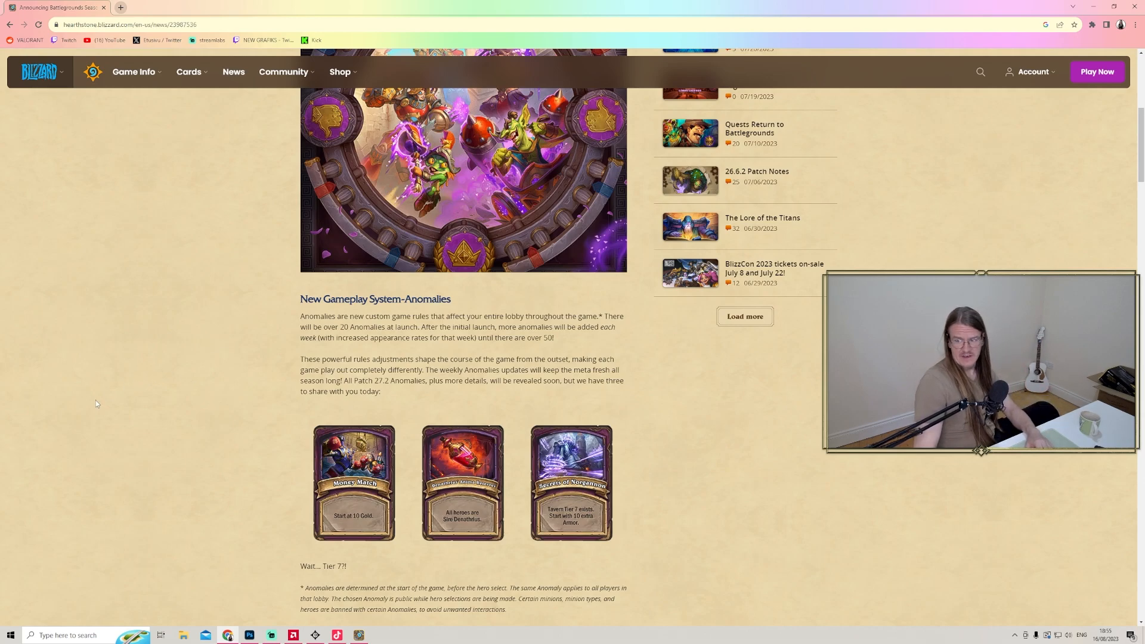
pyautogui.moveTo(997, 484)
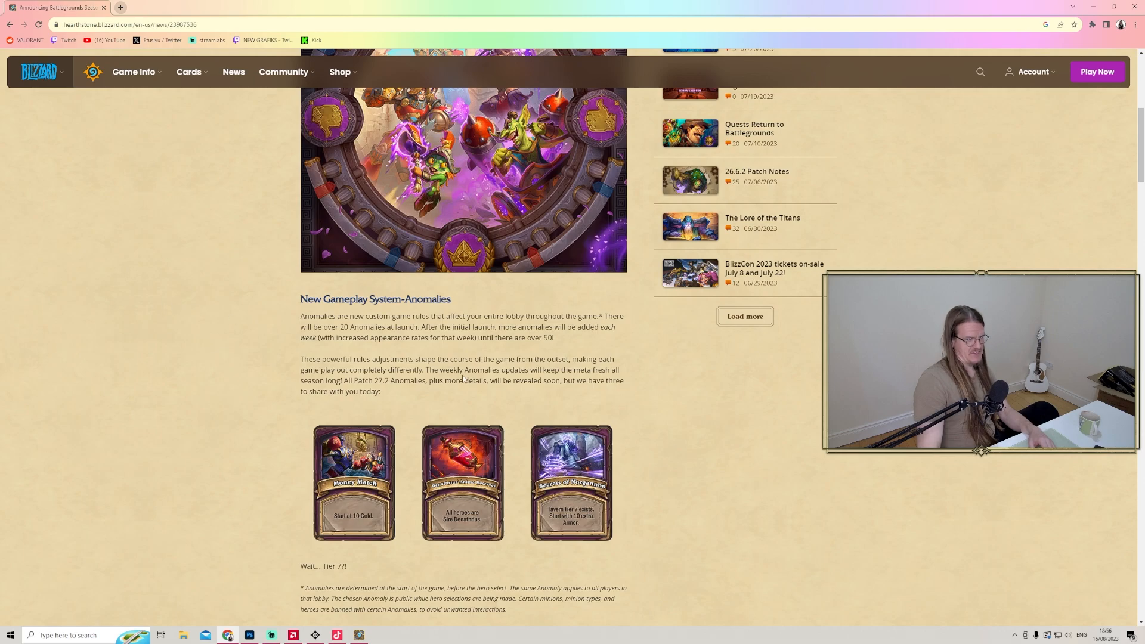
pyautogui.moveTo(589, 398)
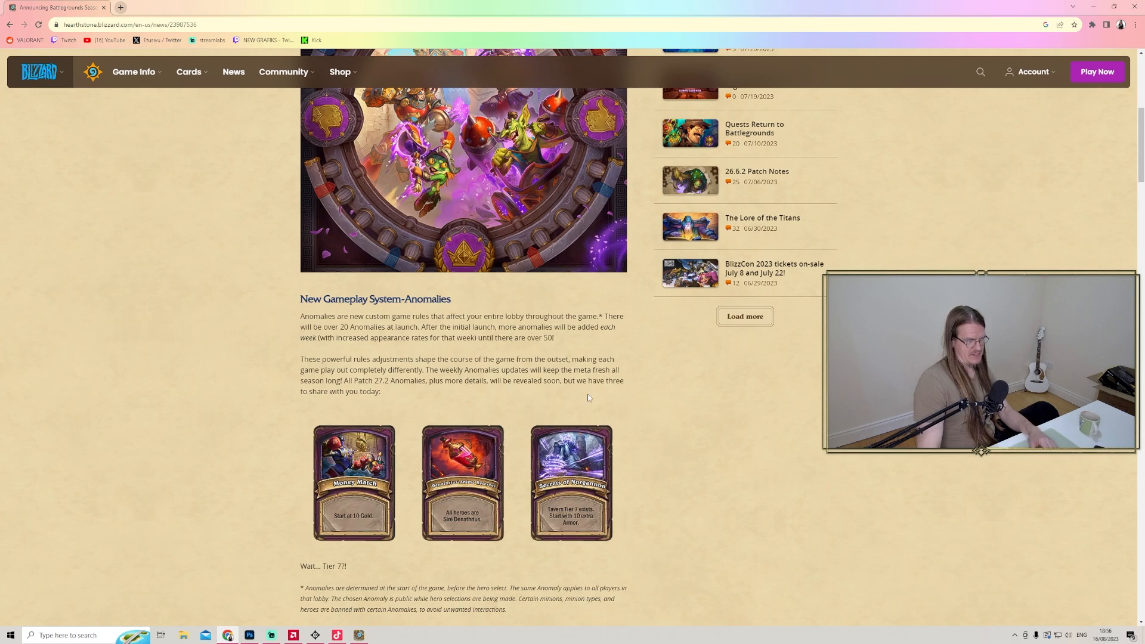
pyautogui.moveTo(667, 367)
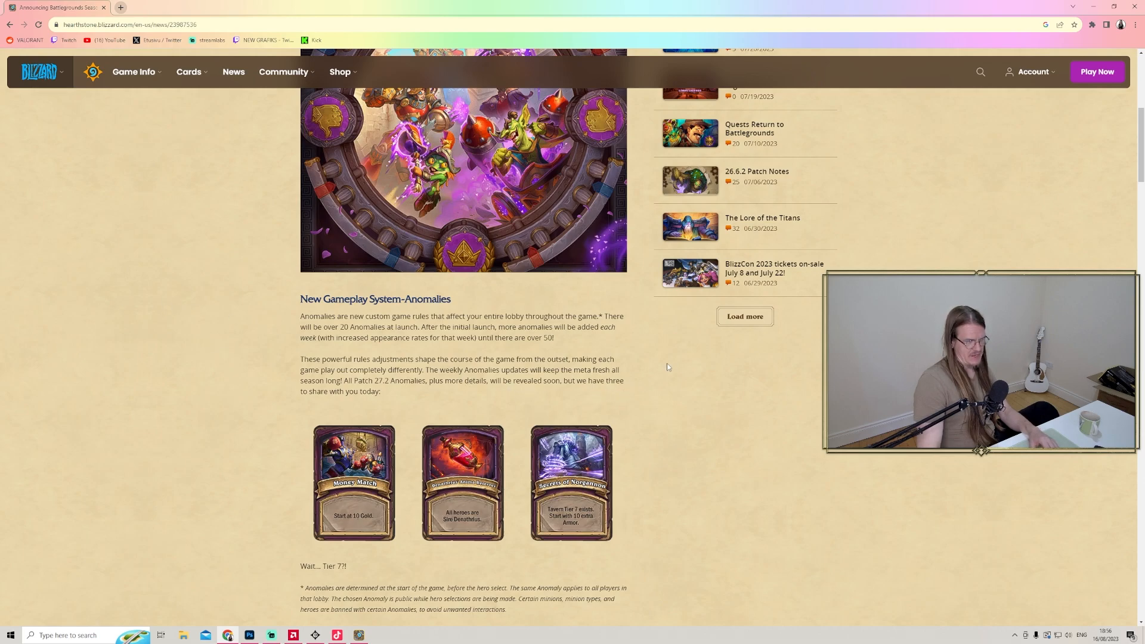
# - Scroll down slightly so the New Tier 7 Minions heading appears below the three anomaly cards
pyautogui.scroll(-3)
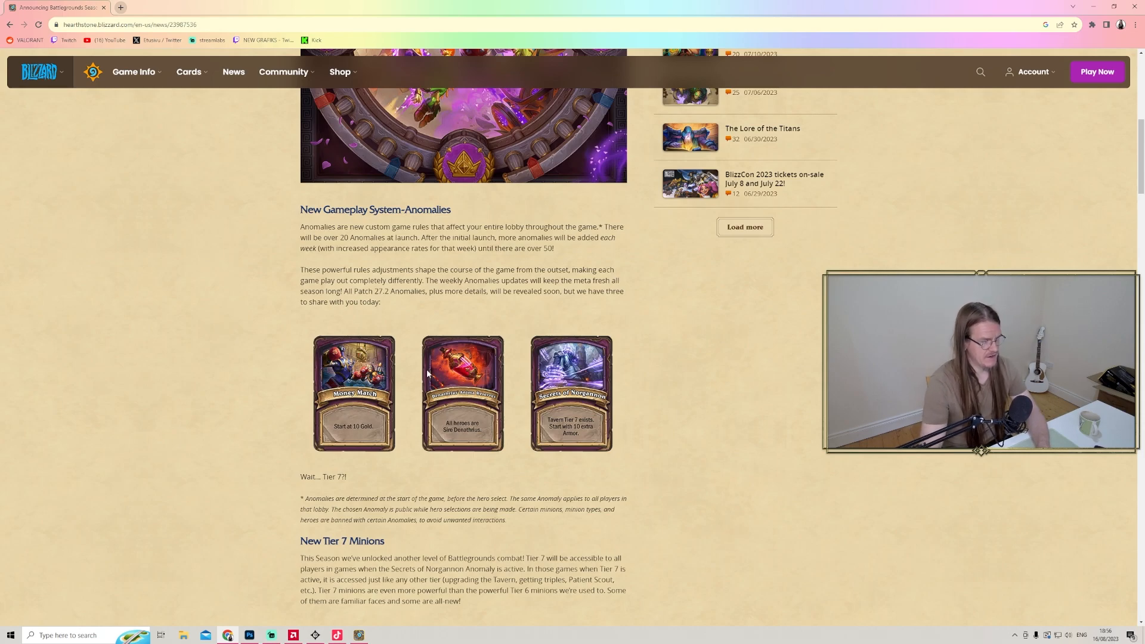
pyautogui.moveTo(746, 453)
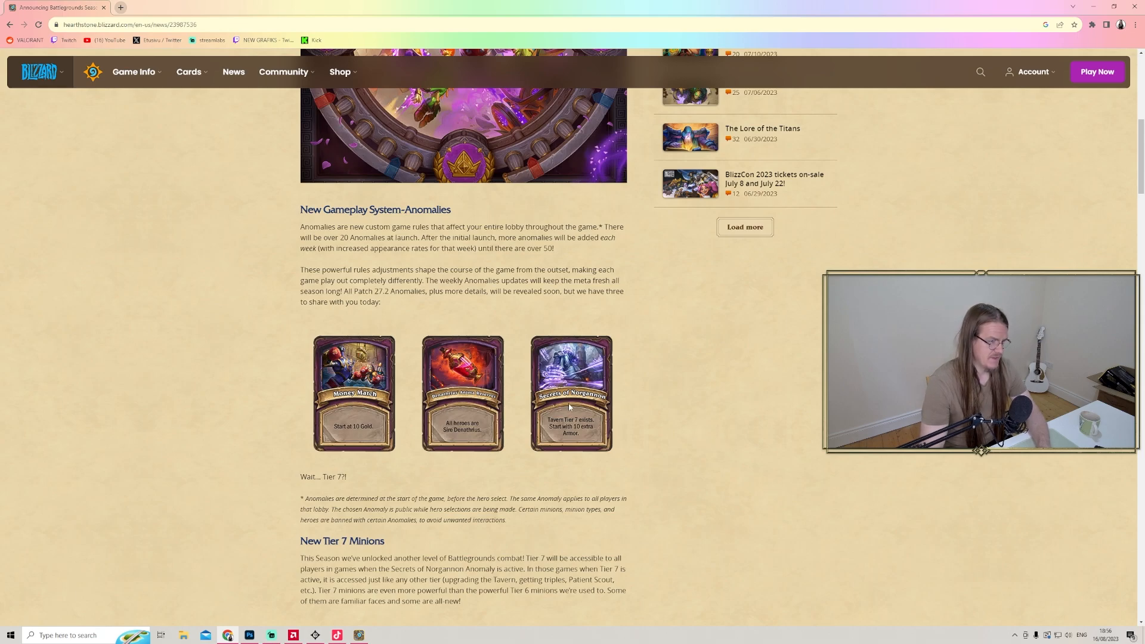
pyautogui.moveTo(706, 425)
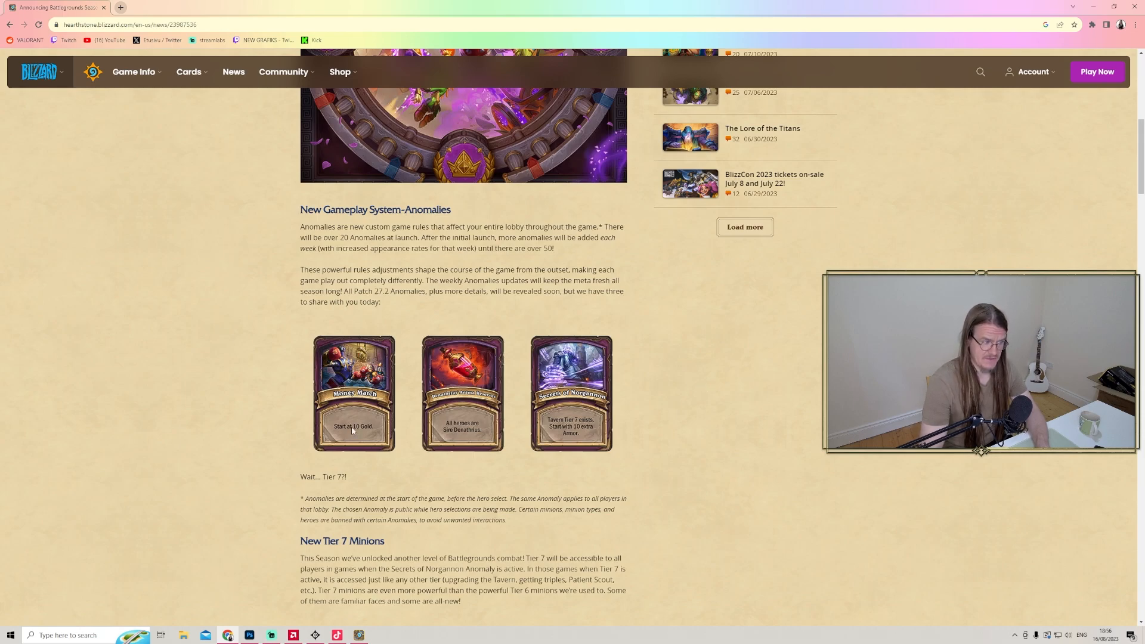
# - Scroll to the normal and golden Argent Braggart cards under New Tier 7 Minions
pyautogui.scroll(-3)
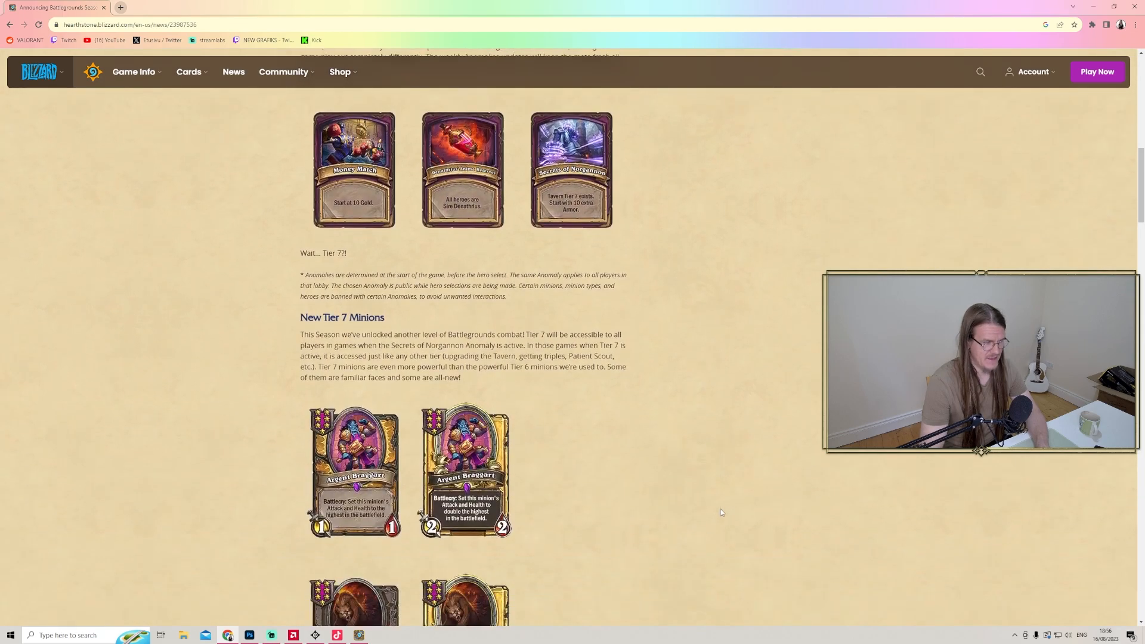
pyautogui.moveTo(658, 477)
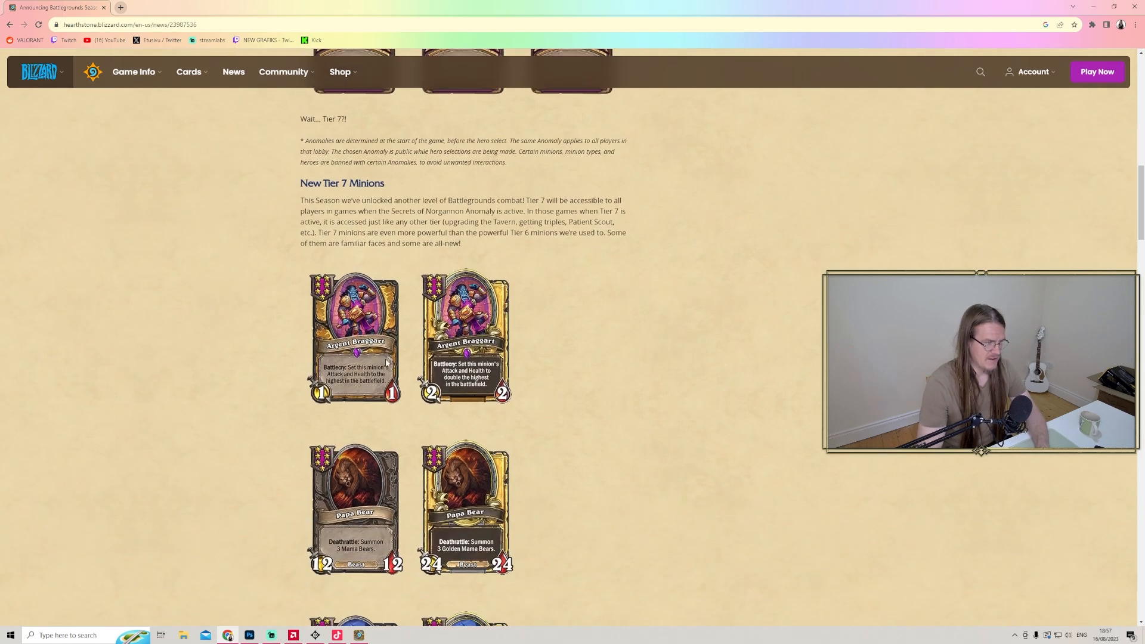
pyautogui.moveTo(534, 369)
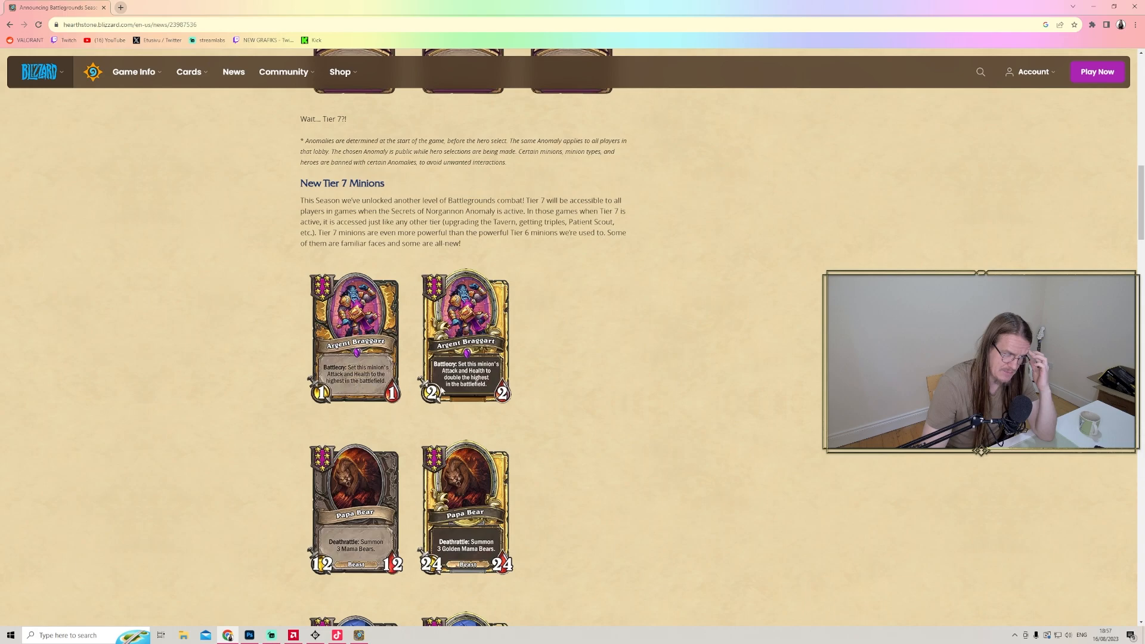
pyautogui.moveTo(651, 433)
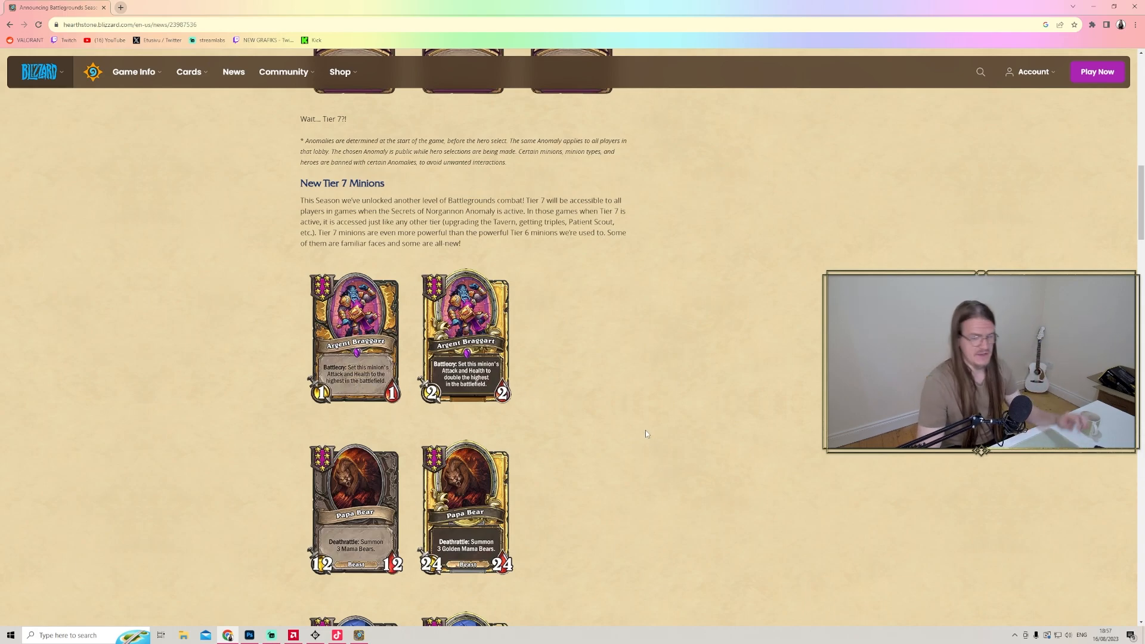
# - Scroll further to bring the Champion of Sargeras card pair into view below Papa Bear
pyautogui.scroll(-3)
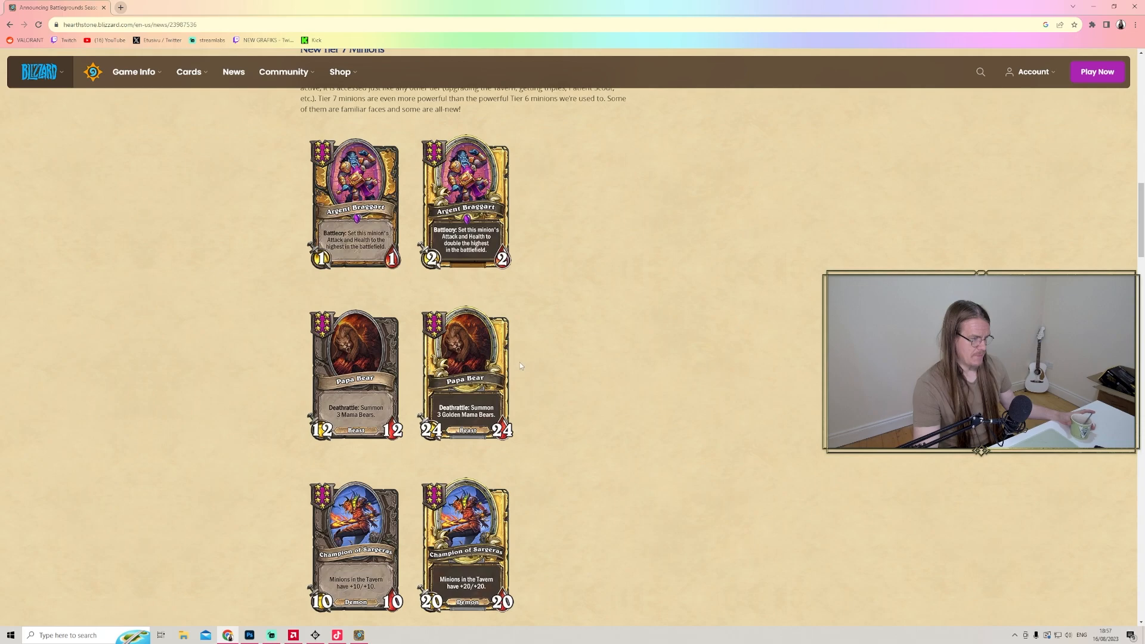
pyautogui.moveTo(284, 311)
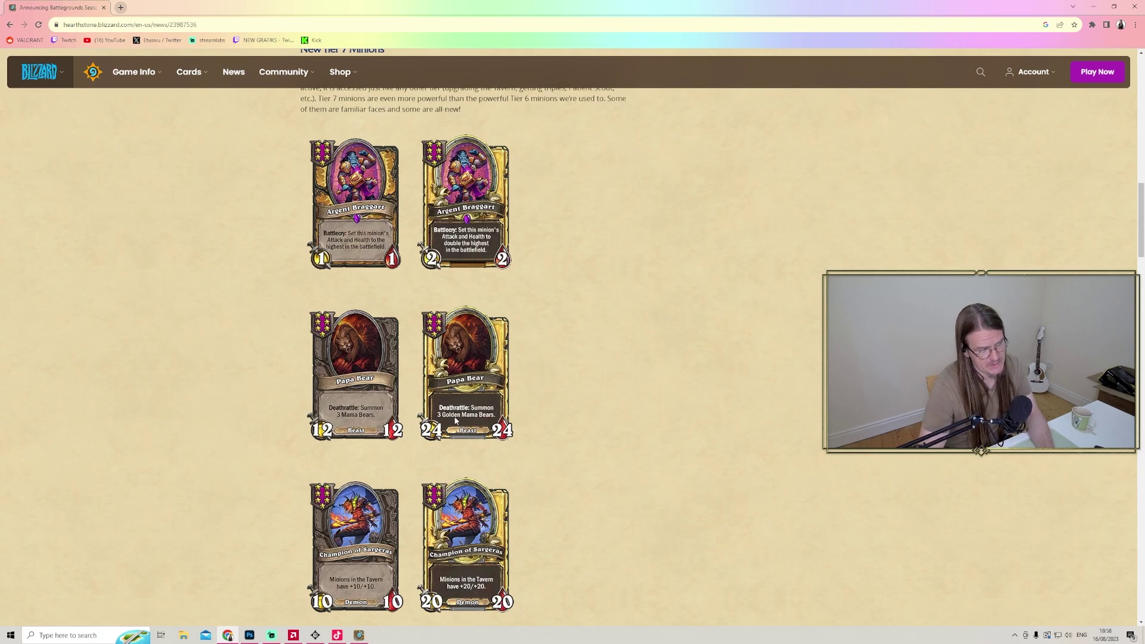
pyautogui.moveTo(649, 438)
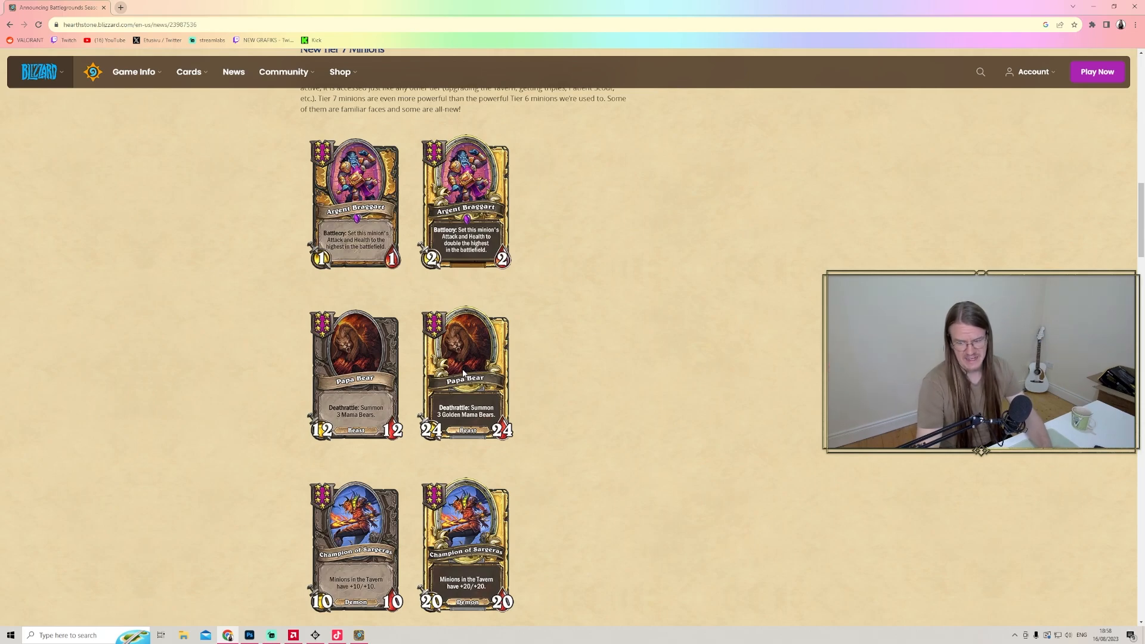
pyautogui.moveTo(551, 356)
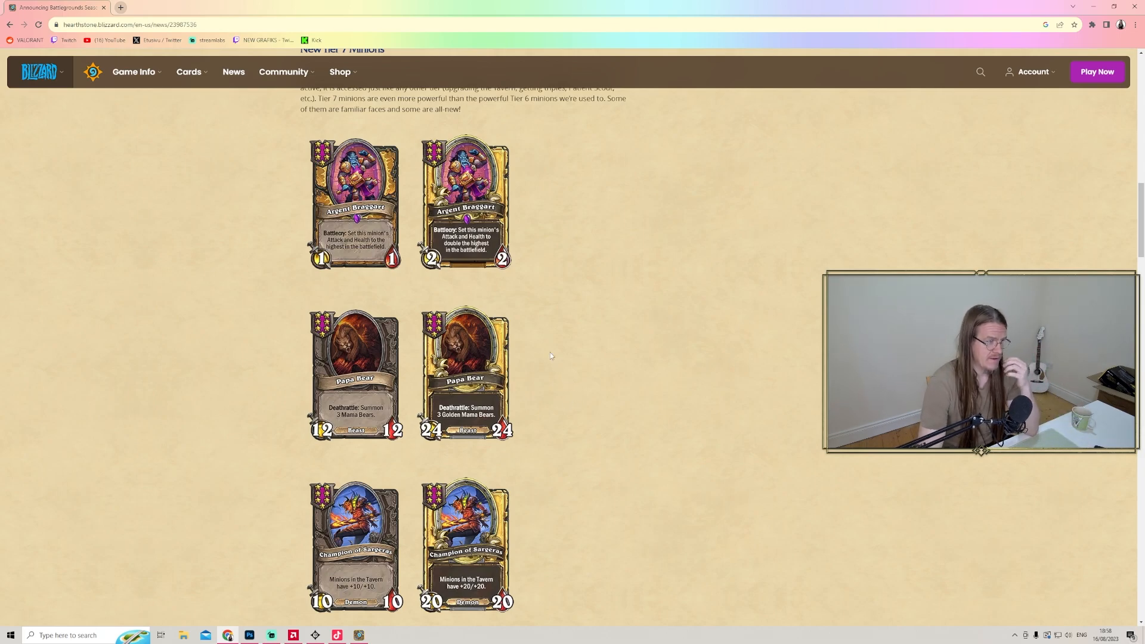
pyautogui.moveTo(550, 260)
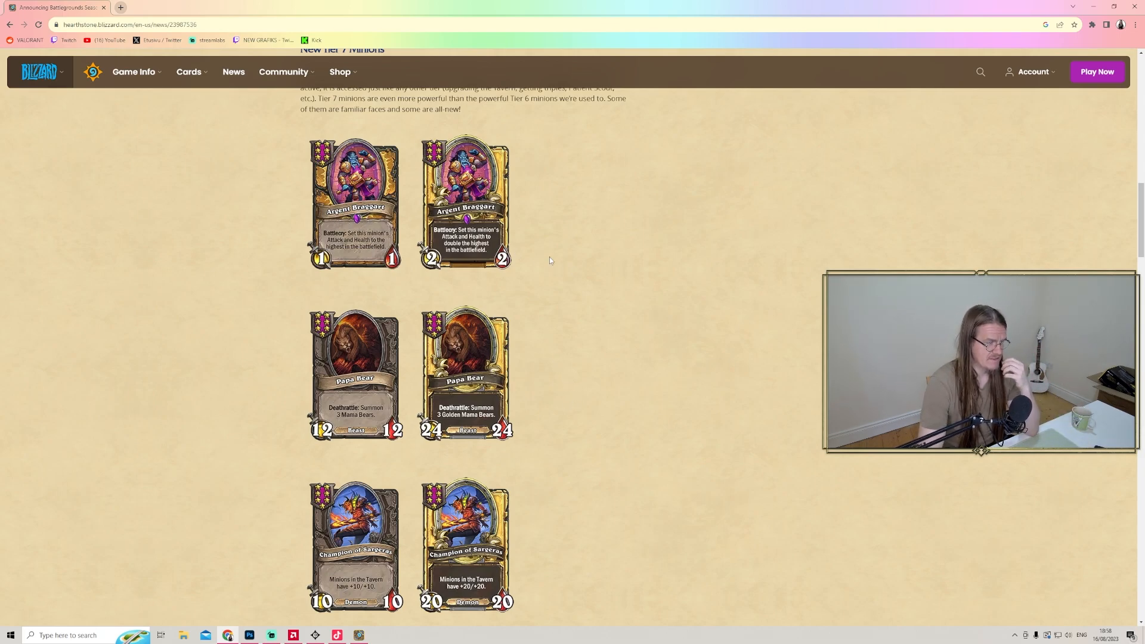
pyautogui.moveTo(400, 181)
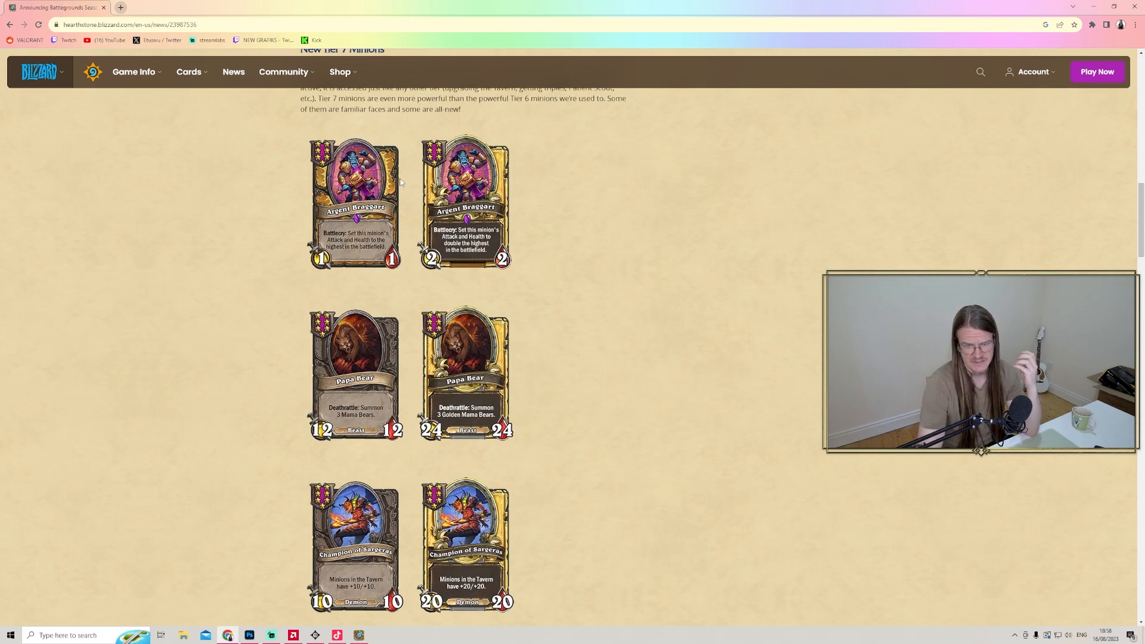
pyautogui.moveTo(617, 310)
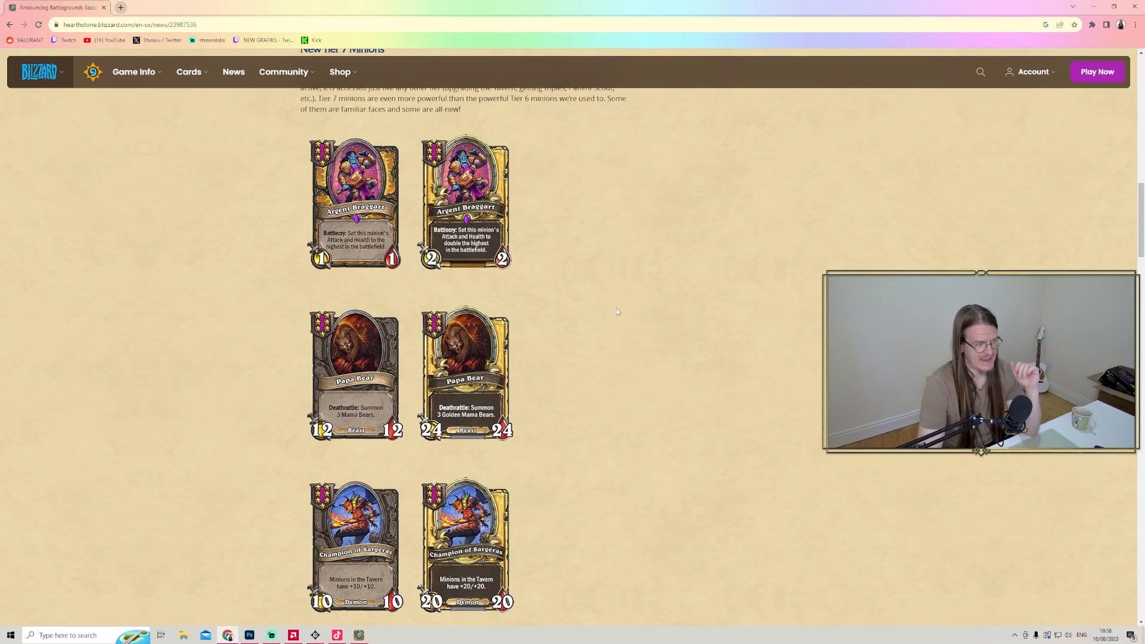
# - Scroll past the Tier 7 cards to the 14-minion note and the New Hero - Thorim, Stormlord section
pyautogui.scroll(-3)
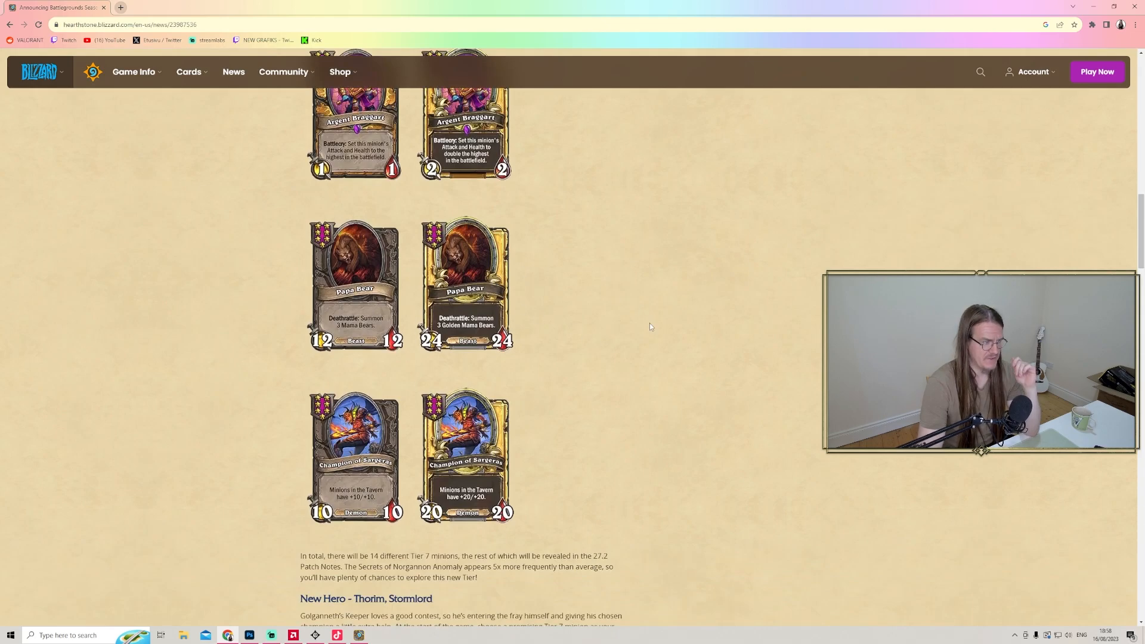
pyautogui.scroll(-3)
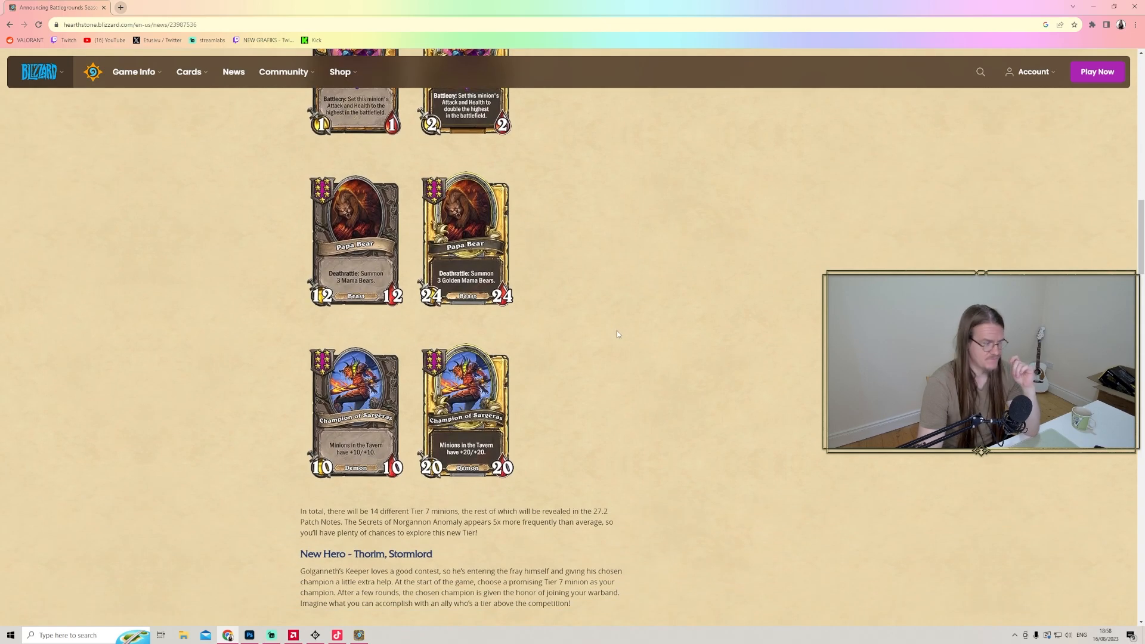
pyautogui.moveTo(606, 336)
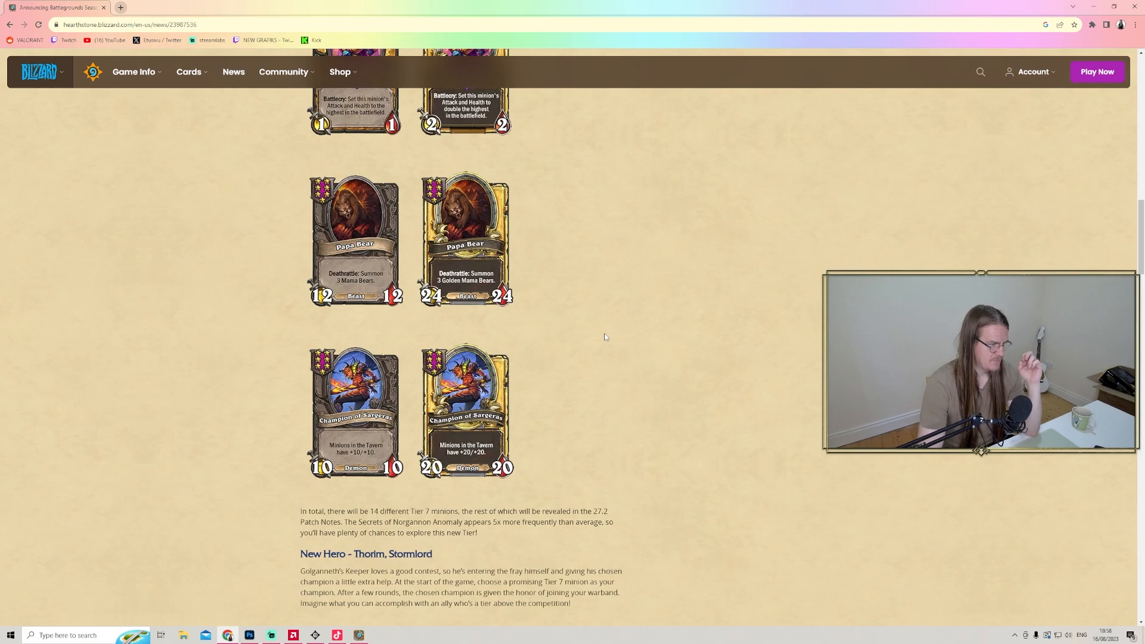
pyautogui.scroll(-3)
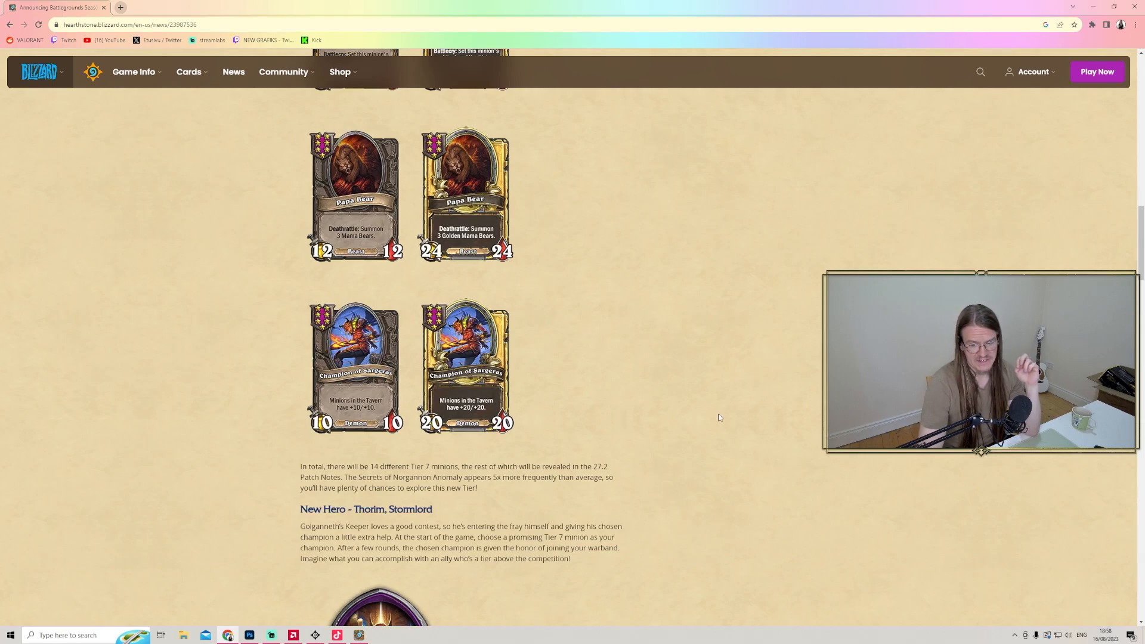
pyautogui.moveTo(732, 341)
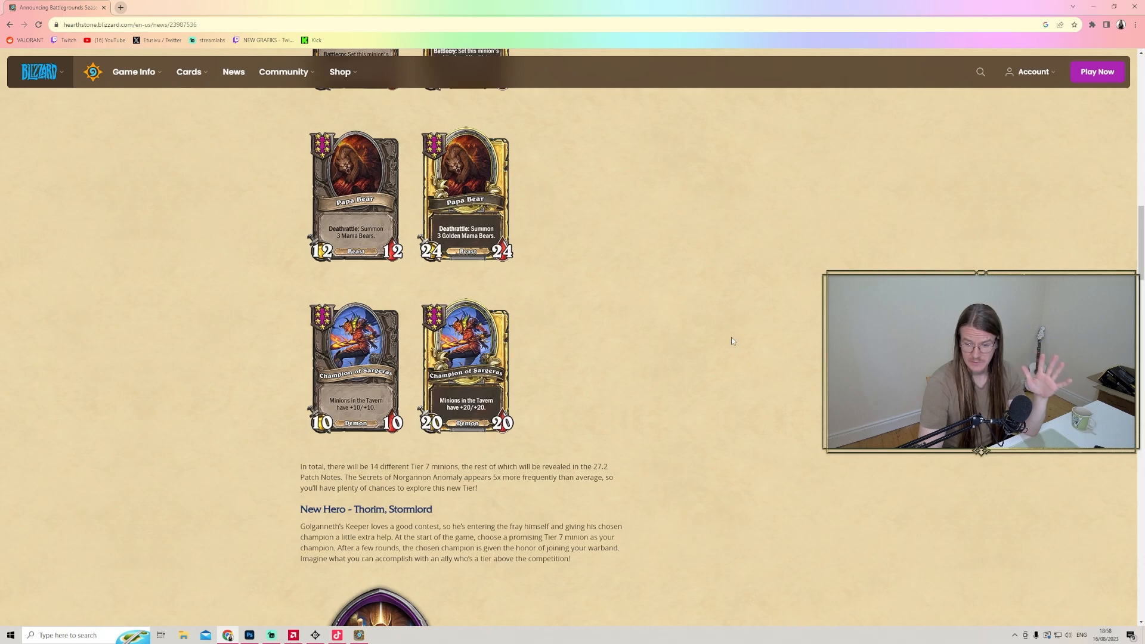
pyautogui.moveTo(721, 341)
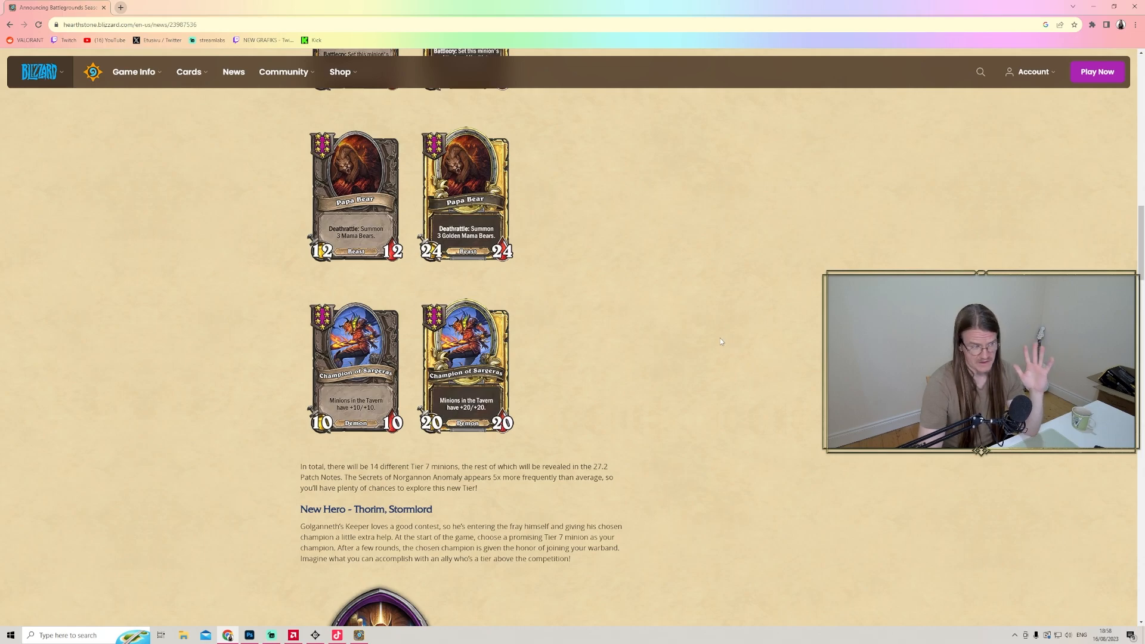
pyautogui.moveTo(479, 341)
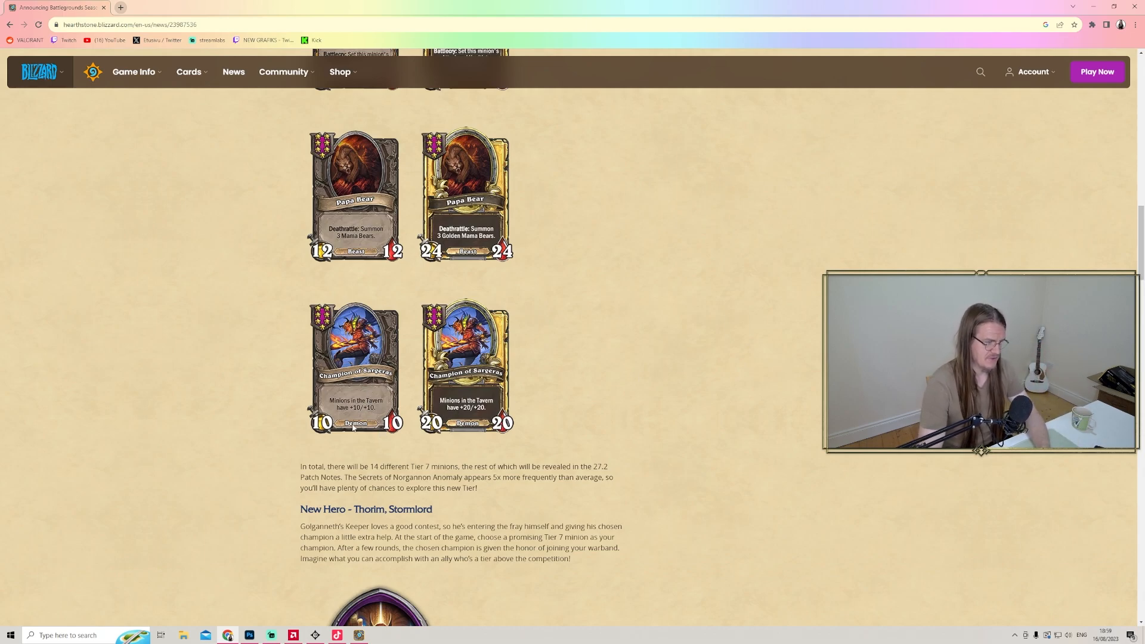
pyautogui.moveTo(675, 375)
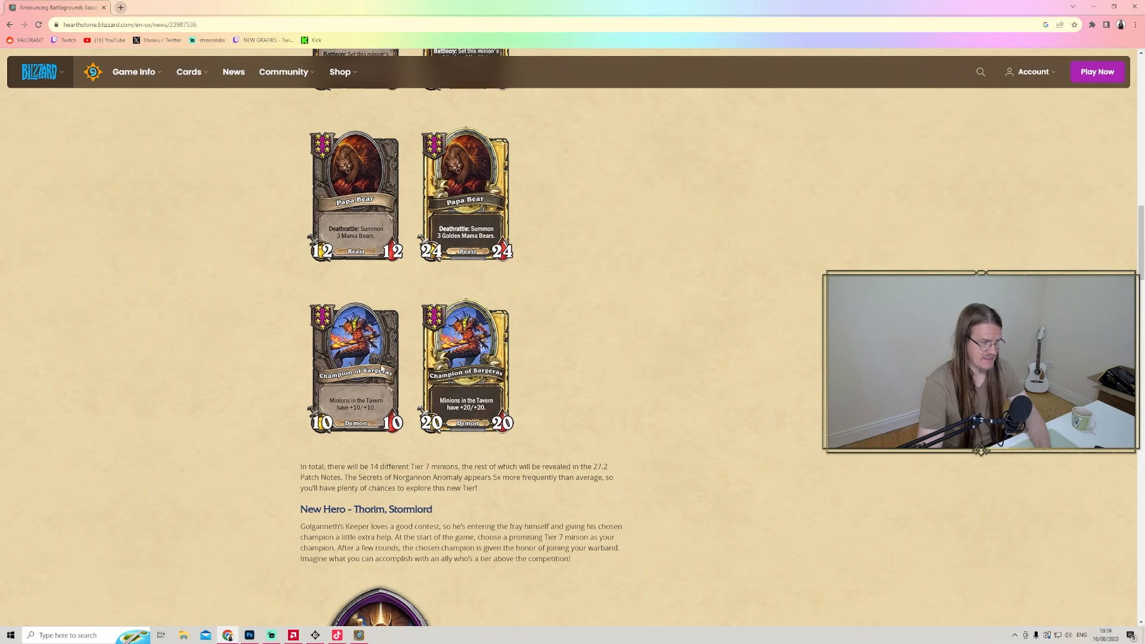
pyautogui.moveTo(677, 400)
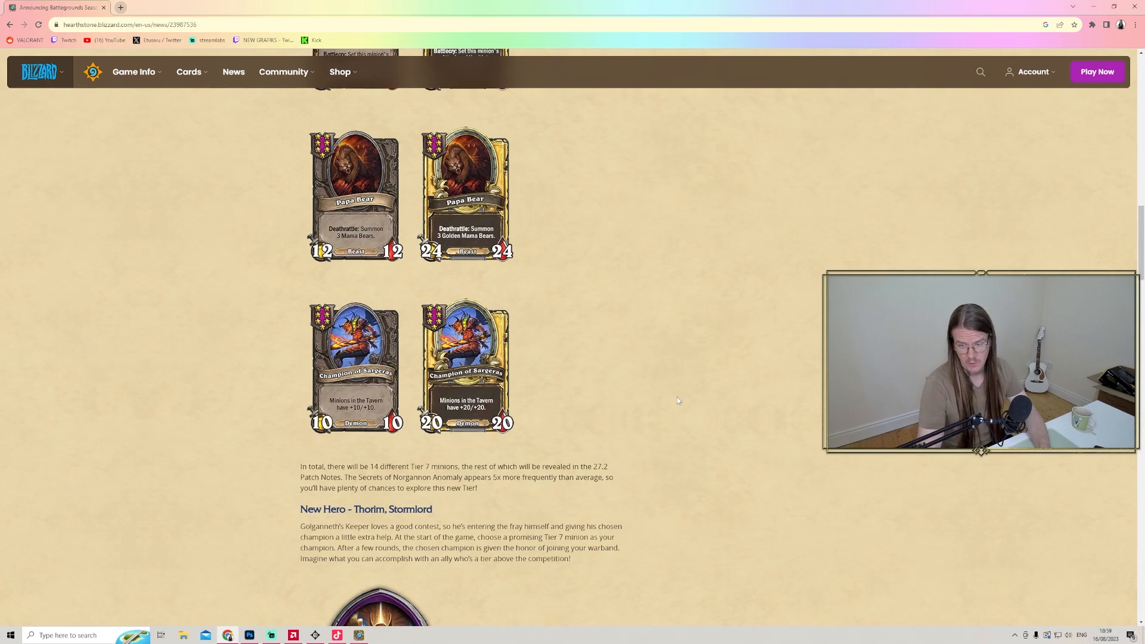
pyautogui.moveTo(614, 442)
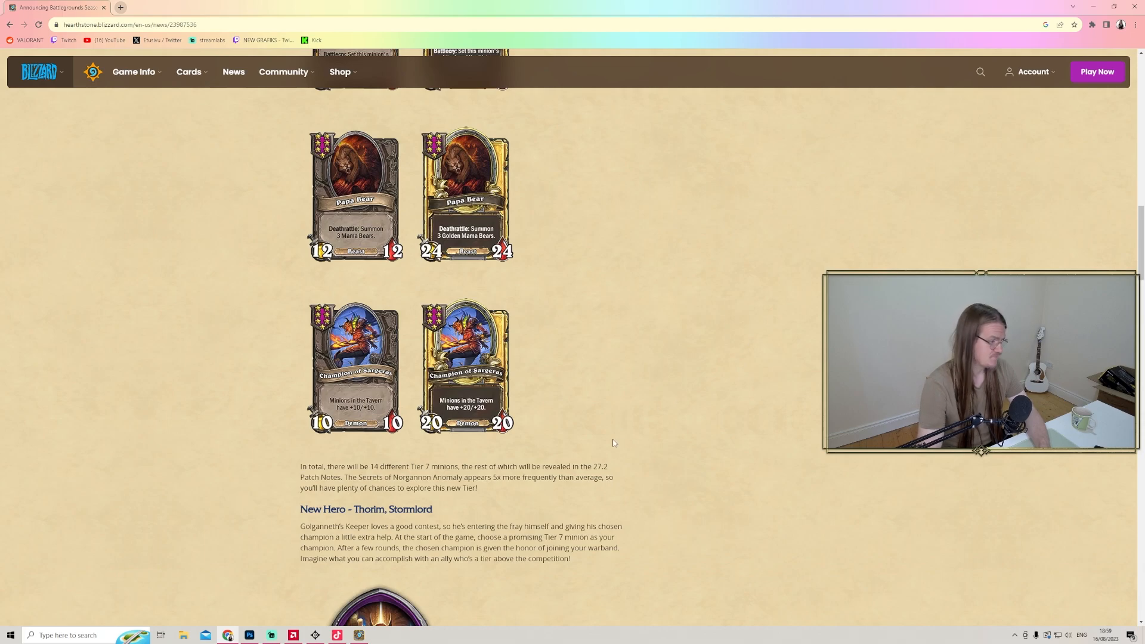
# - Scroll through the Thorim, Stormlord hero art to the start of the Major Minion Mix-Up section
pyautogui.scroll(-3)
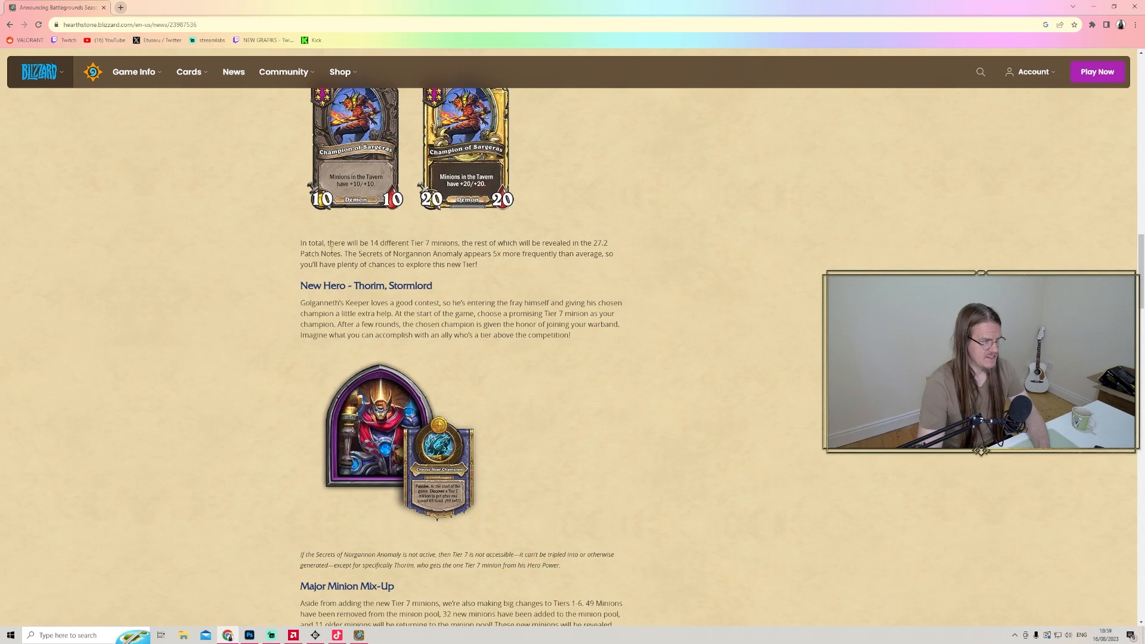
pyautogui.moveTo(660, 262)
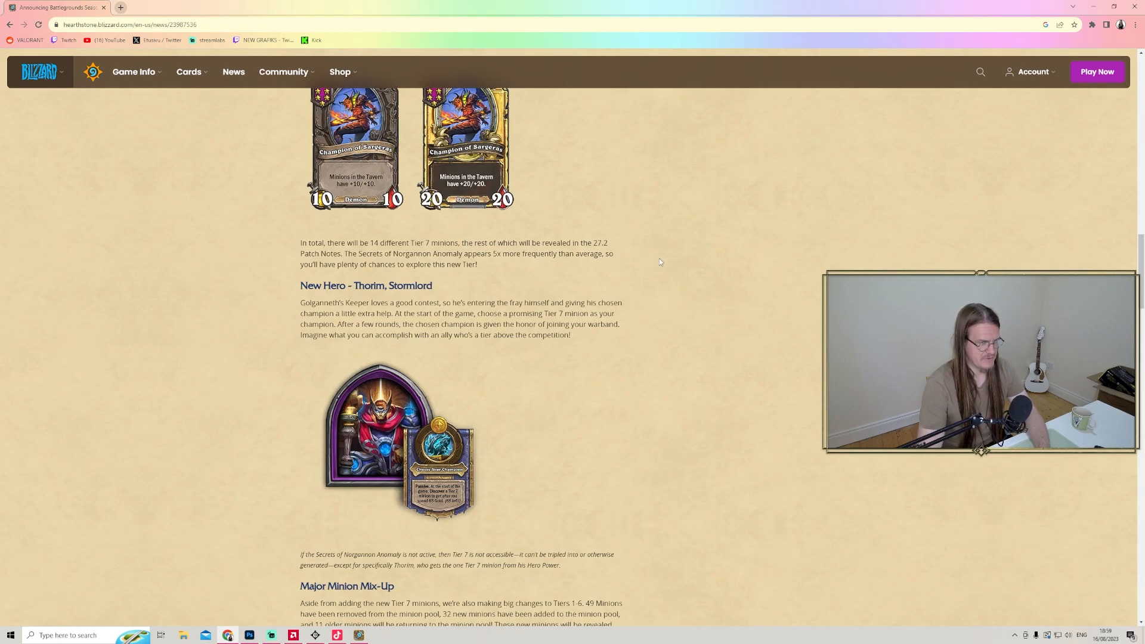
pyautogui.moveTo(641, 260)
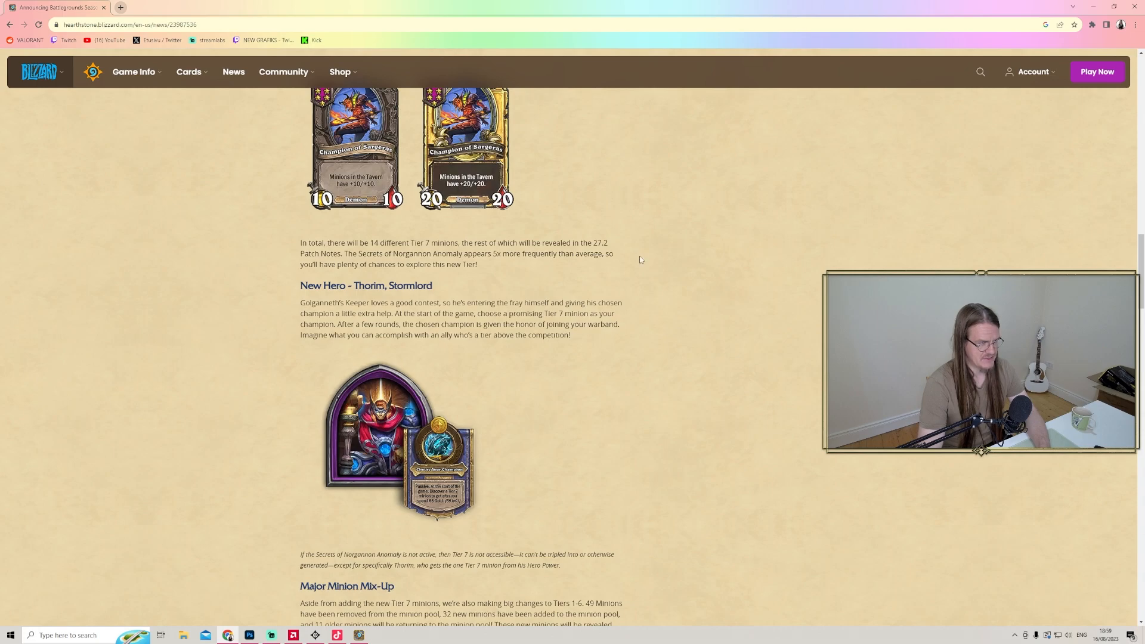
pyautogui.moveTo(532, 262)
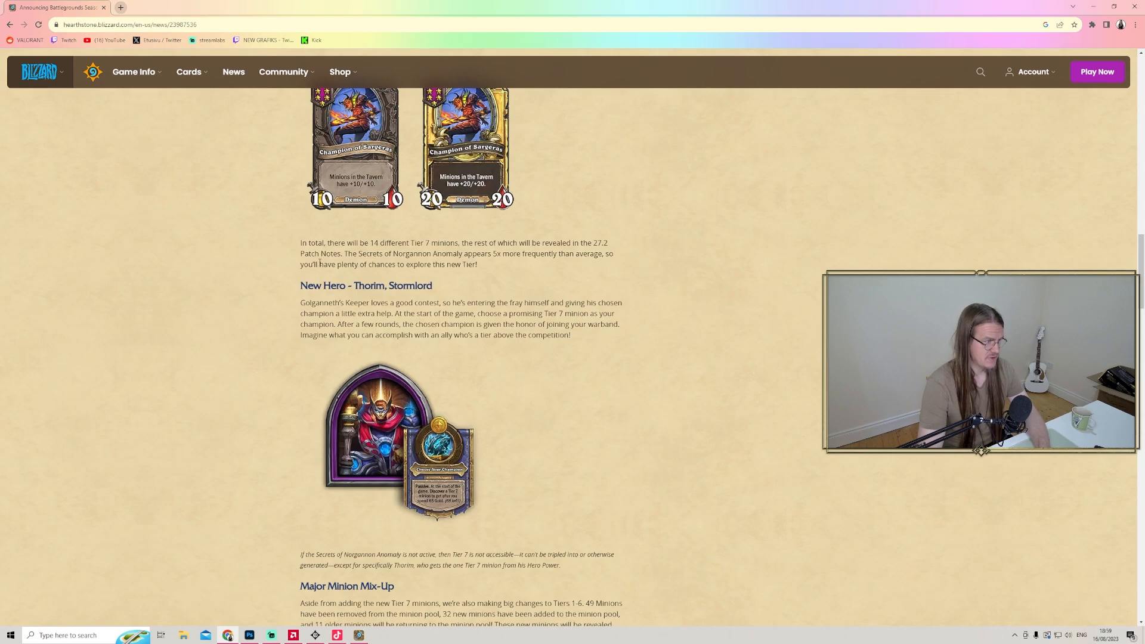
pyautogui.moveTo(762, 334)
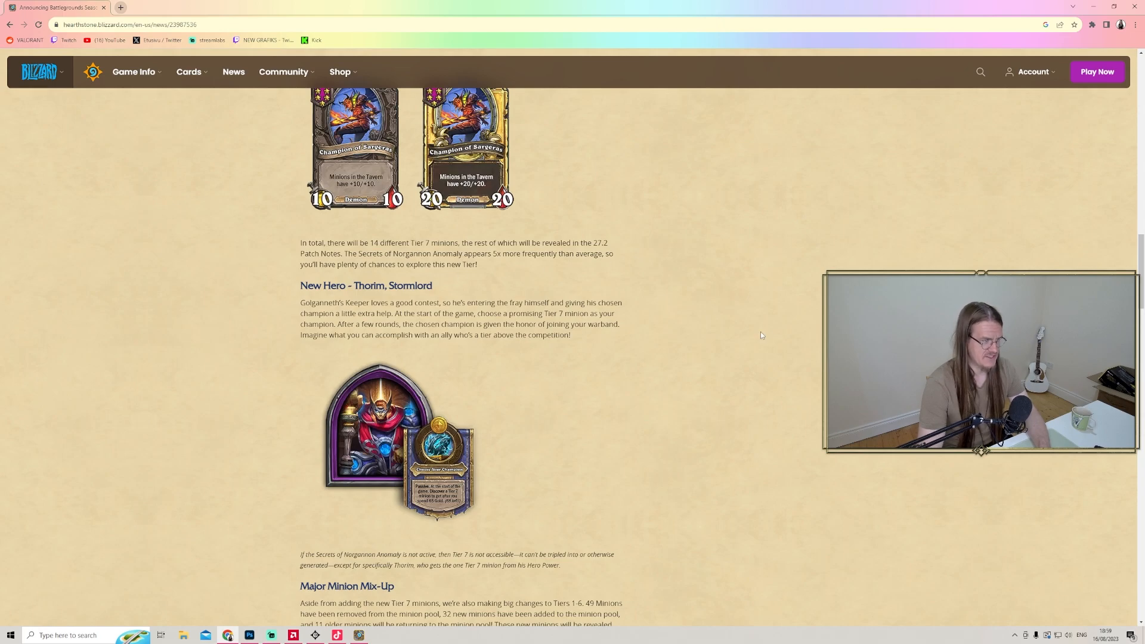
pyautogui.scroll(-3)
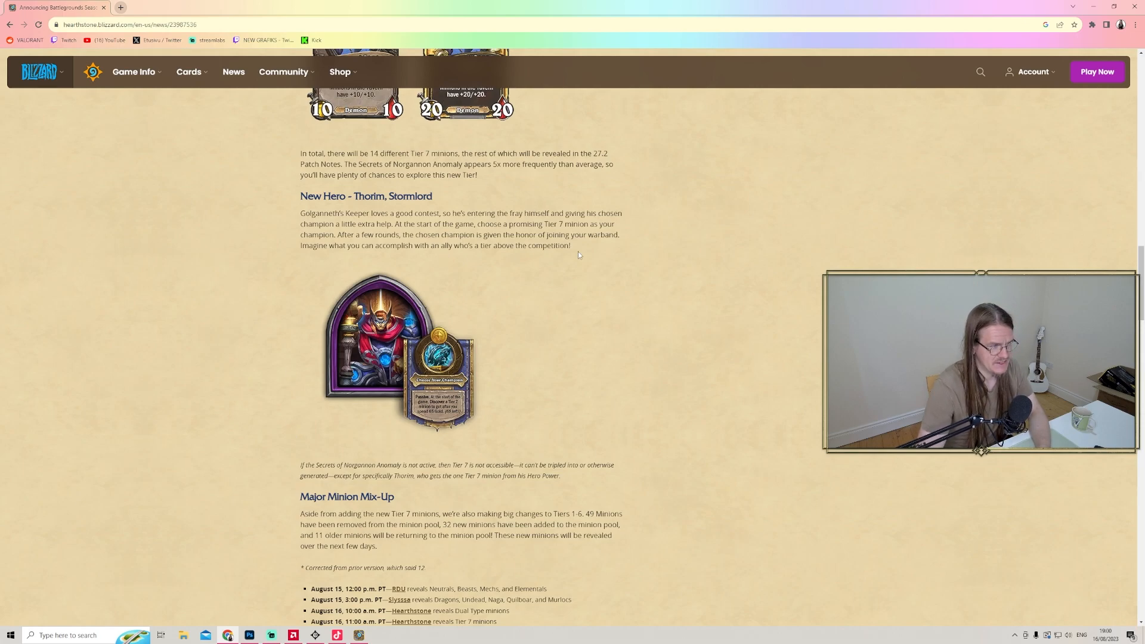
pyautogui.moveTo(707, 319)
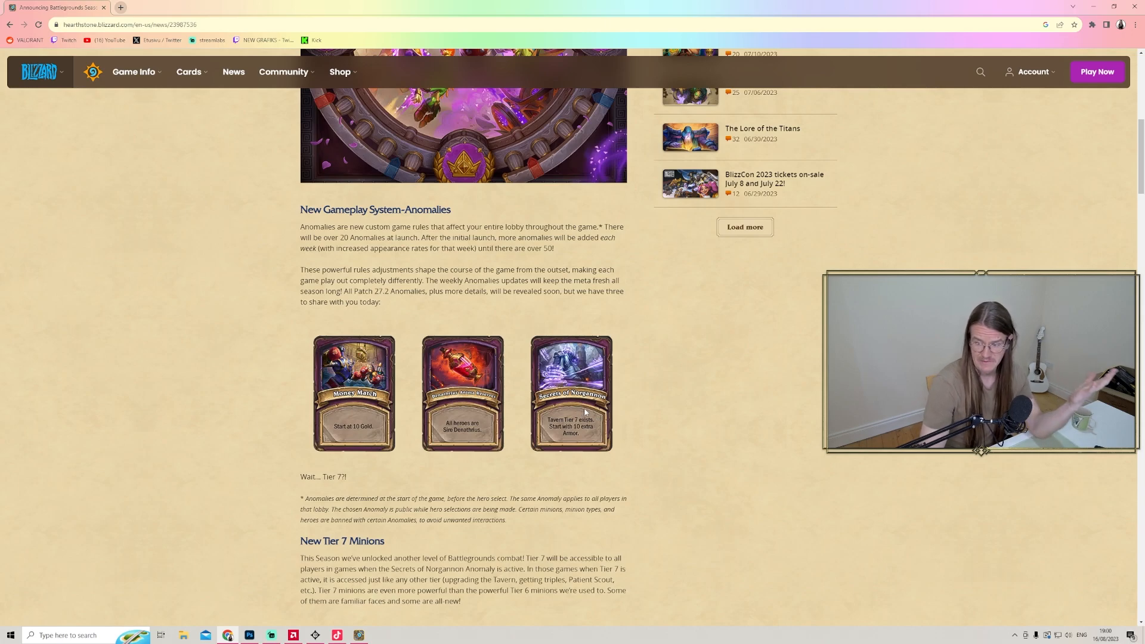
# - Scroll to the full Major Minion Mix-Up reveal schedule and the Battlegrounds Track Refresh heading
pyautogui.scroll(-3)
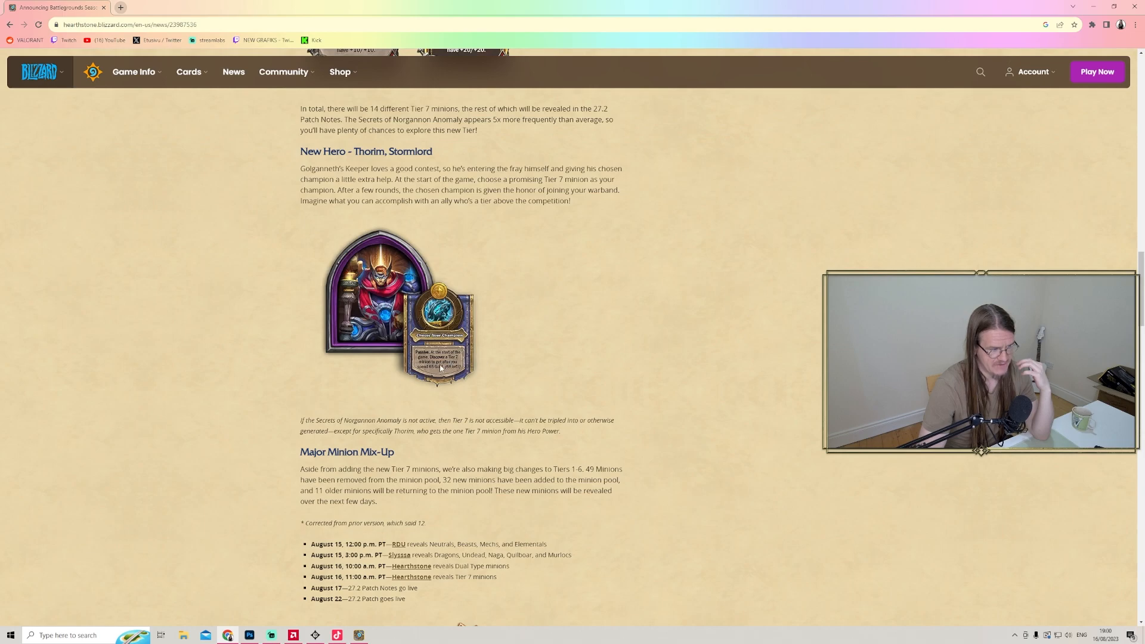
pyautogui.moveTo(522, 384)
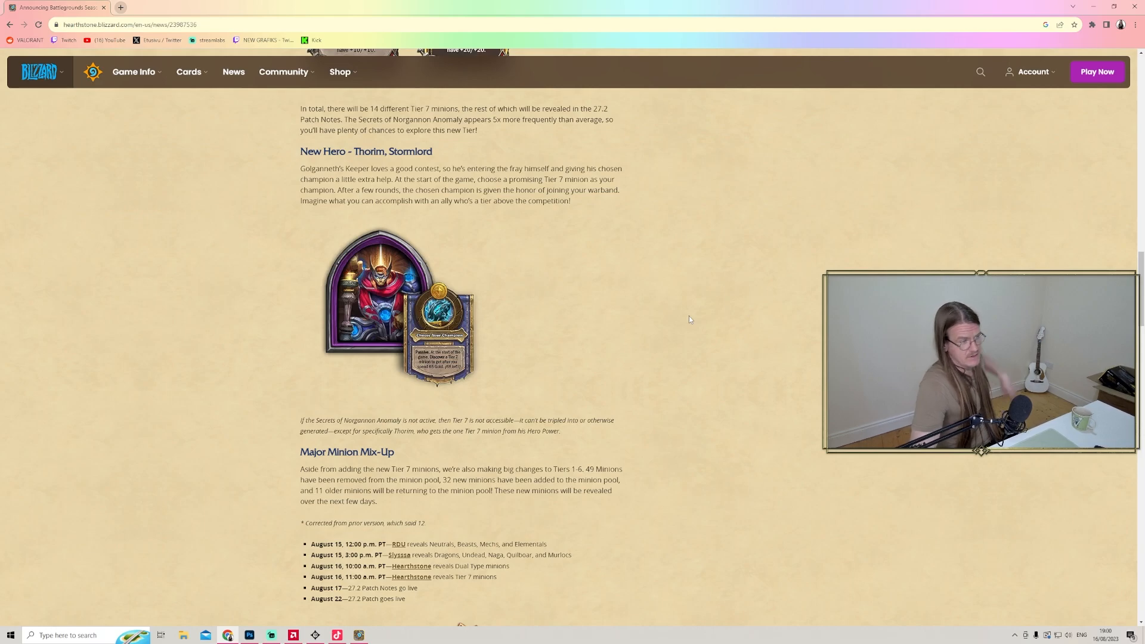
pyautogui.moveTo(659, 346)
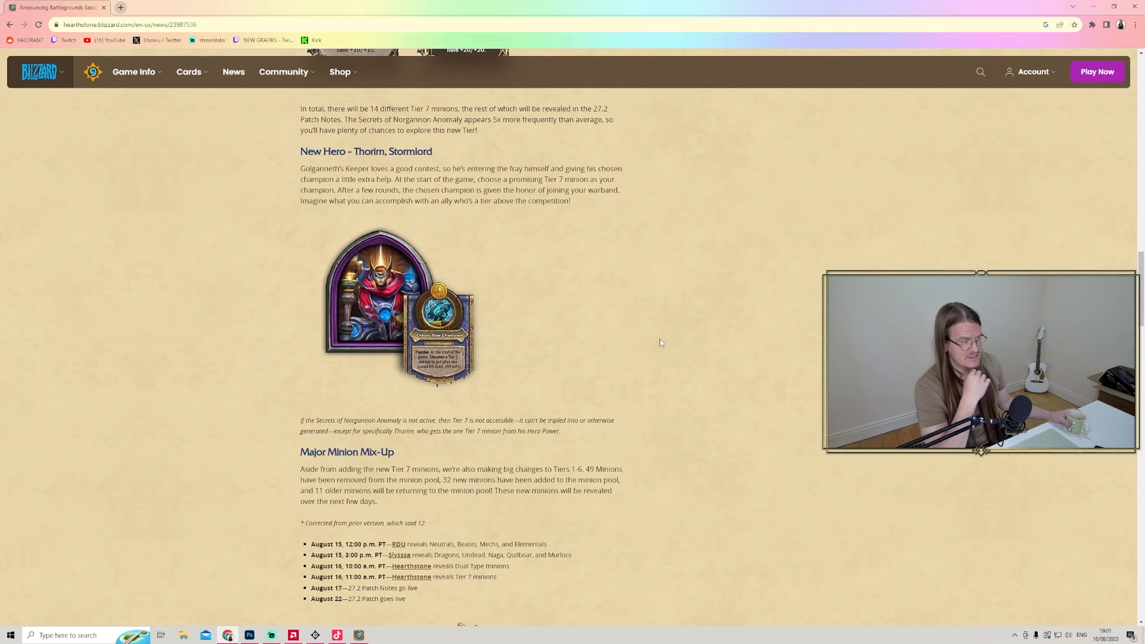
pyautogui.scroll(-3)
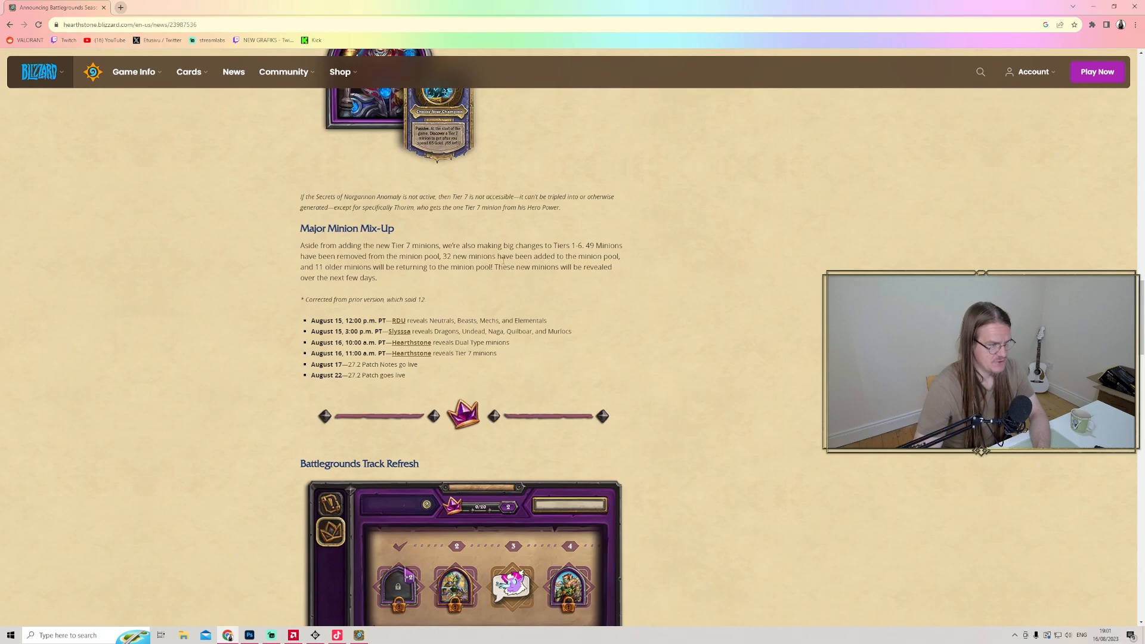
pyautogui.moveTo(254, 258)
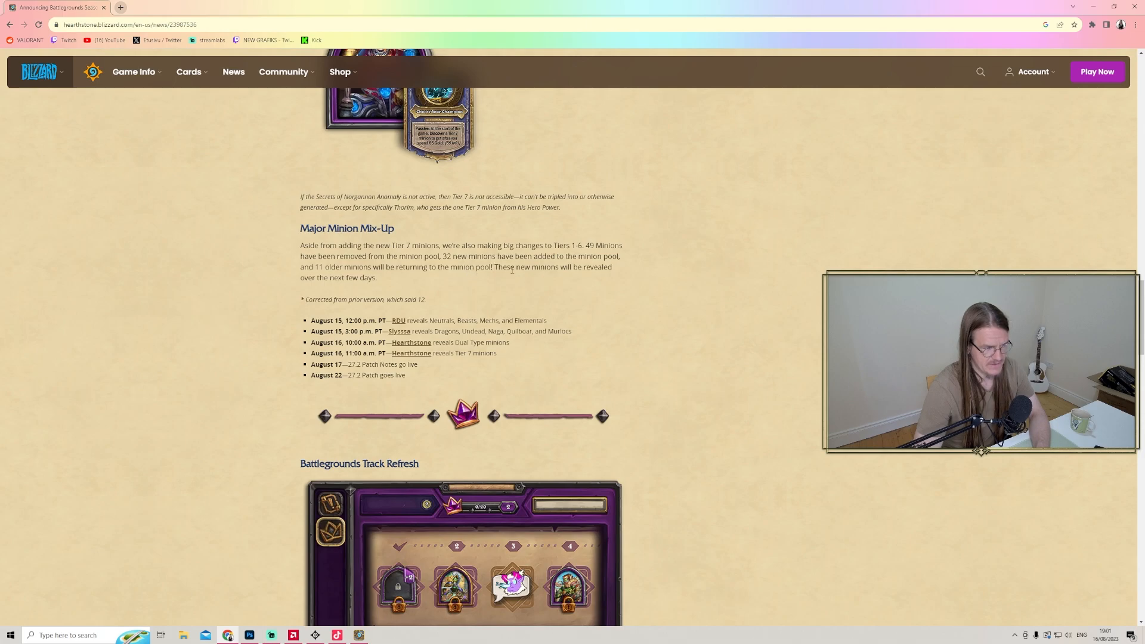
pyautogui.moveTo(627, 317)
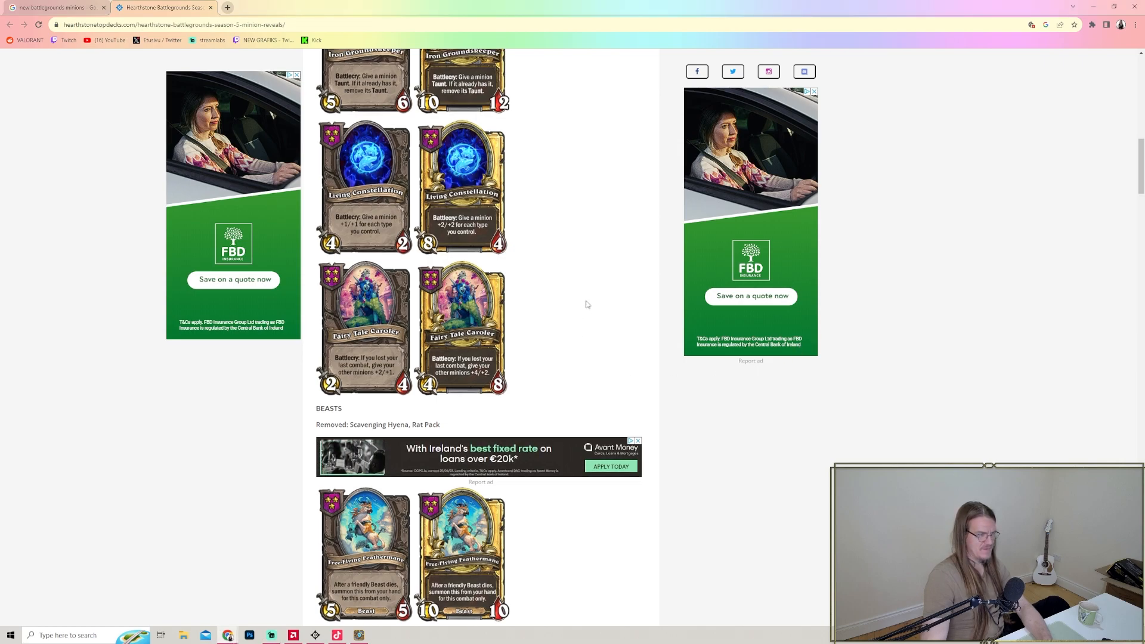
# - On the Hearthstone Top Decks reveals tab, scroll to the reveal schedule and highlight text near the Neutrals heading
pyautogui.scroll(3)
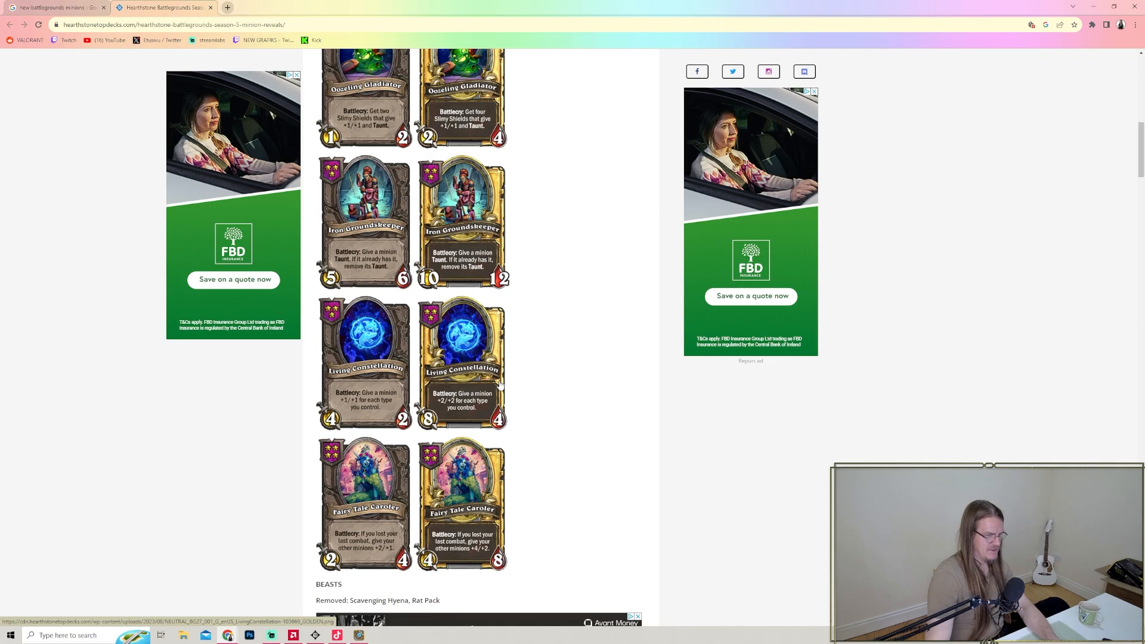
pyautogui.moveTo(546, 386)
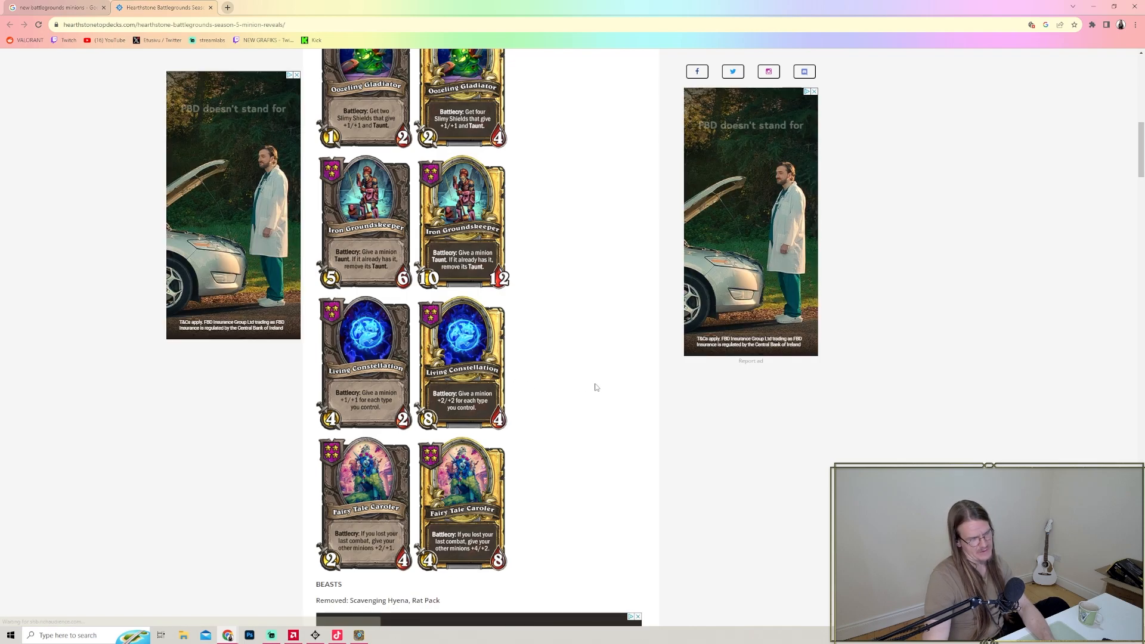
pyautogui.scroll(-3)
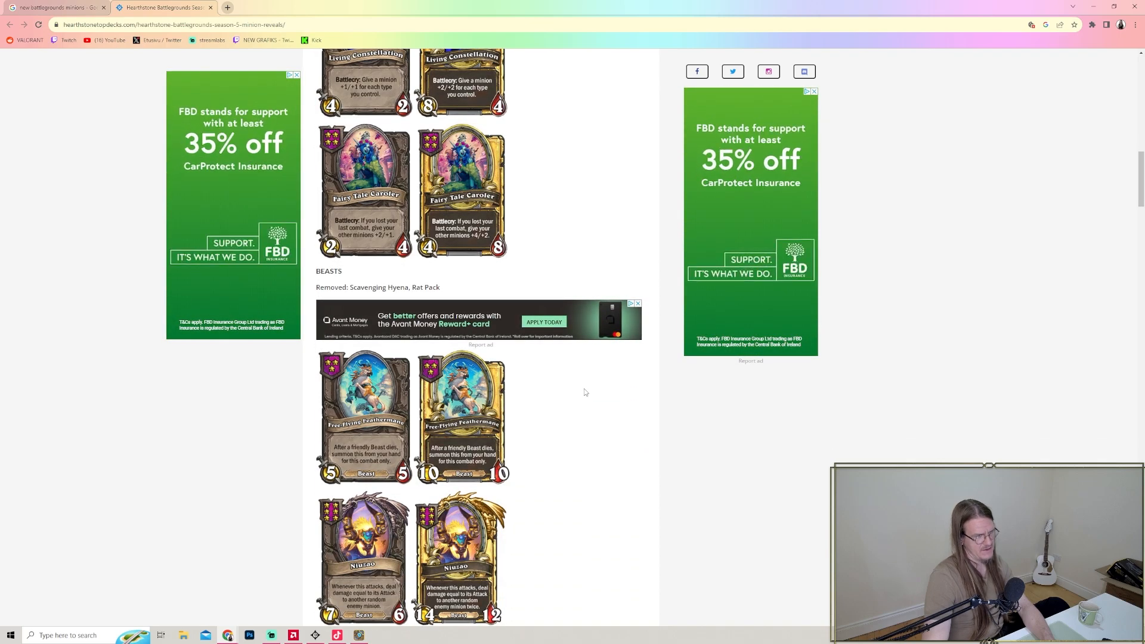
pyautogui.scroll(3)
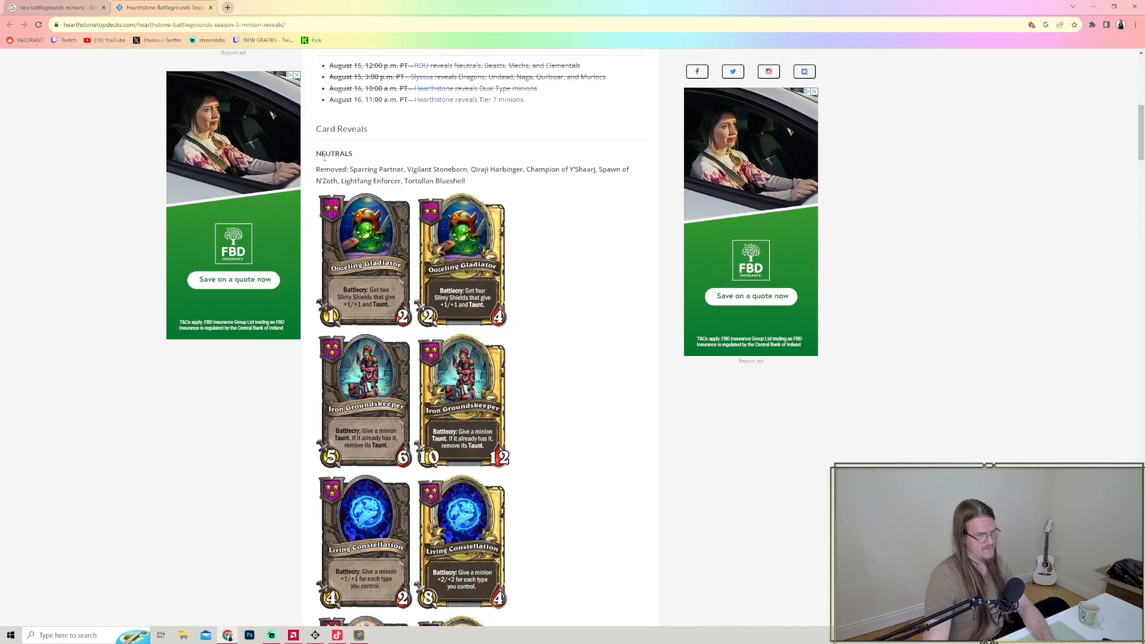
pyautogui.moveTo(344, 168); pyautogui.dragTo(464, 180)
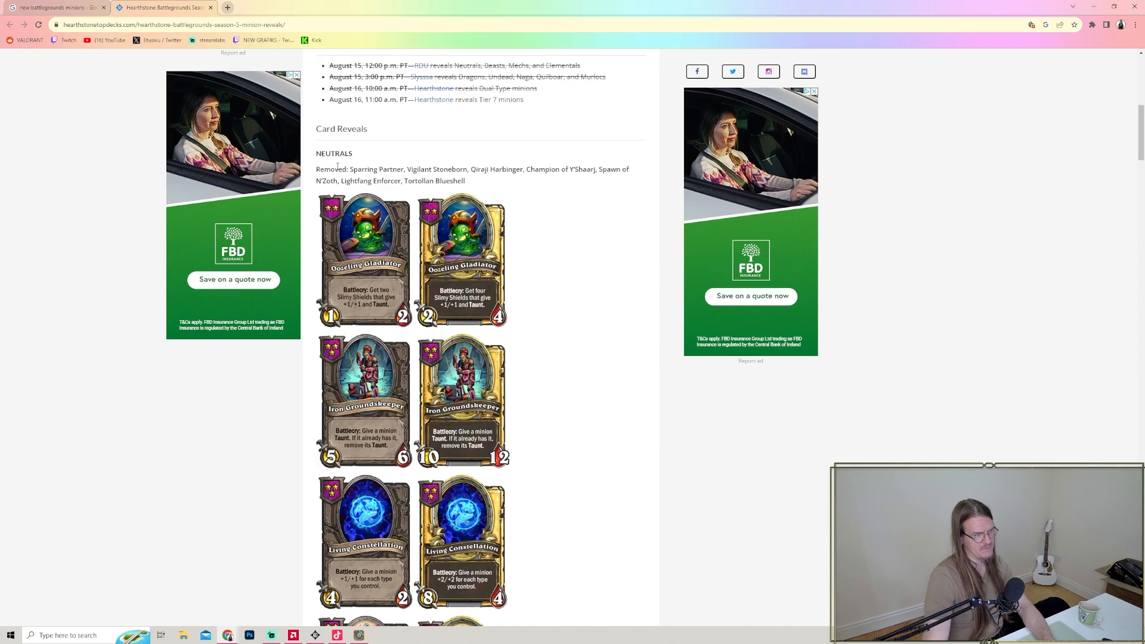
pyautogui.moveTo(330, 168); pyautogui.dragTo(467, 180)
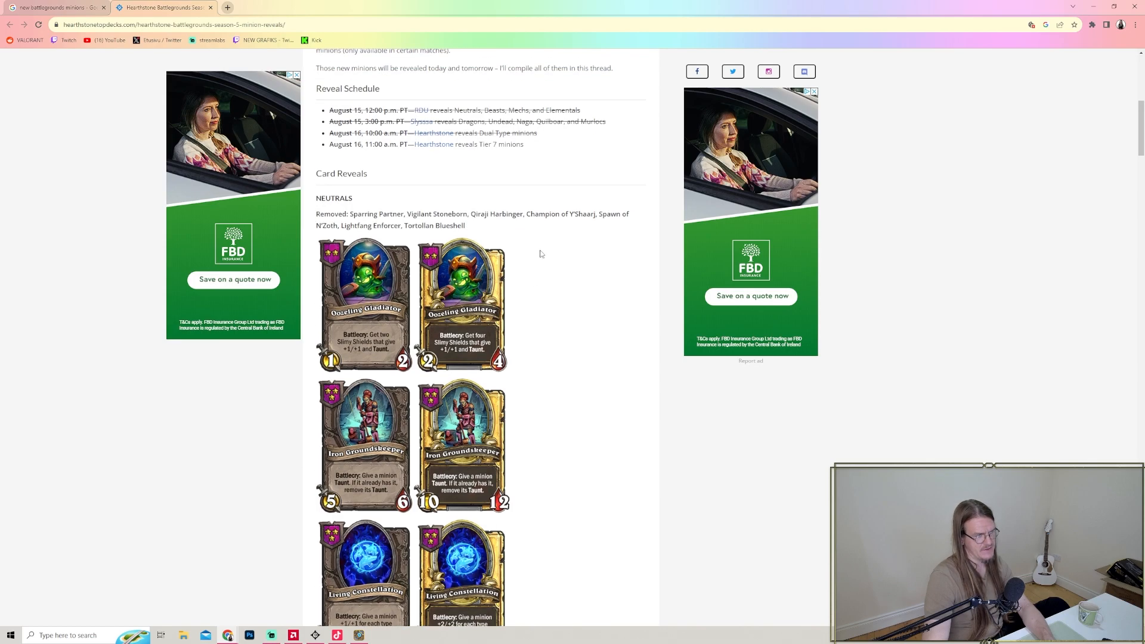
# - Scroll past the Neutral minions to the Beasts reveals and the first Mechs card, Invent-o-matic
pyautogui.scroll(-3)
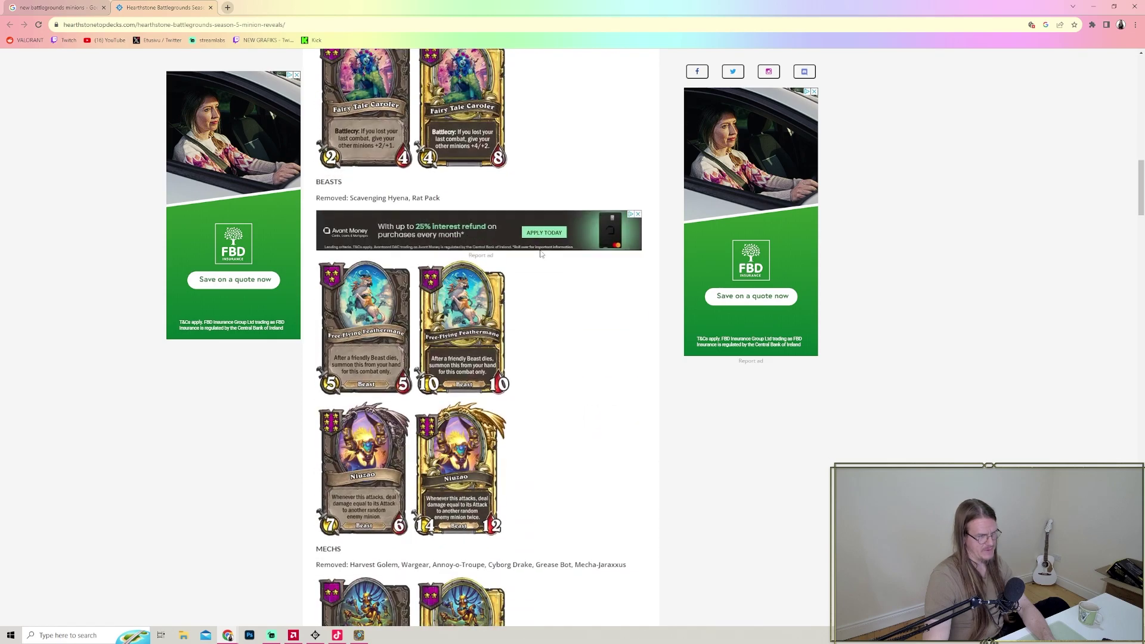
pyautogui.moveTo(561, 394)
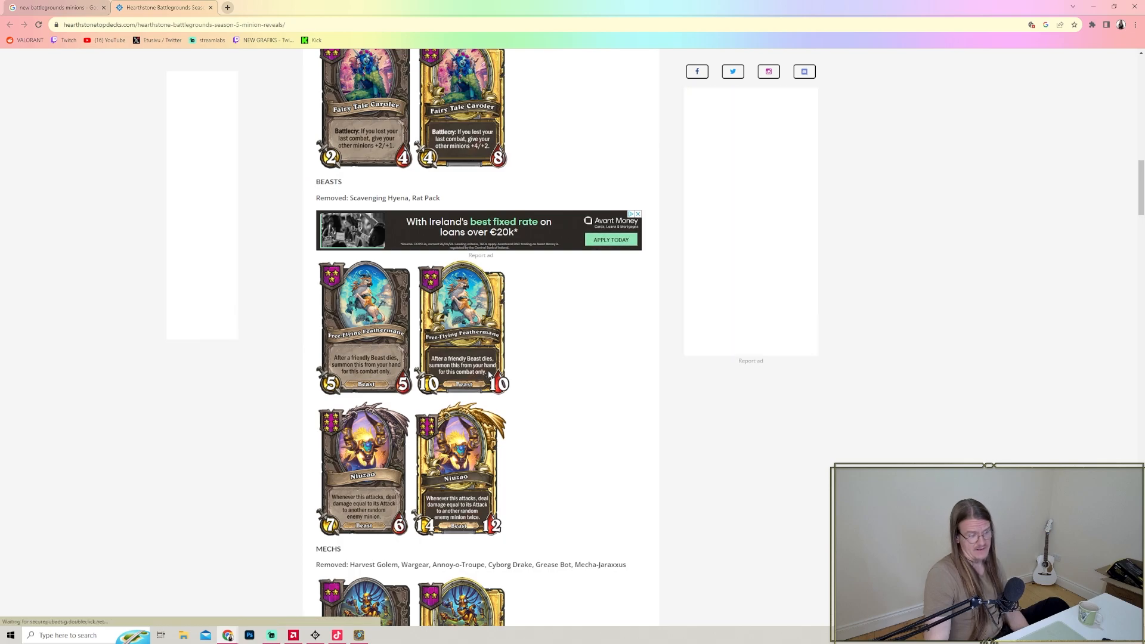
pyautogui.scroll(-3)
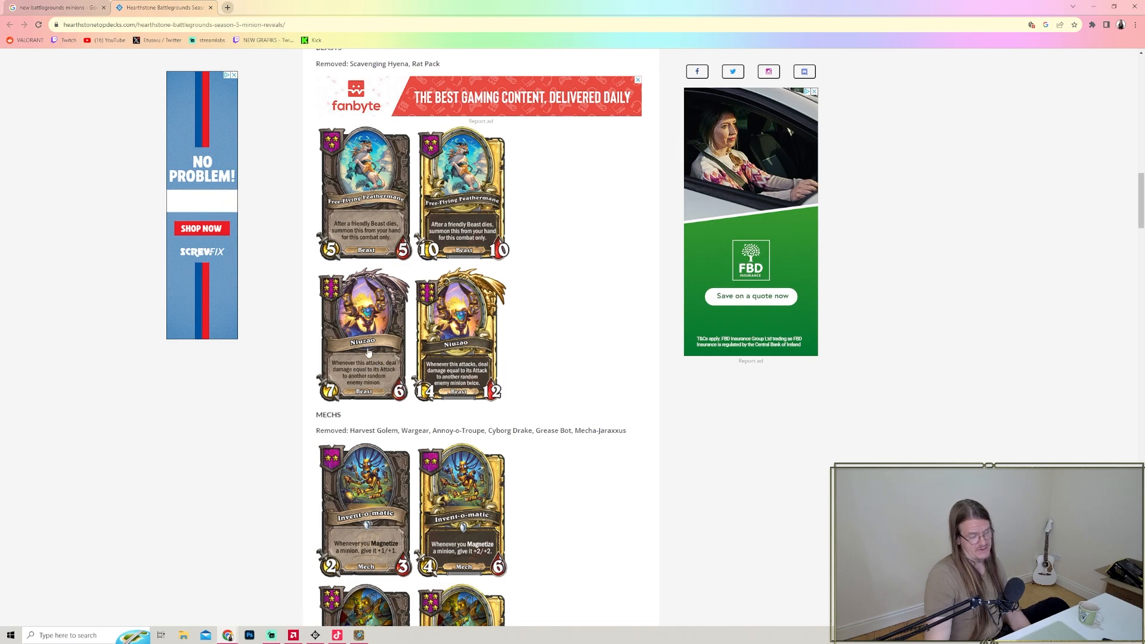
# - Scroll through the Mechs cards to Adaptable Barricade and the Elementals section with Bejeweled Duelist
pyautogui.scroll(-3)
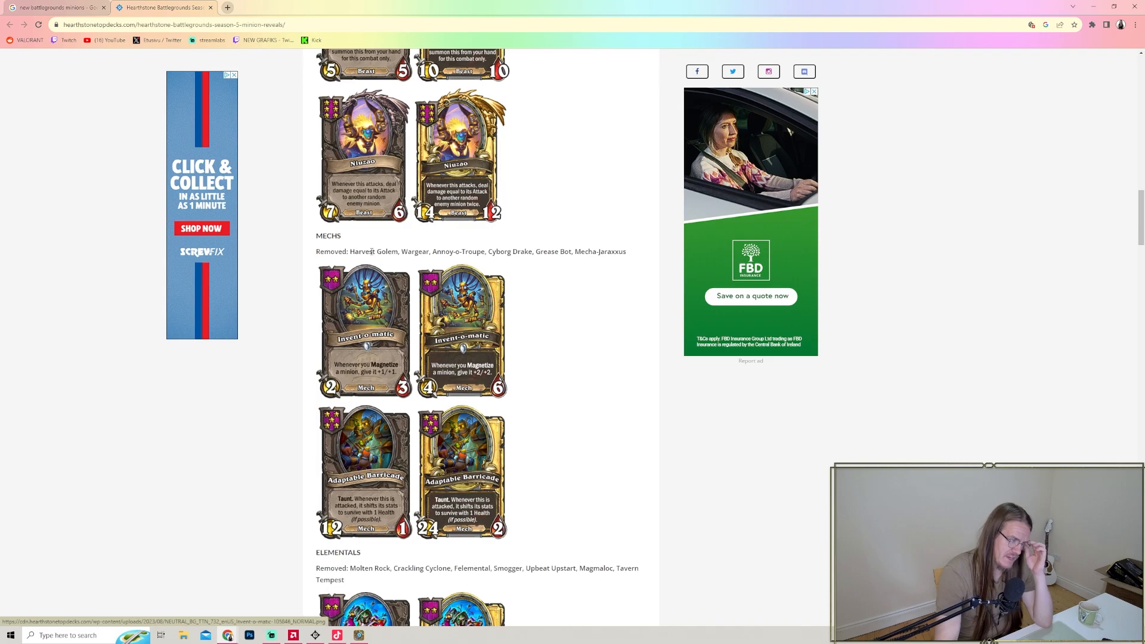
pyautogui.moveTo(357, 251); pyautogui.dragTo(415, 252)
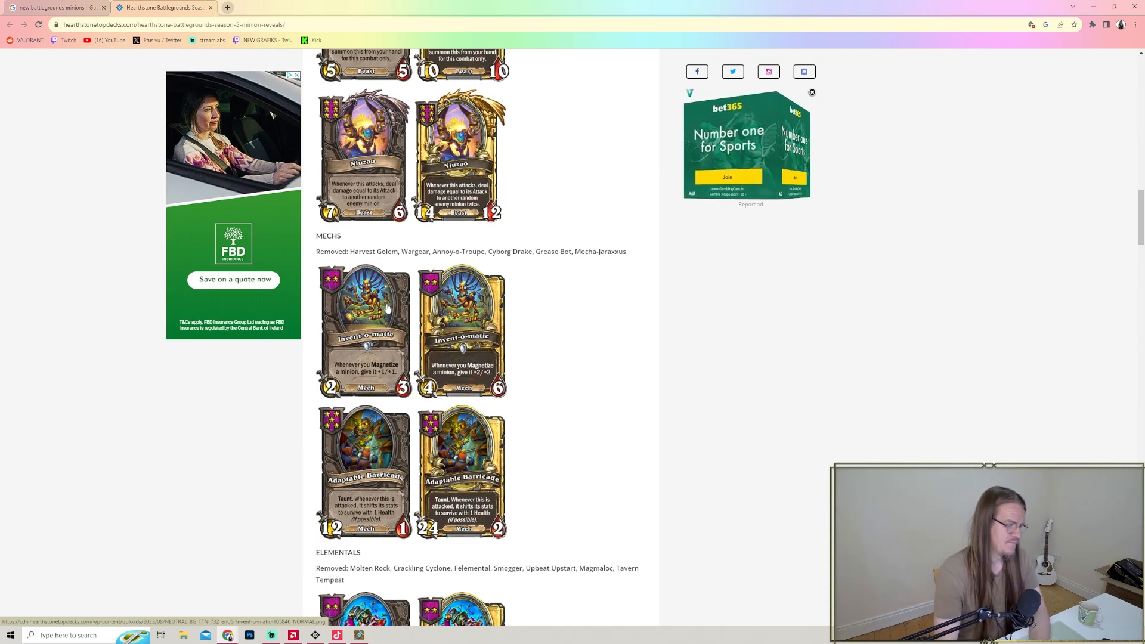
pyautogui.scroll(-3)
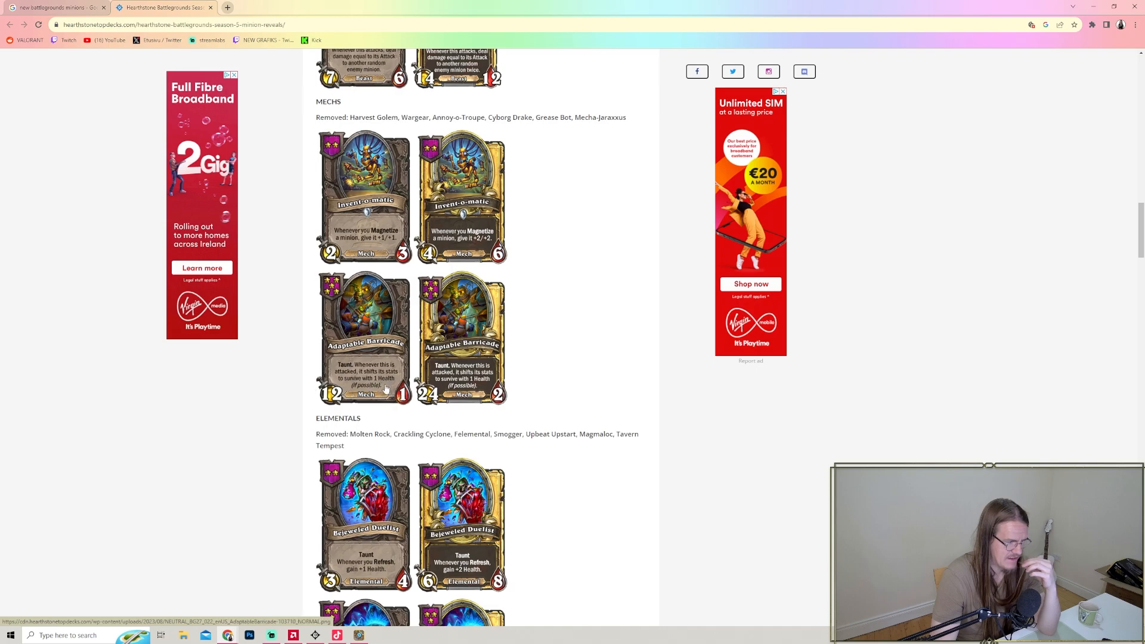
pyautogui.moveTo(558, 458)
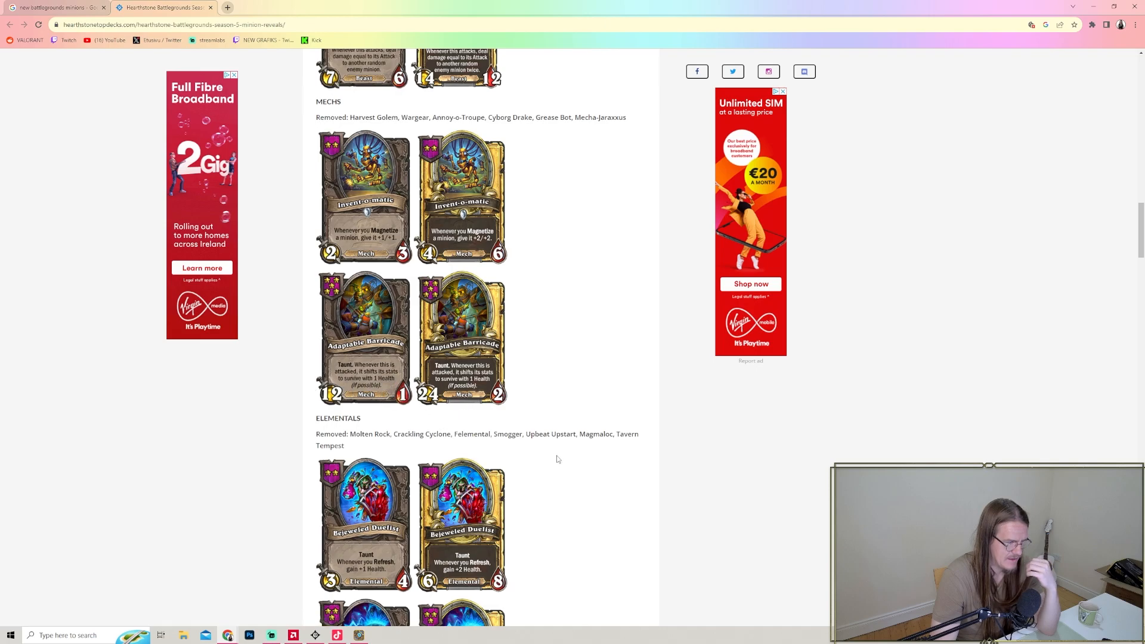
pyautogui.moveTo(552, 451)
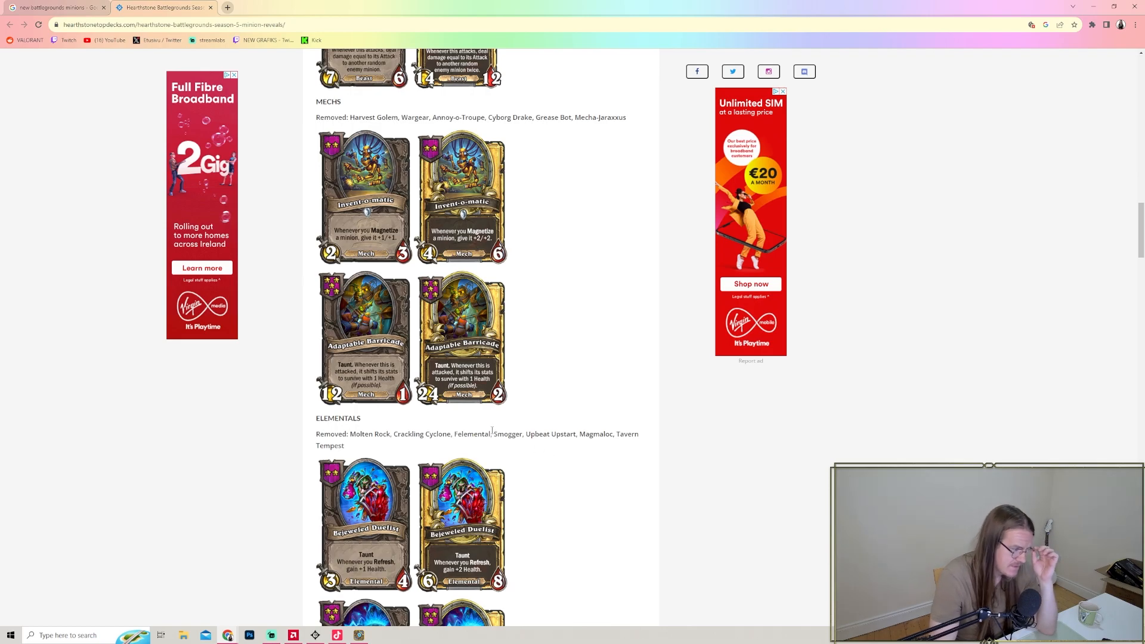
# - Scroll through the Elementals cards Bejeweled Duelist, Spark-ling, Emergent Flame and Carbonic Copy until Dragons' Time Saver appears
pyautogui.scroll(-3)
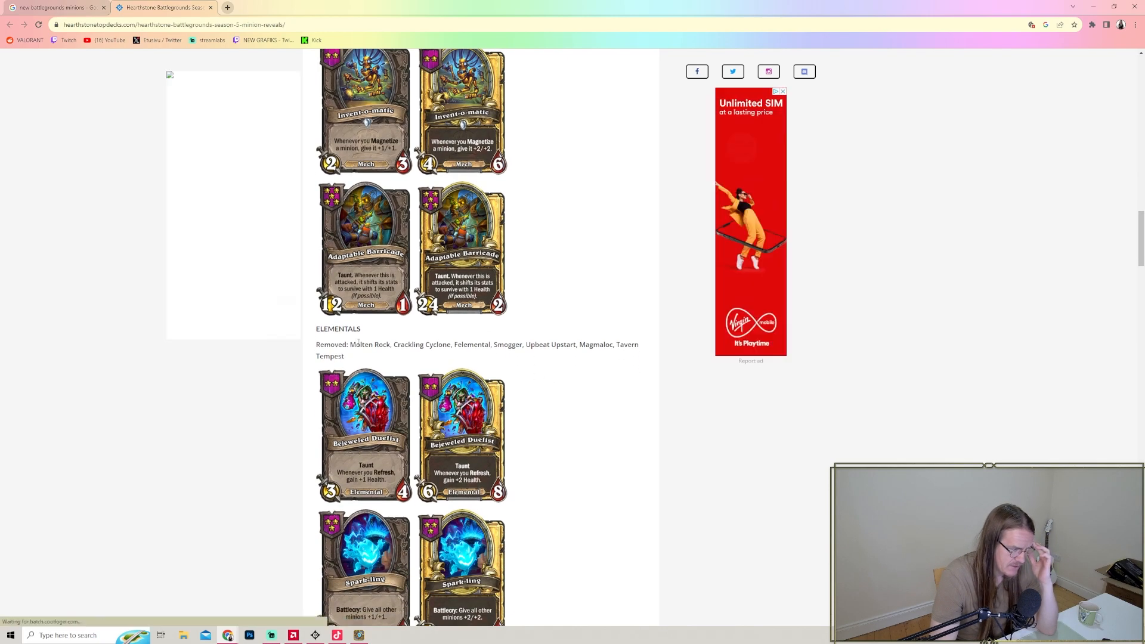
pyautogui.moveTo(358, 343); pyautogui.dragTo(513, 343)
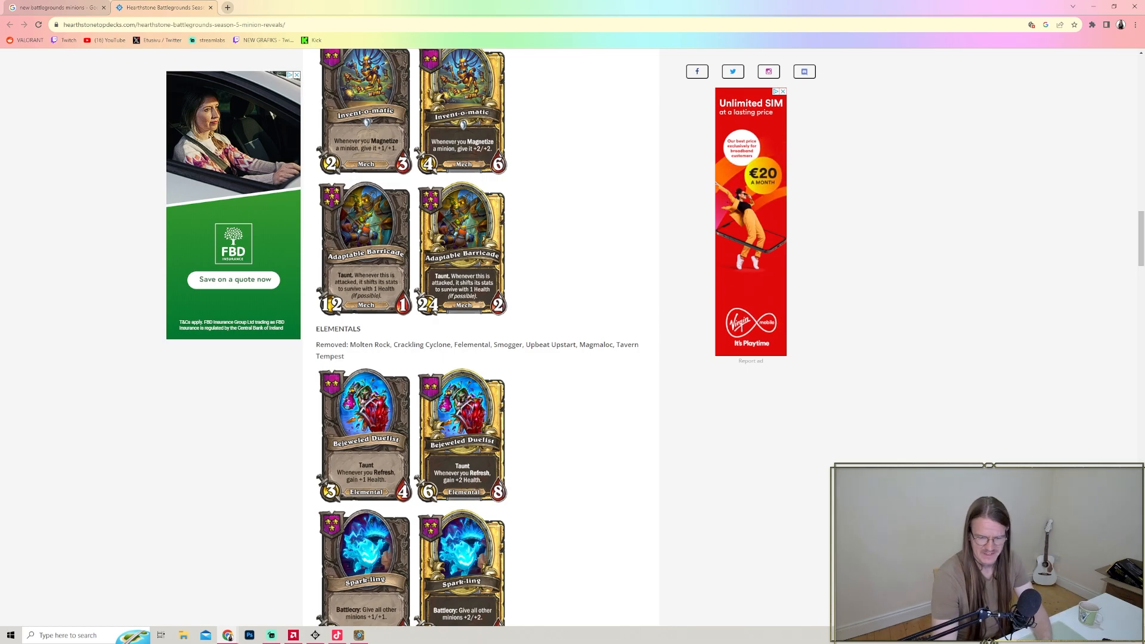
pyautogui.scroll(-3)
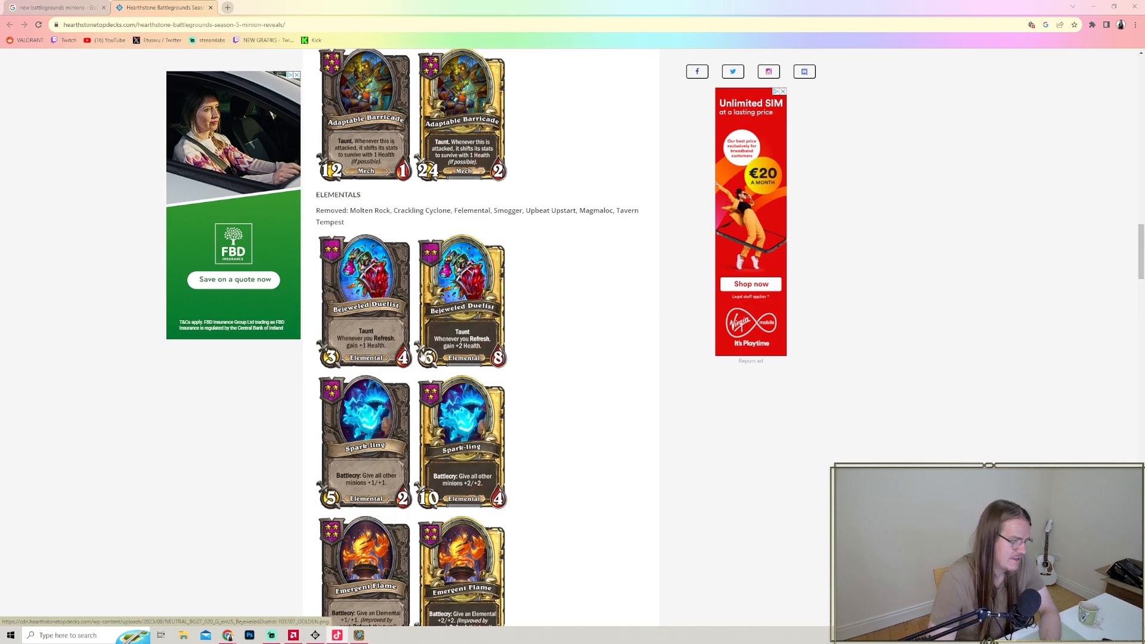
pyautogui.moveTo(491, 242)
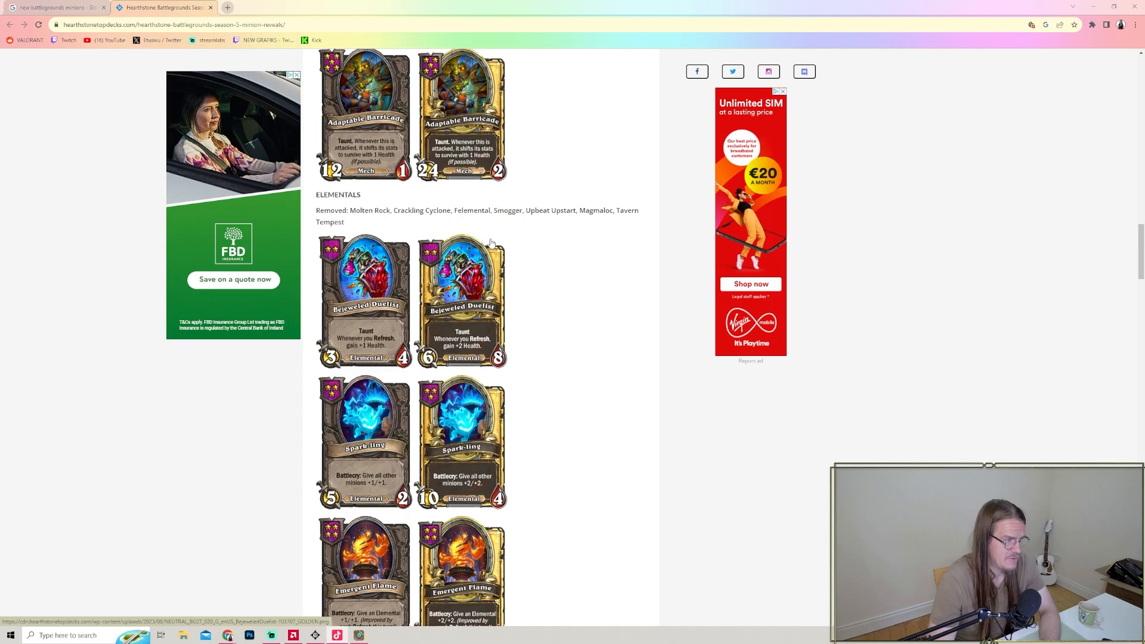
pyautogui.scroll(-3)
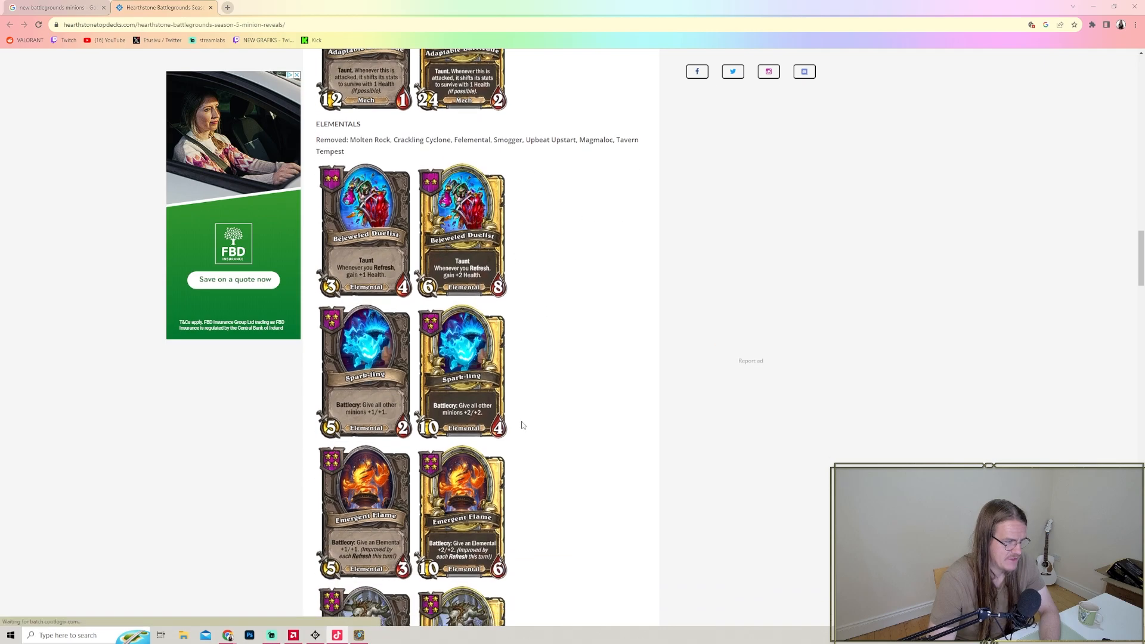
pyautogui.scroll(-3)
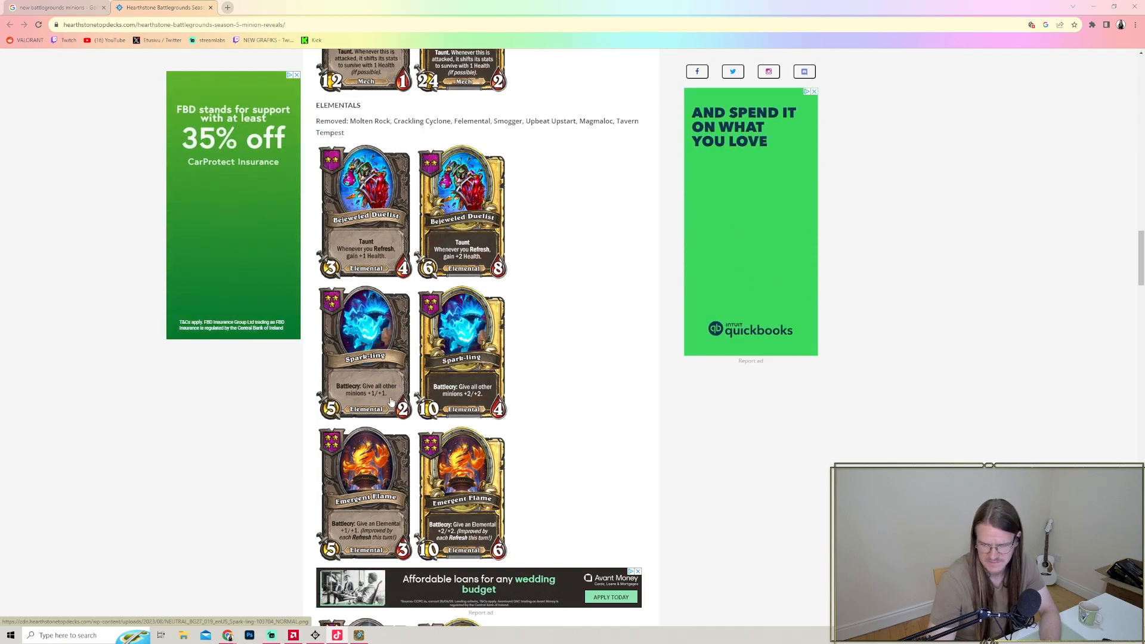
pyautogui.scroll(-3)
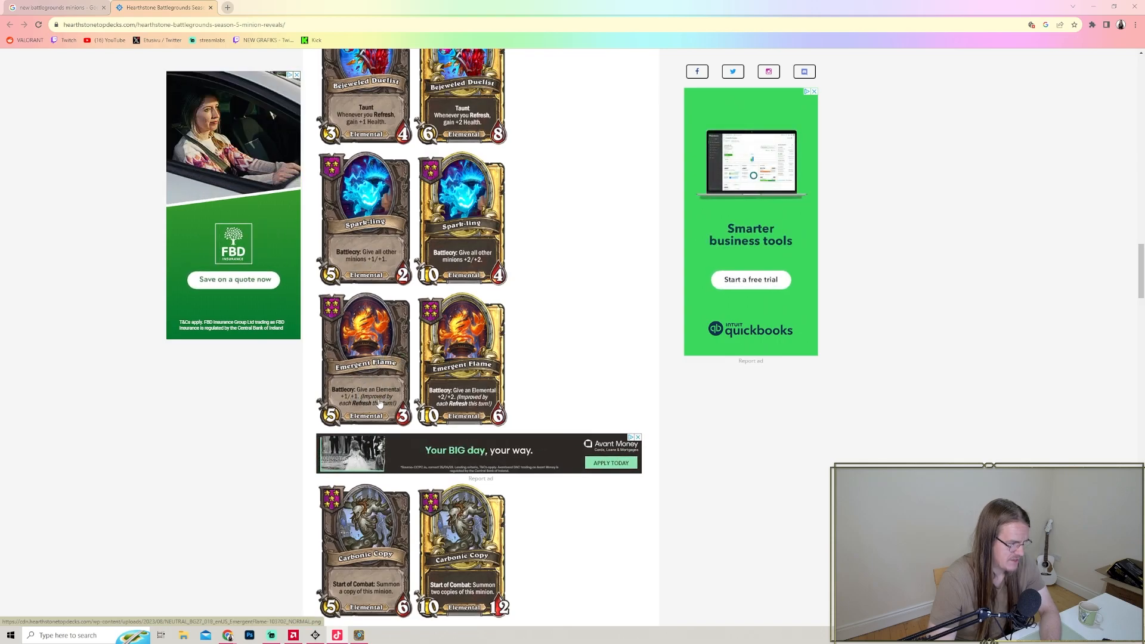
pyautogui.scroll(3)
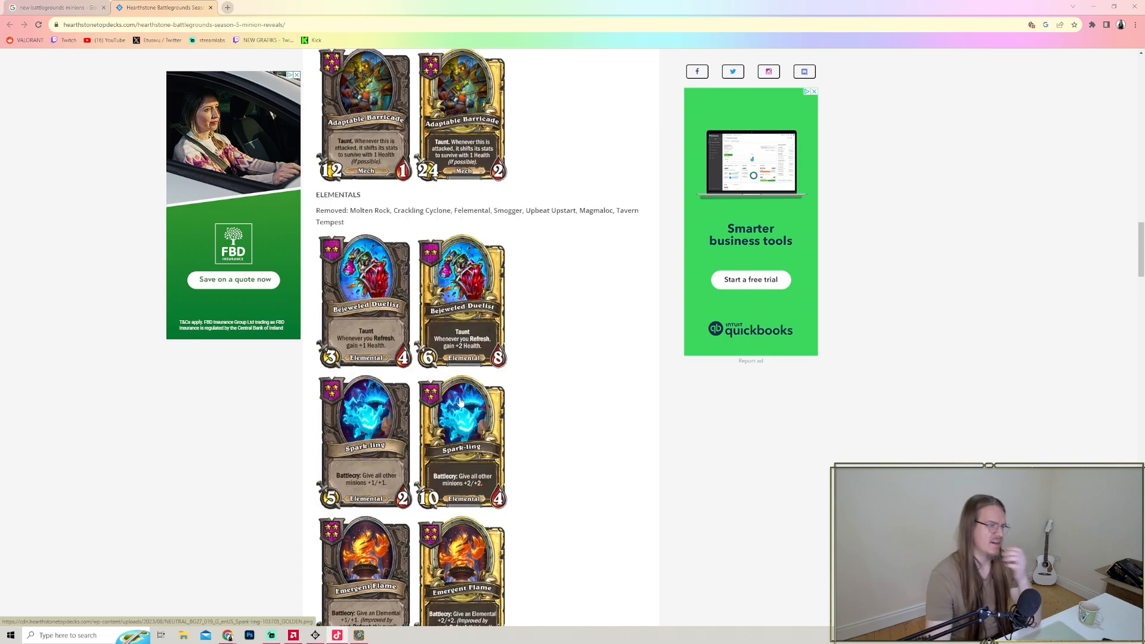
pyautogui.scroll(-3)
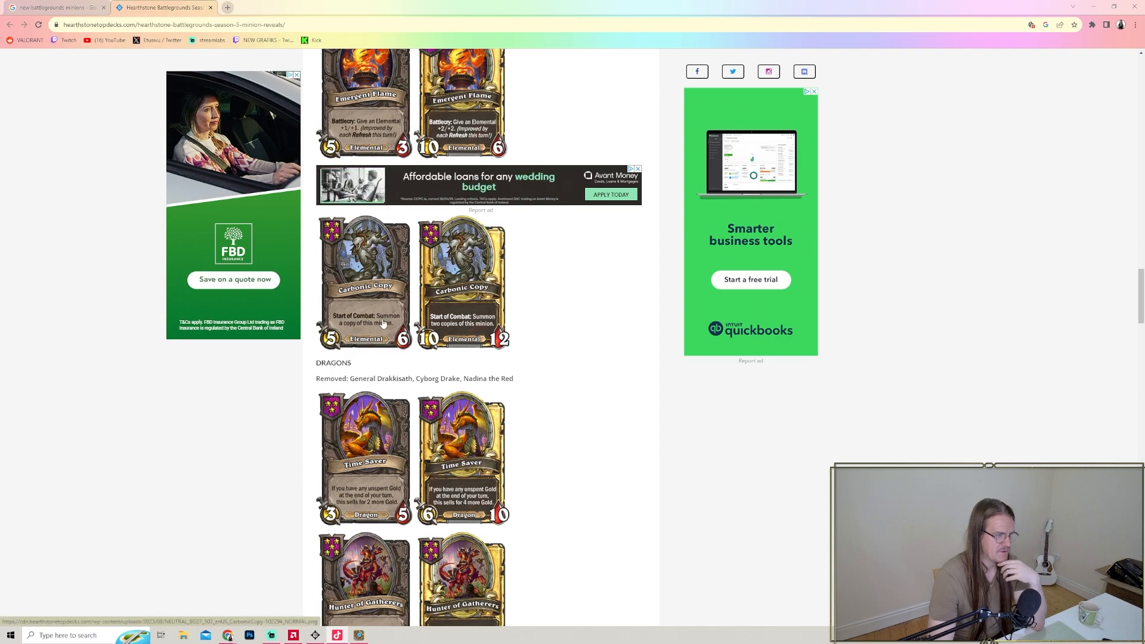
pyautogui.moveTo(373, 330)
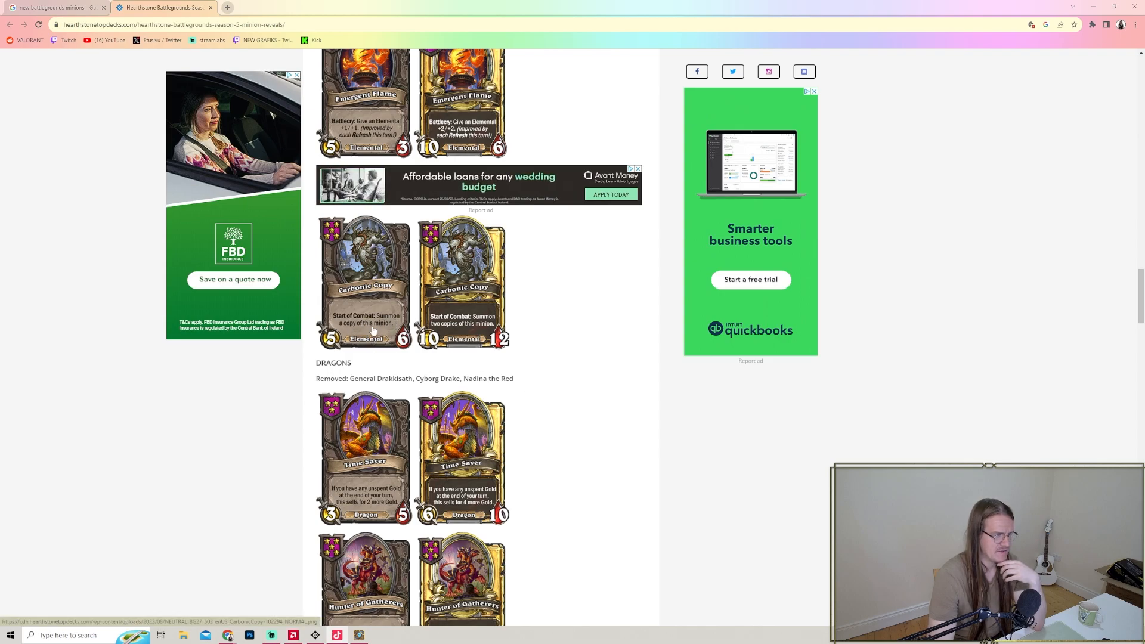
pyautogui.scroll(3)
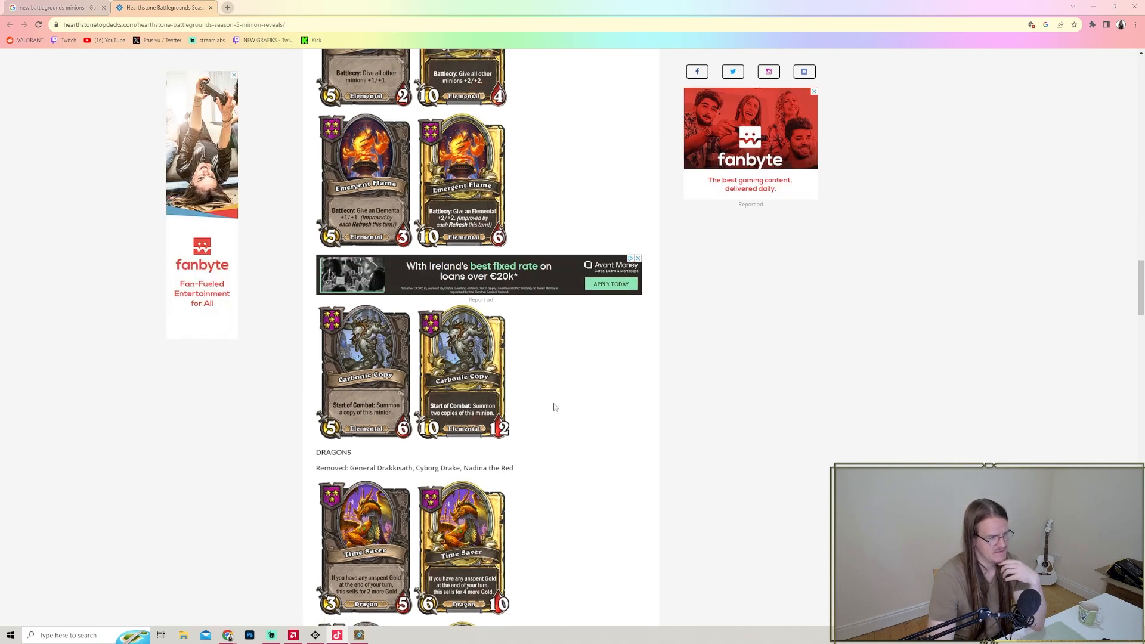
pyautogui.moveTo(589, 430)
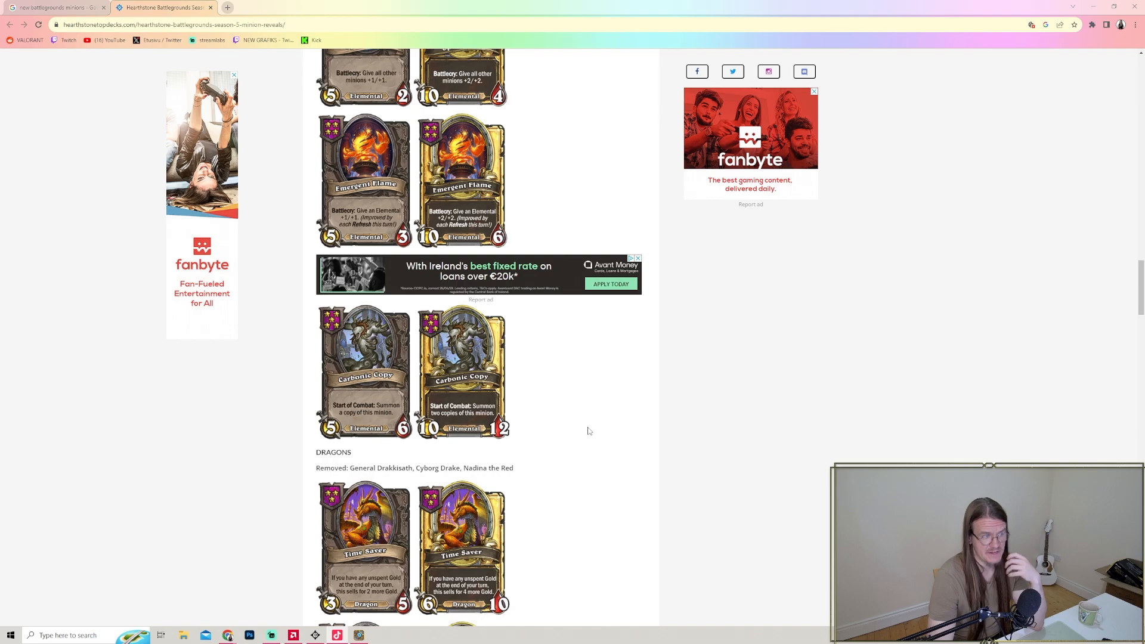
# - Scroll through the Dragons cards Time Saver, Hunter of Gatherers and Warpwing until Undead's Relentless Sentry appears
pyautogui.scroll(-3)
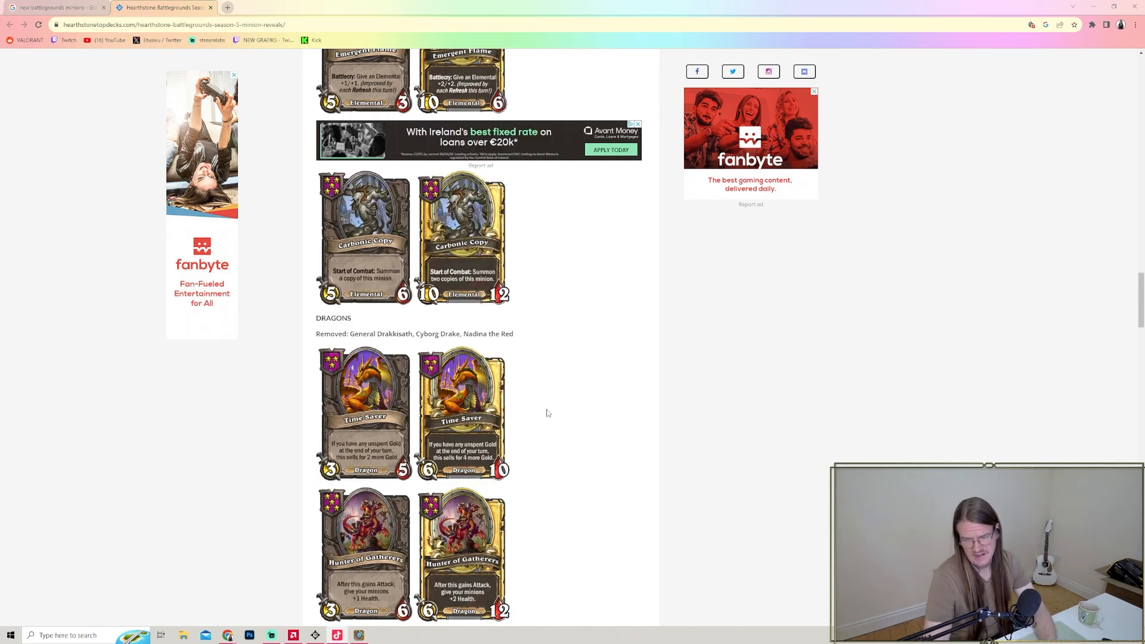
pyautogui.scroll(-3)
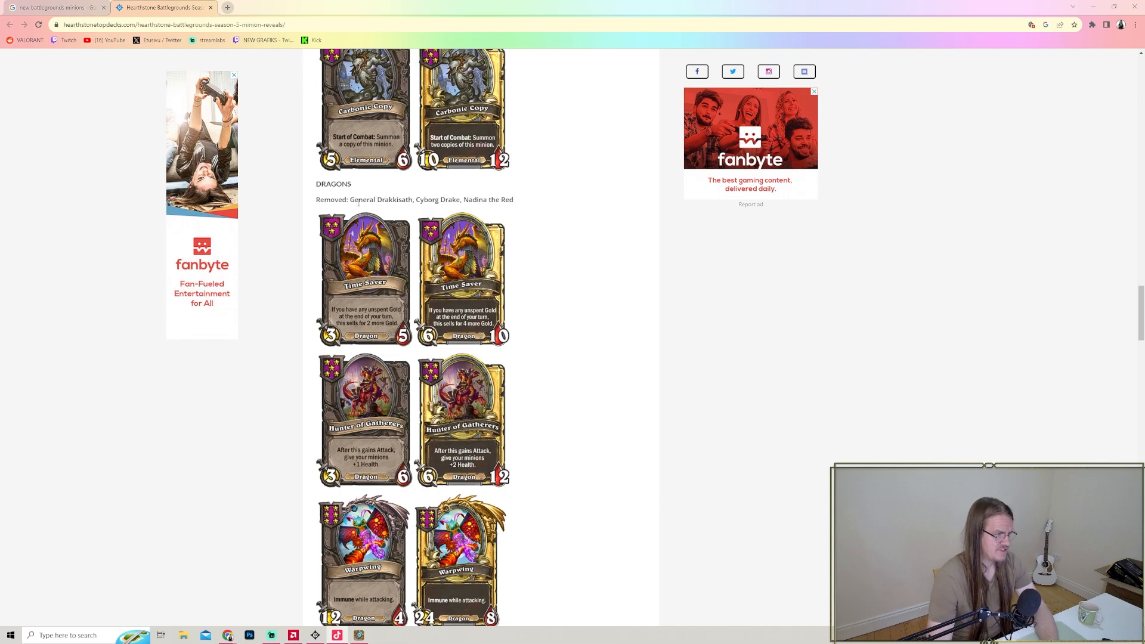
pyautogui.moveTo(356, 199); pyautogui.dragTo(443, 199)
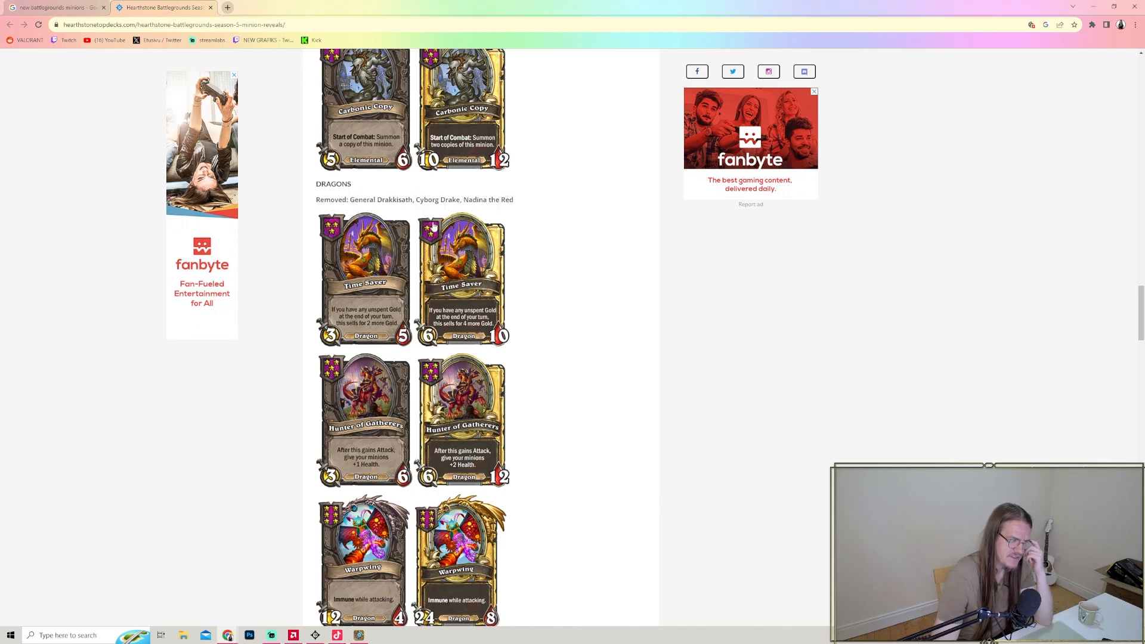
pyautogui.moveTo(396, 296)
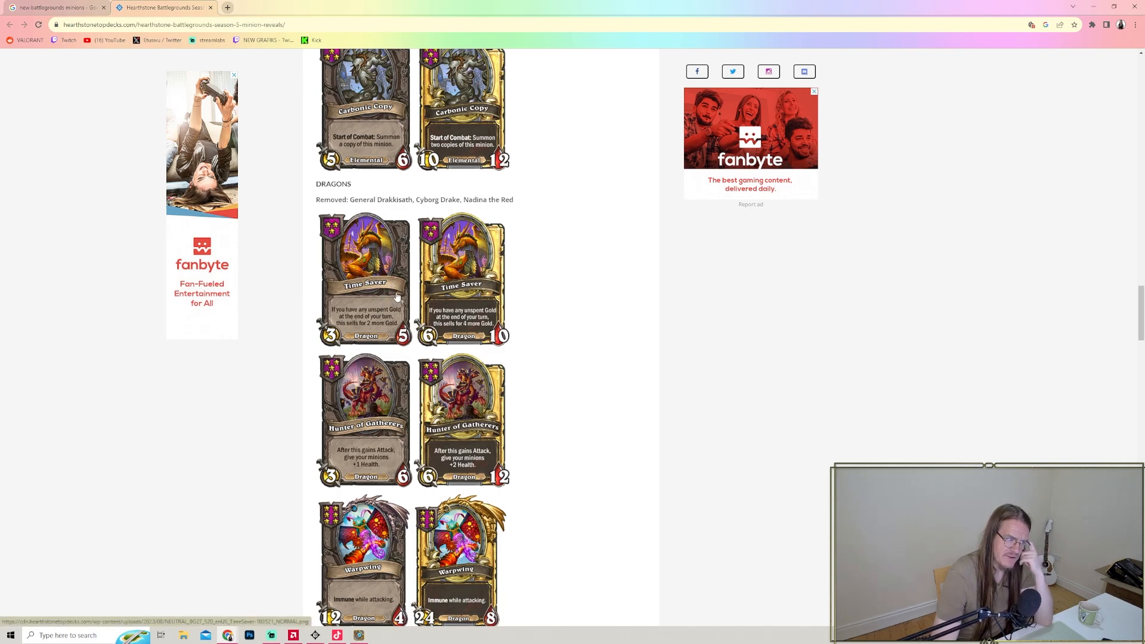
pyautogui.moveTo(385, 293)
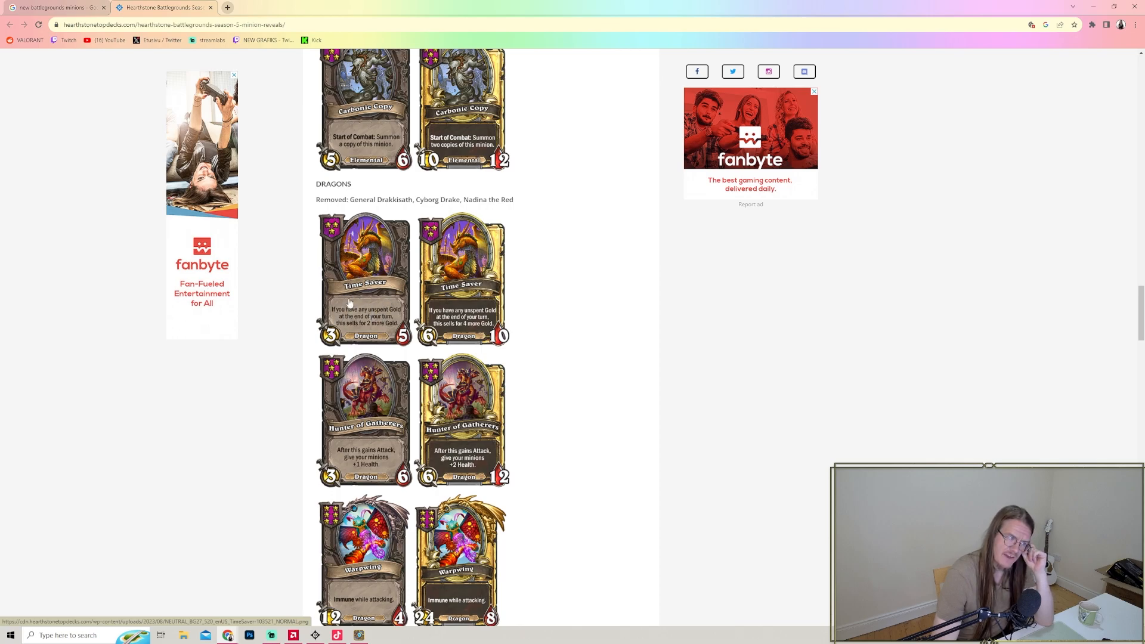
pyautogui.moveTo(327, 280)
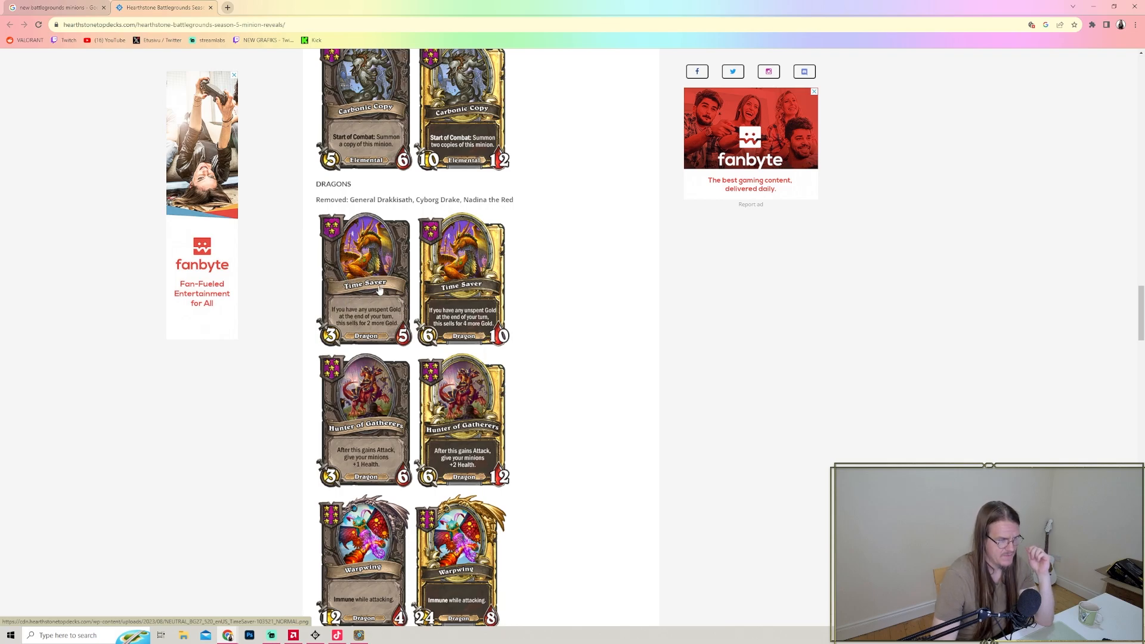
pyautogui.moveTo(384, 306)
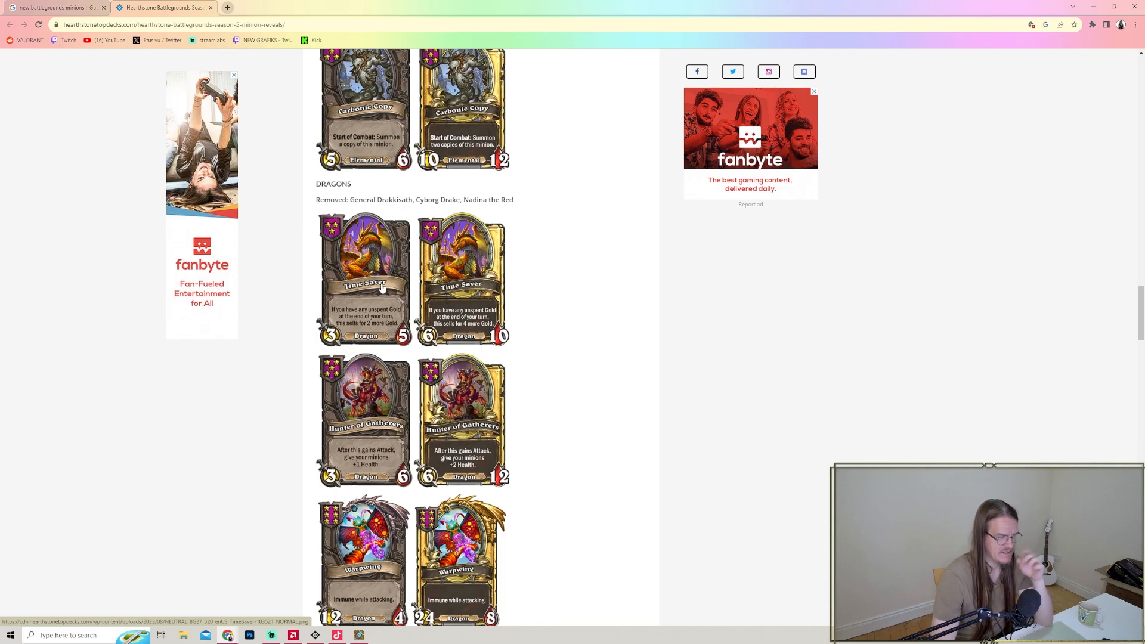
pyautogui.scroll(-3)
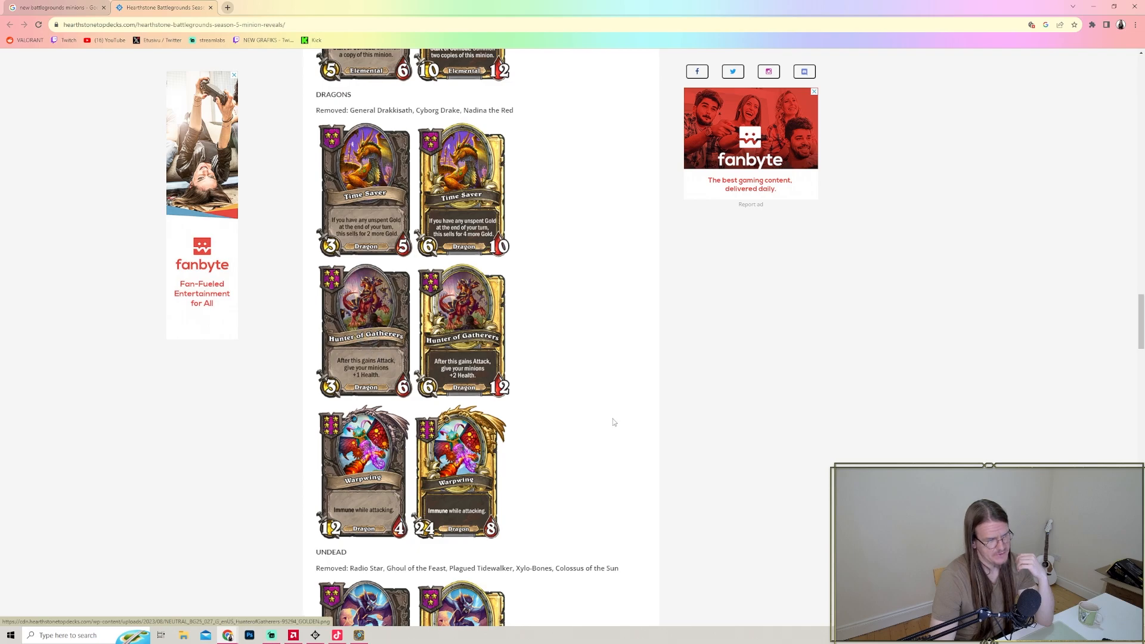
pyautogui.scroll(-3)
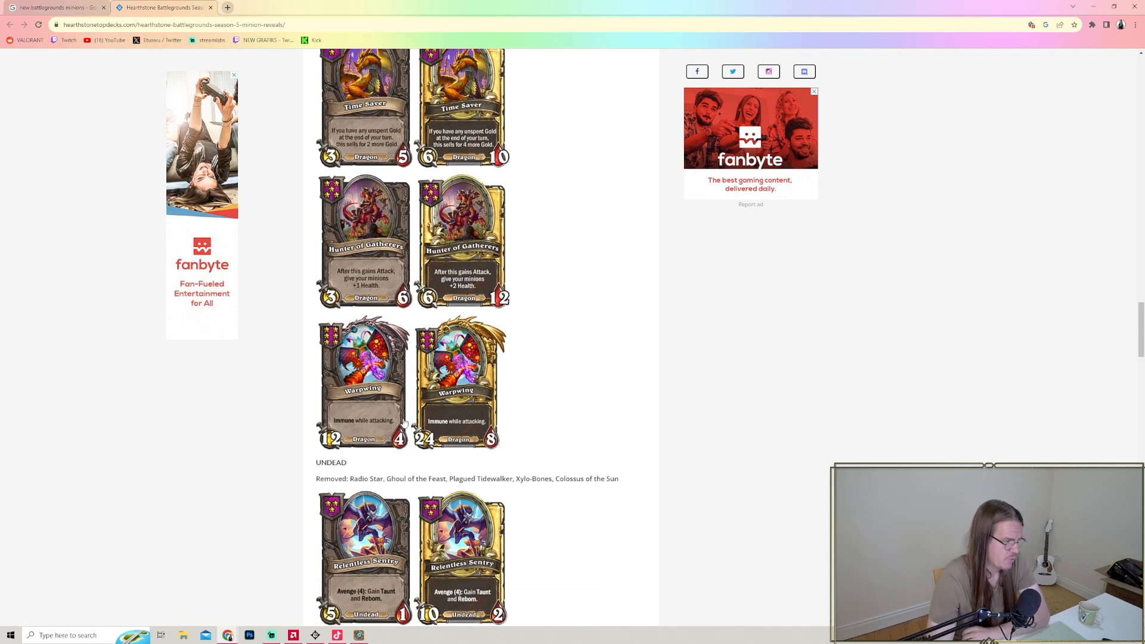
pyautogui.moveTo(362, 435)
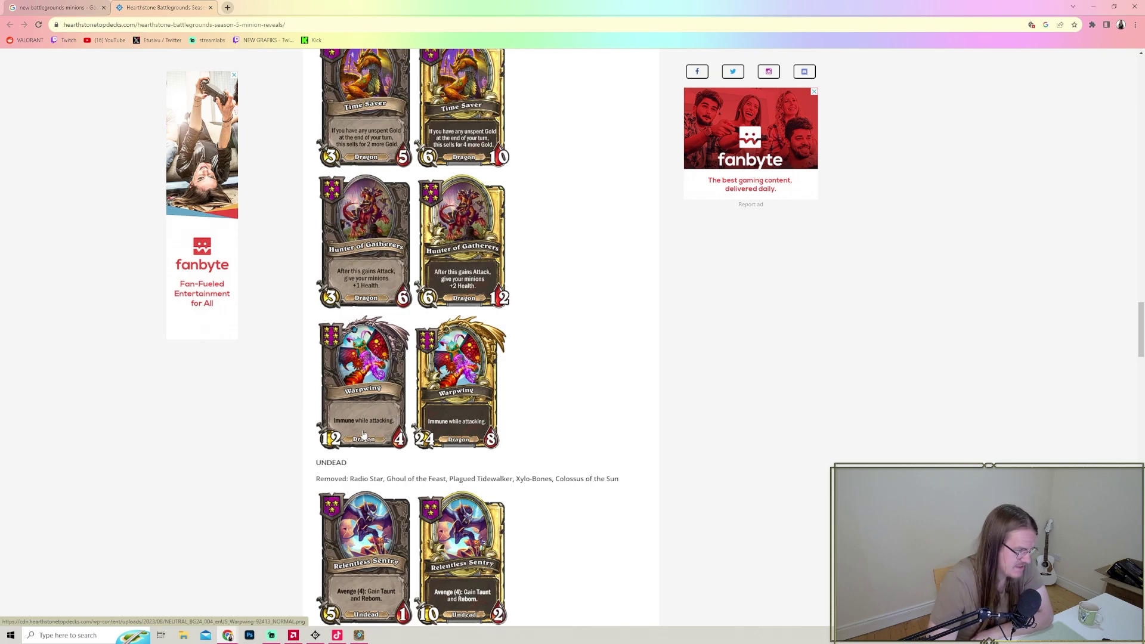
pyautogui.moveTo(510, 434)
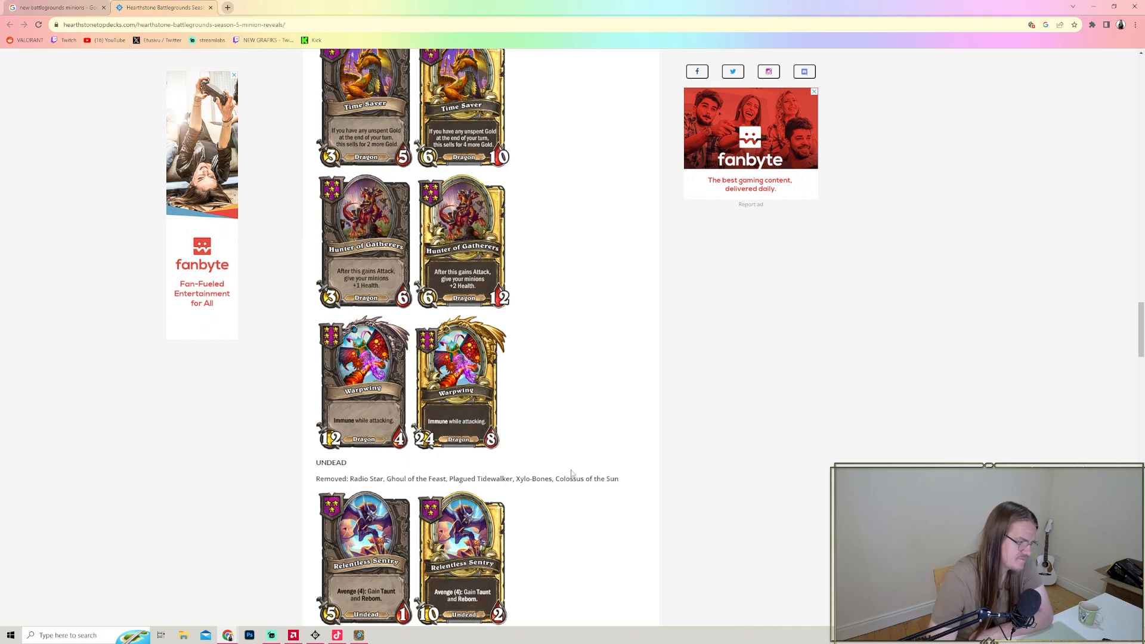
pyautogui.moveTo(536, 381)
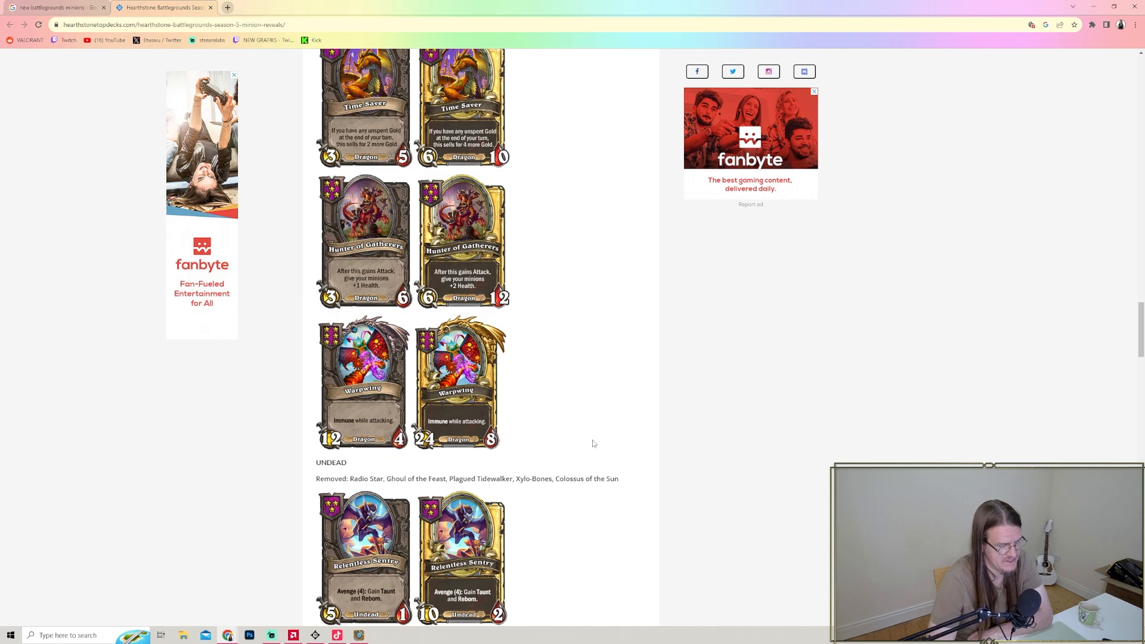
pyautogui.moveTo(472, 396)
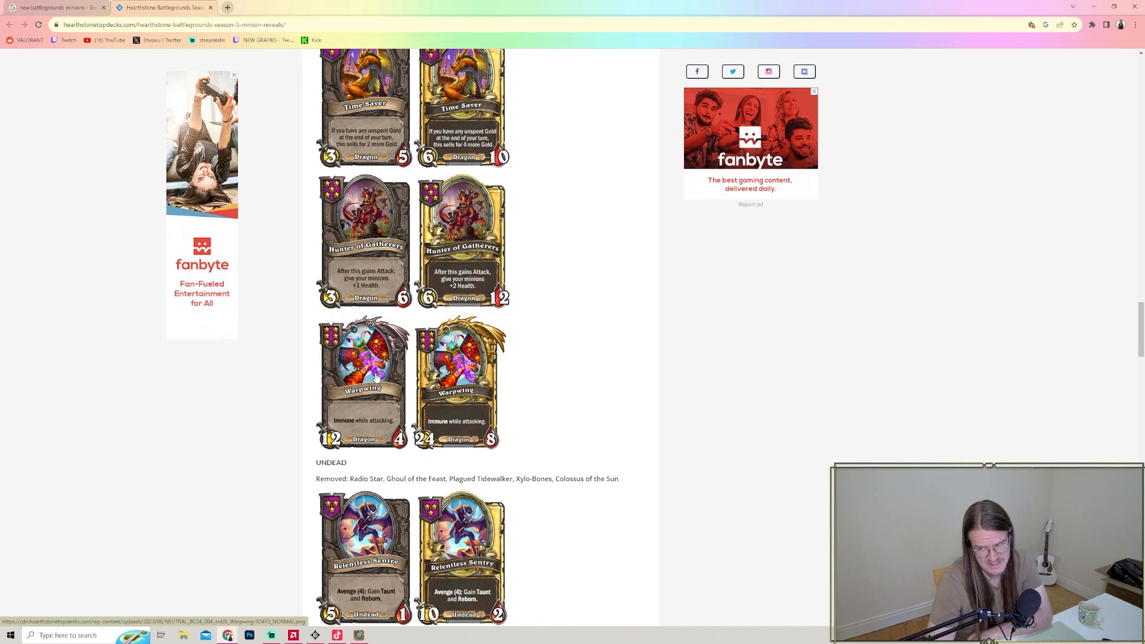
pyautogui.scroll(3)
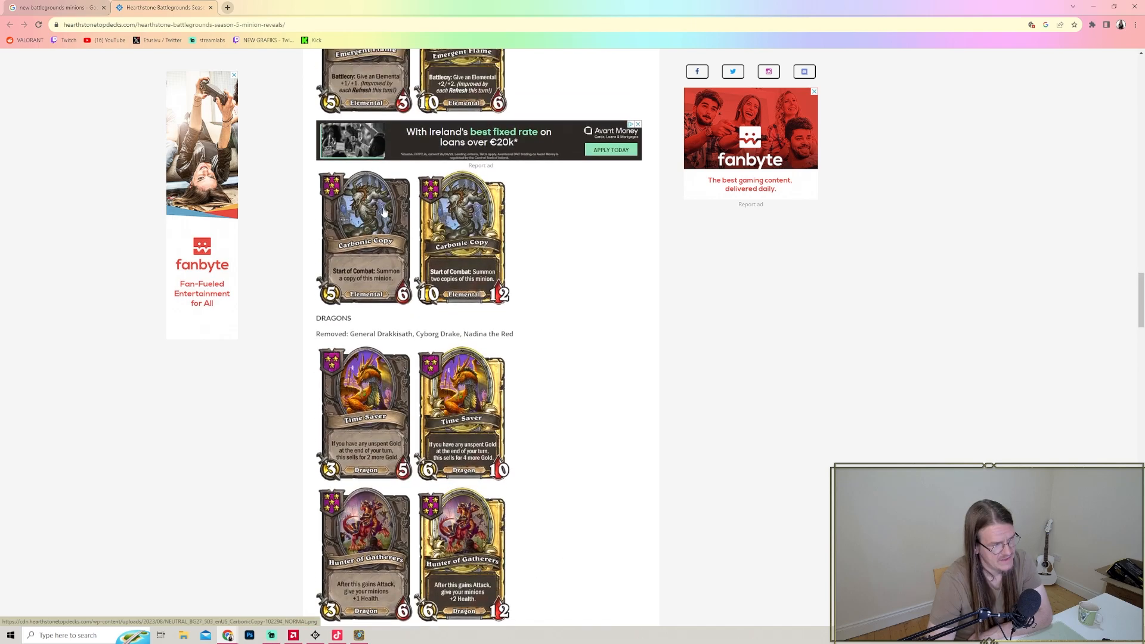
pyautogui.scroll(-3)
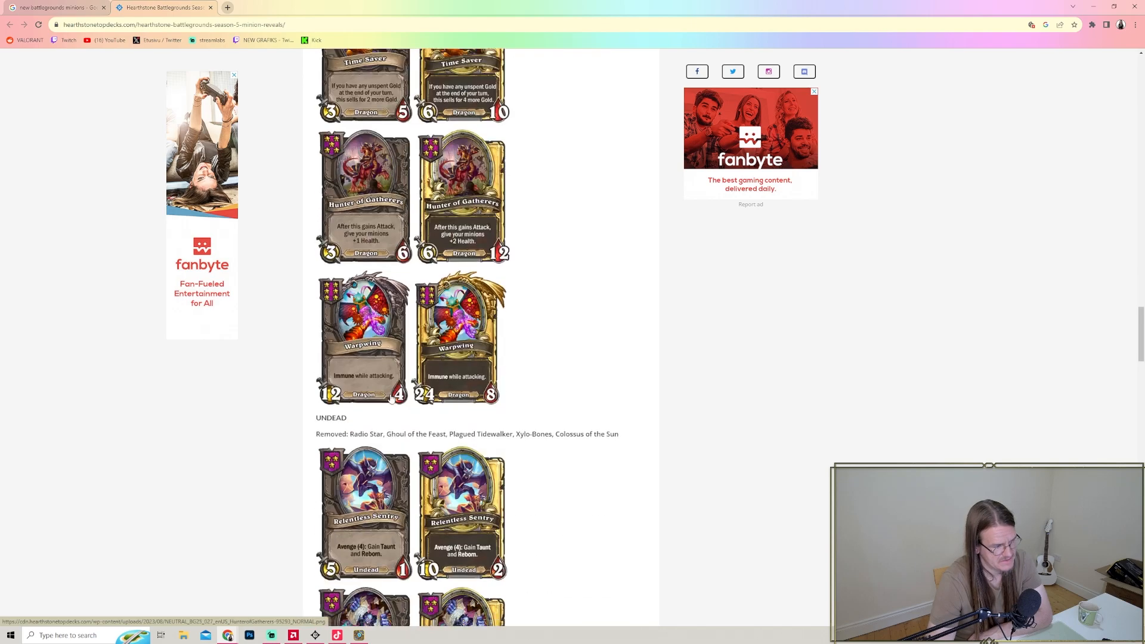
# - Highlight the removed Undead minions line, then scroll past Sore Loser and Champion of the Primus to Quilboar's Briarback Bookie
pyautogui.scroll(-3)
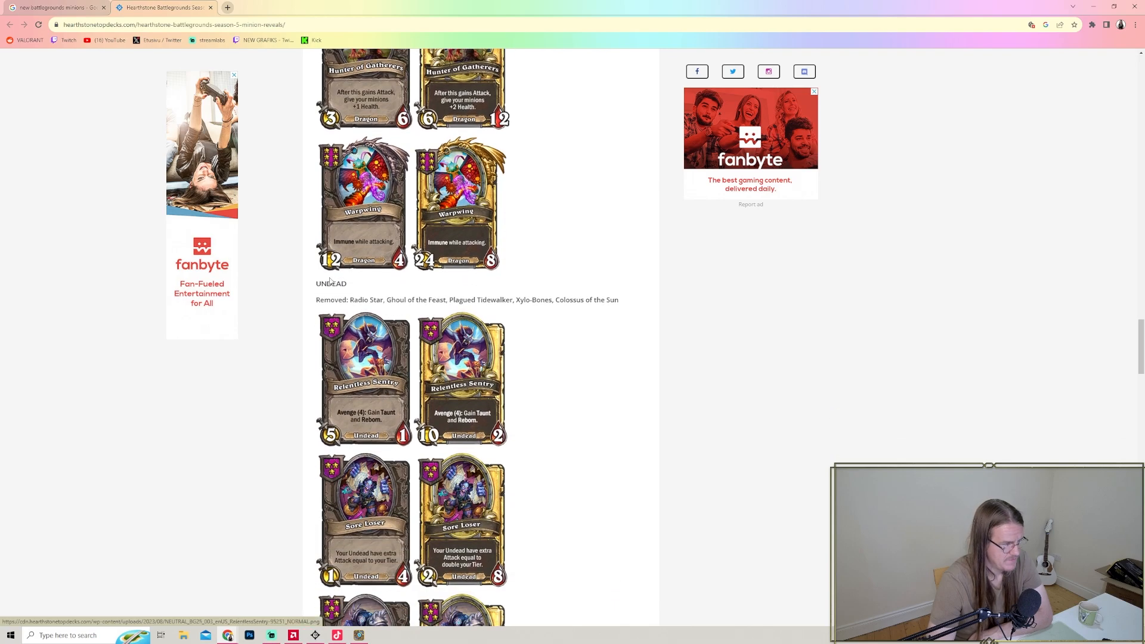
pyautogui.moveTo(353, 299); pyautogui.dragTo(427, 299)
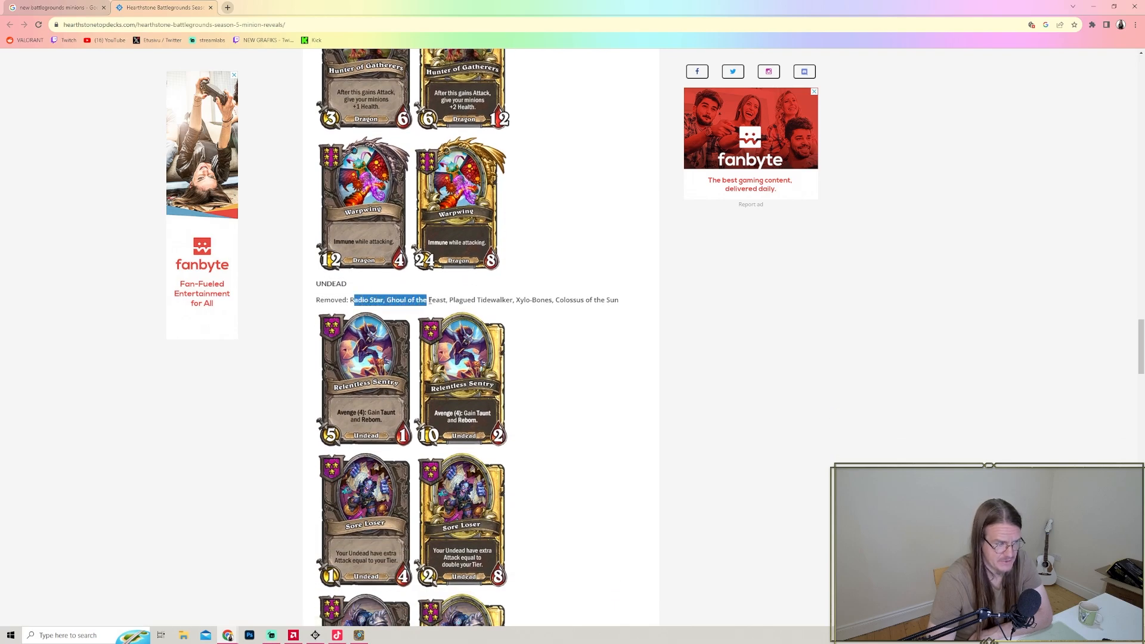
pyautogui.moveTo(426, 299); pyautogui.dragTo(537, 299)
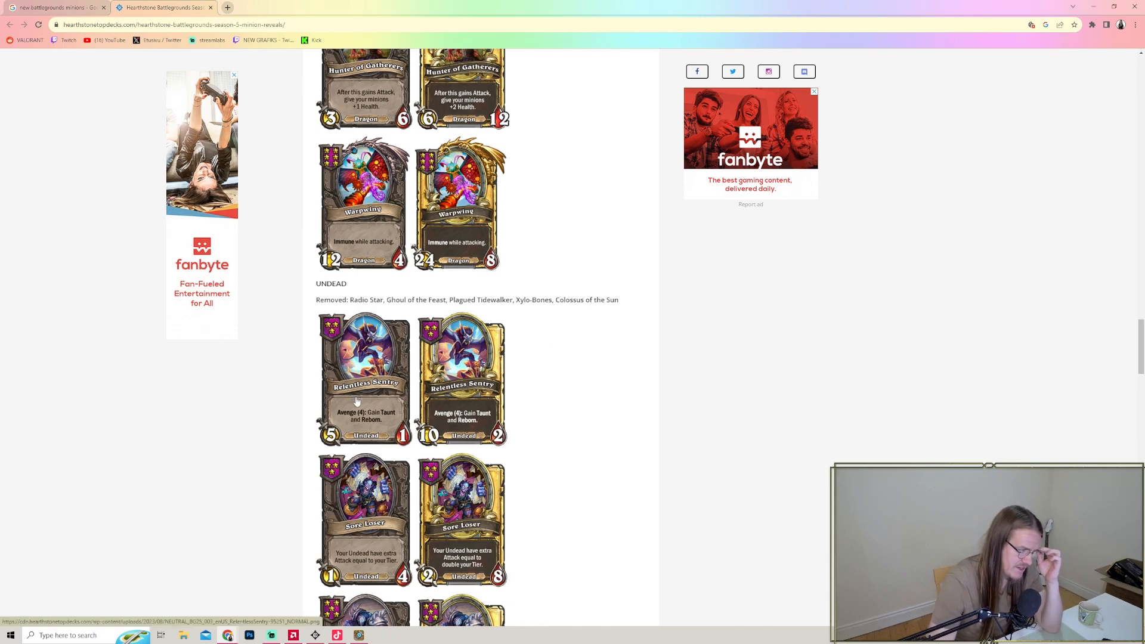
pyautogui.scroll(-3)
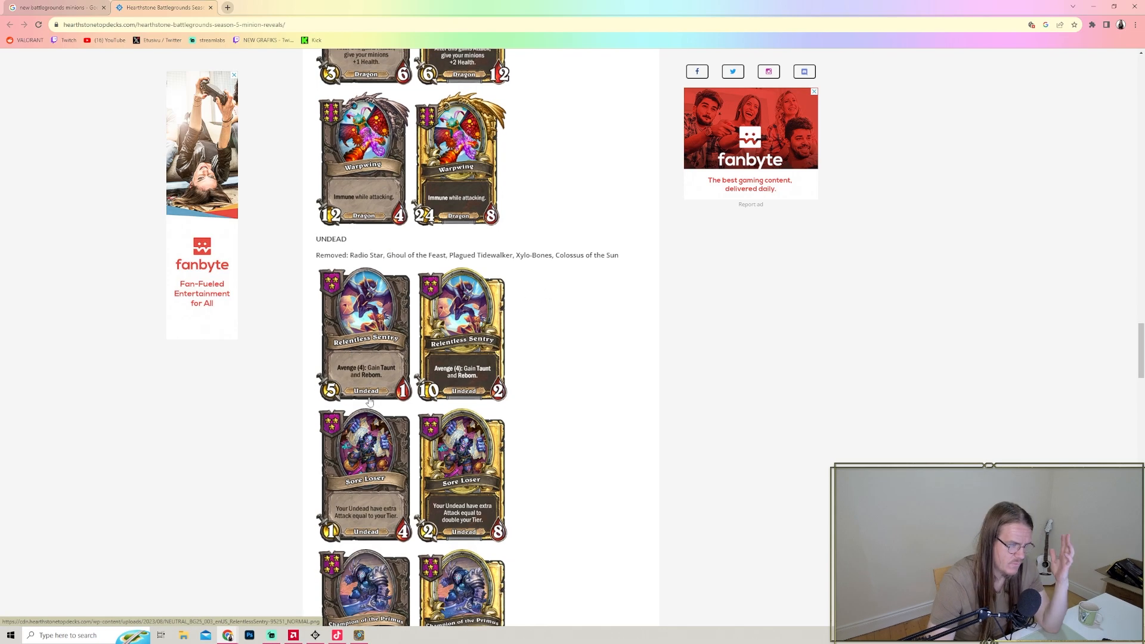
pyautogui.scroll(-3)
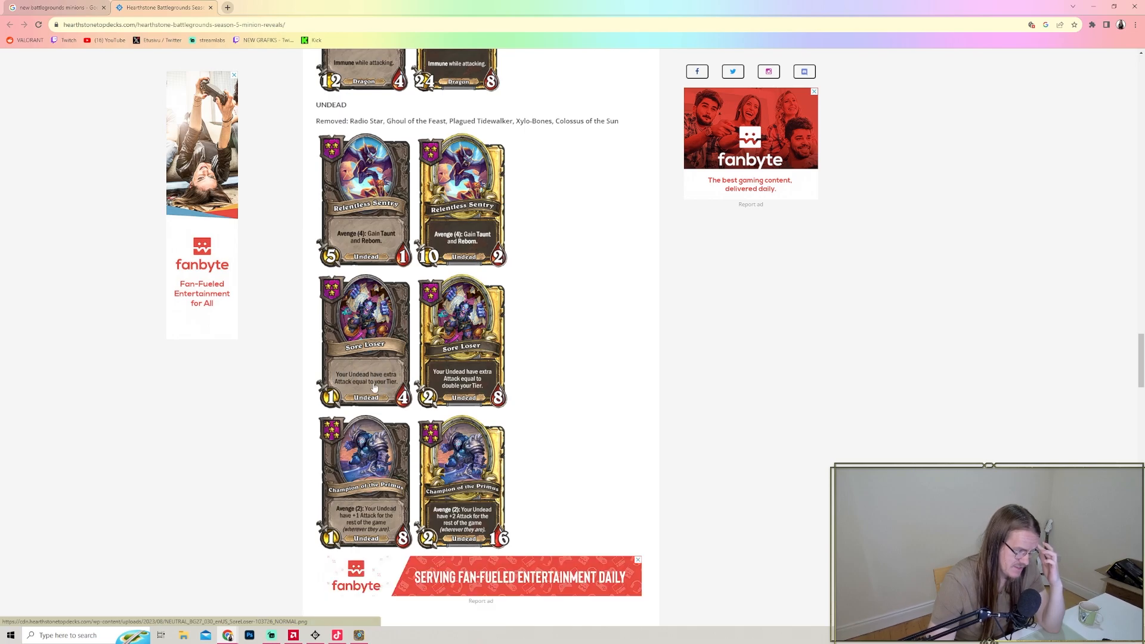
pyautogui.moveTo(392, 387)
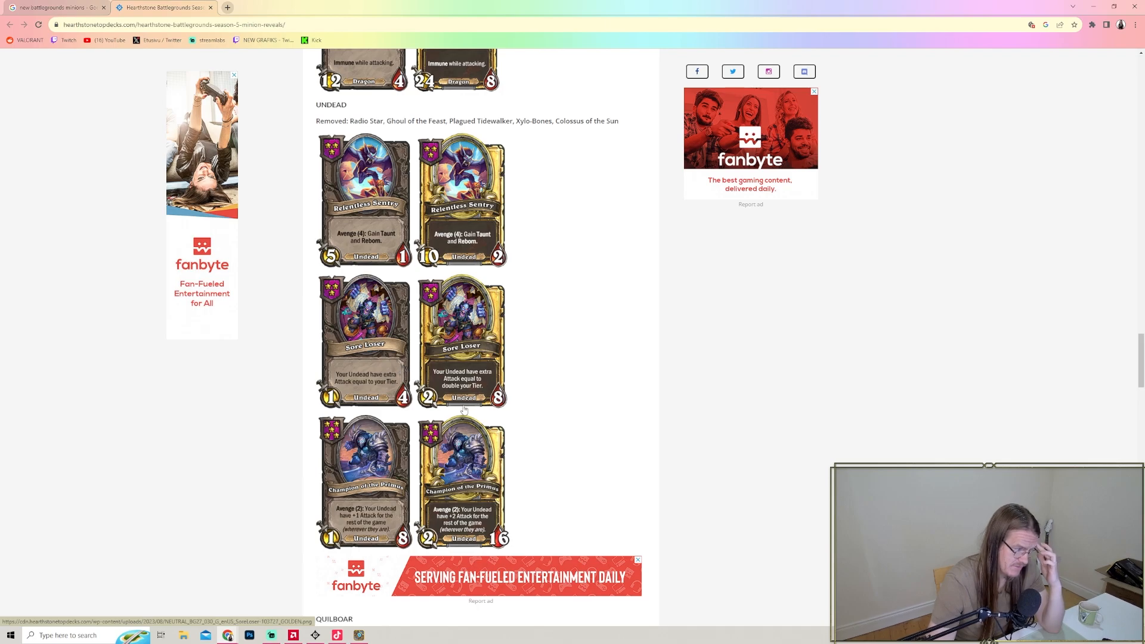
pyautogui.moveTo(451, 376)
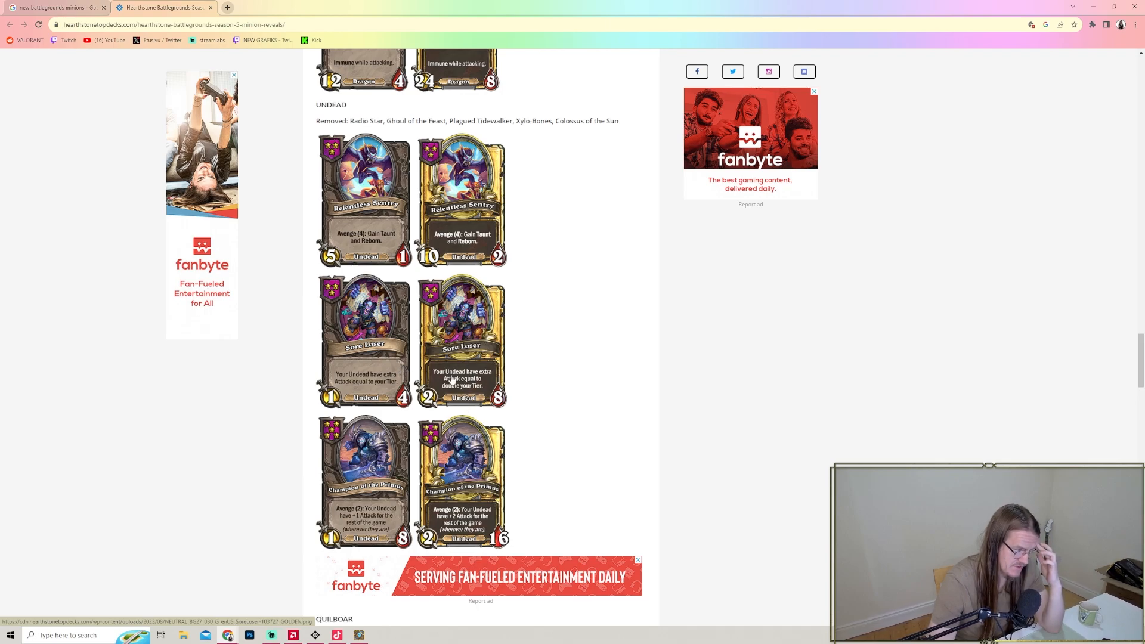
pyautogui.scroll(-3)
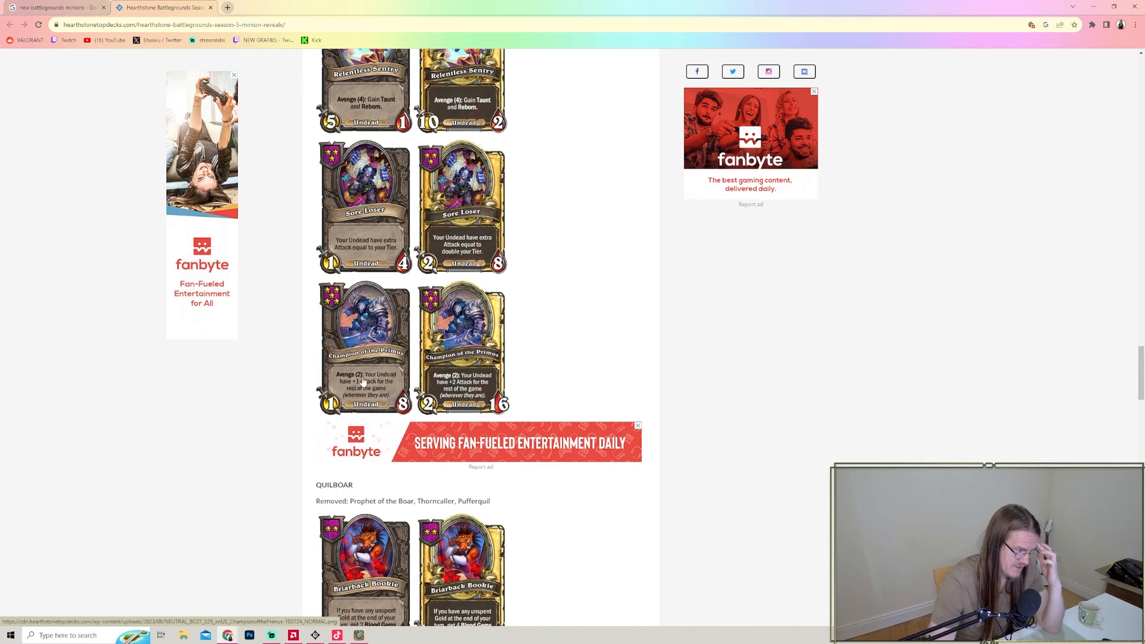
pyautogui.moveTo(408, 380)
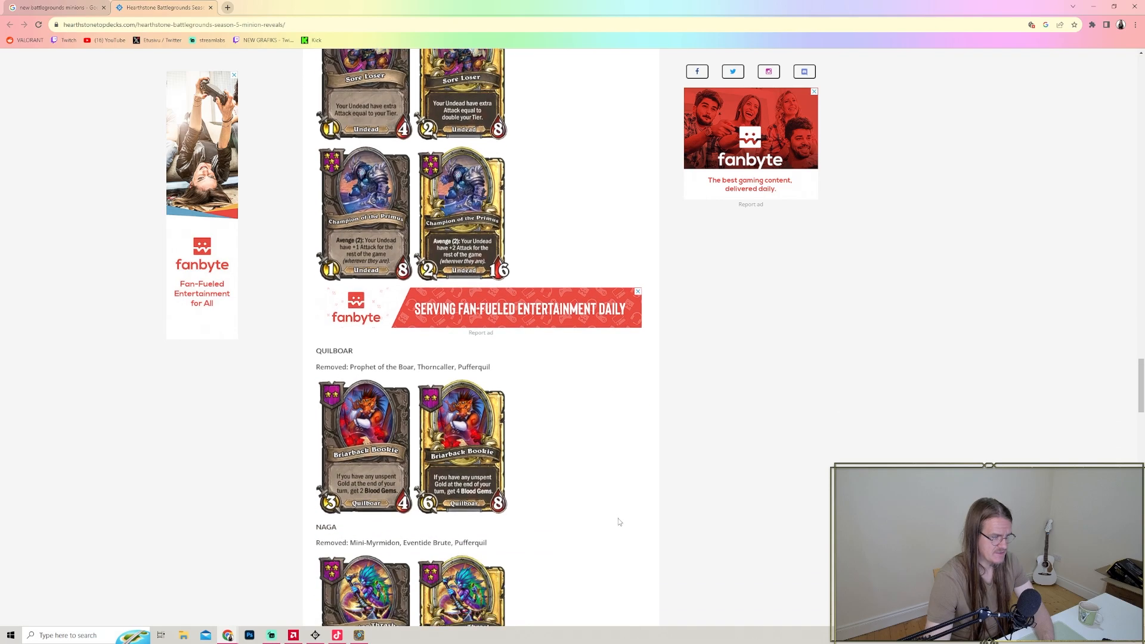
# - Highlight and clear the removed Quilboar minions line, then scroll past Briarback Bookie to Naga's Daggerspine Thrasher
pyautogui.scroll(-3)
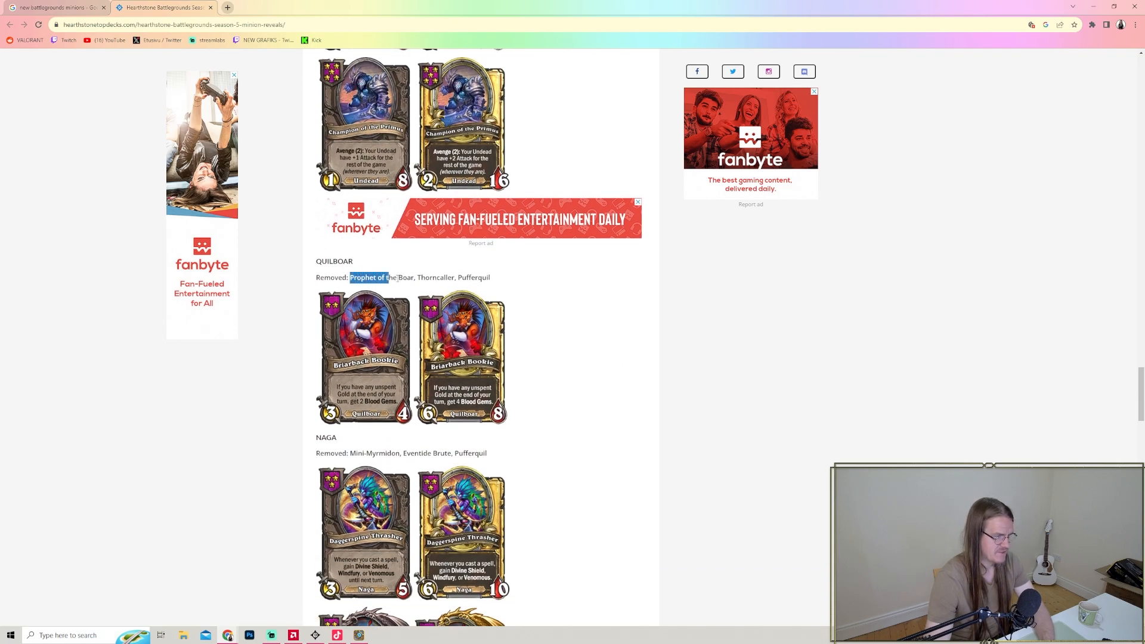
pyautogui.moveTo(351, 278); pyautogui.dragTo(489, 277)
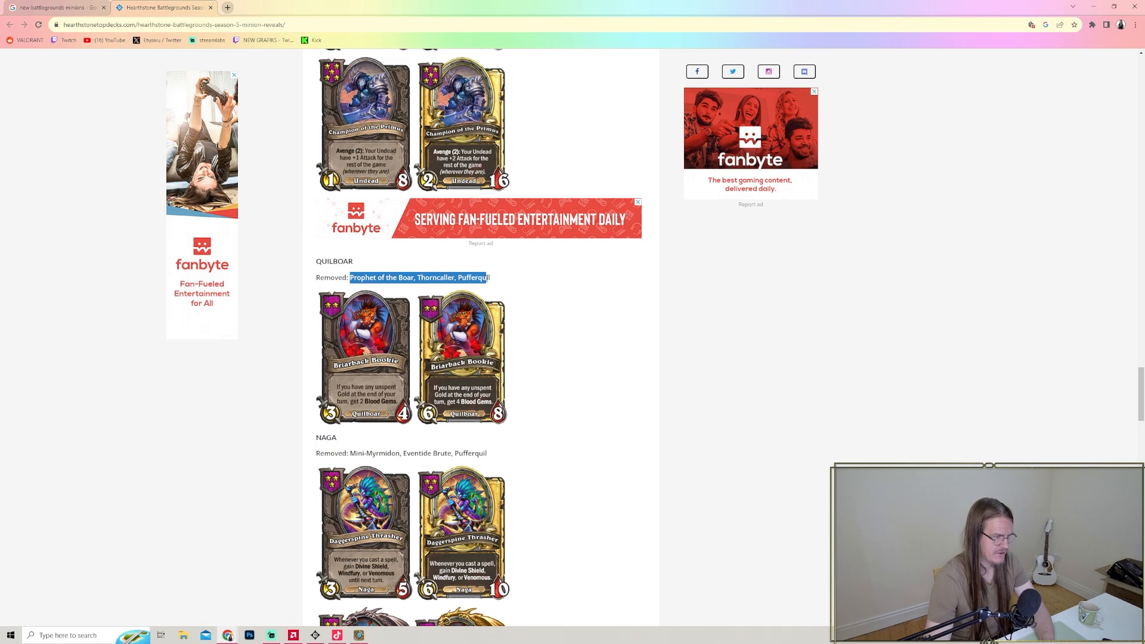
pyautogui.click(593, 415)
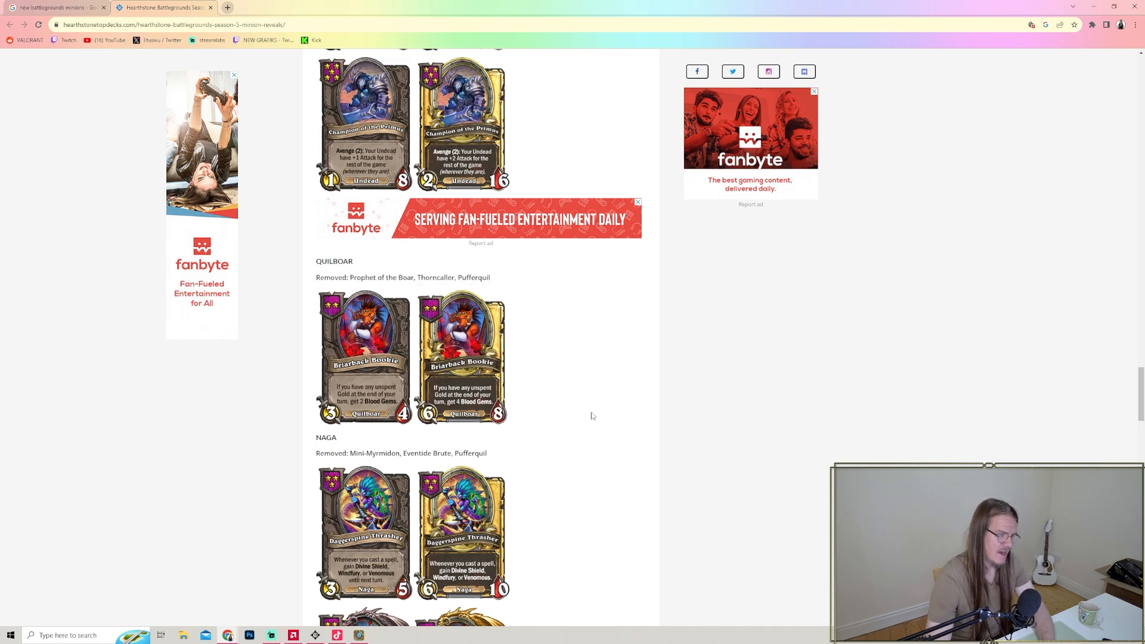
pyautogui.moveTo(558, 407)
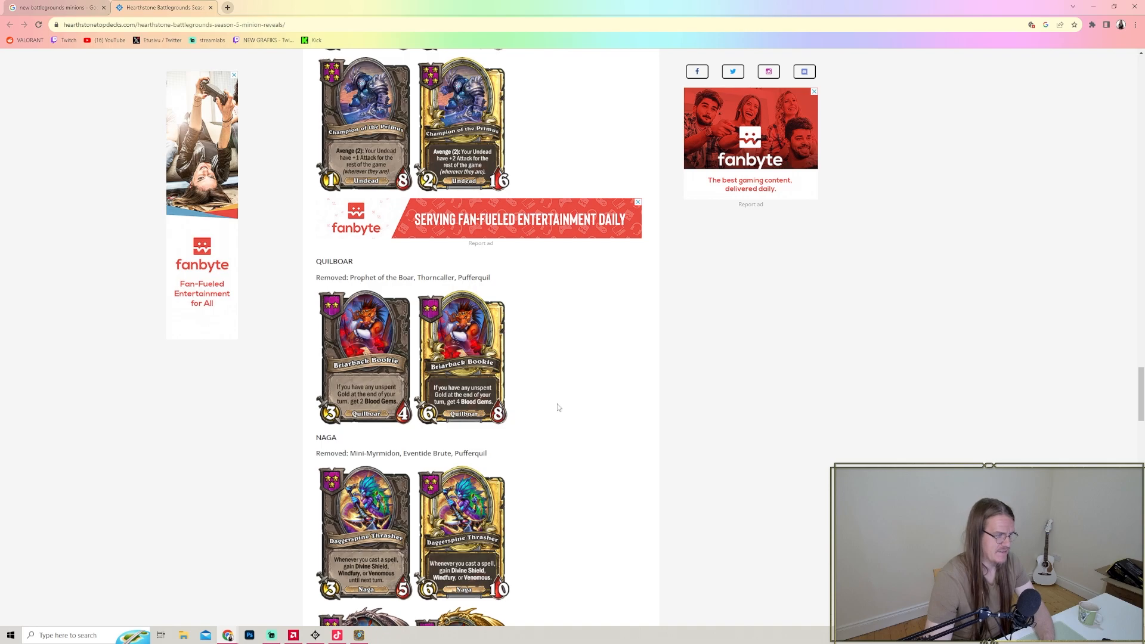
pyautogui.moveTo(392, 381)
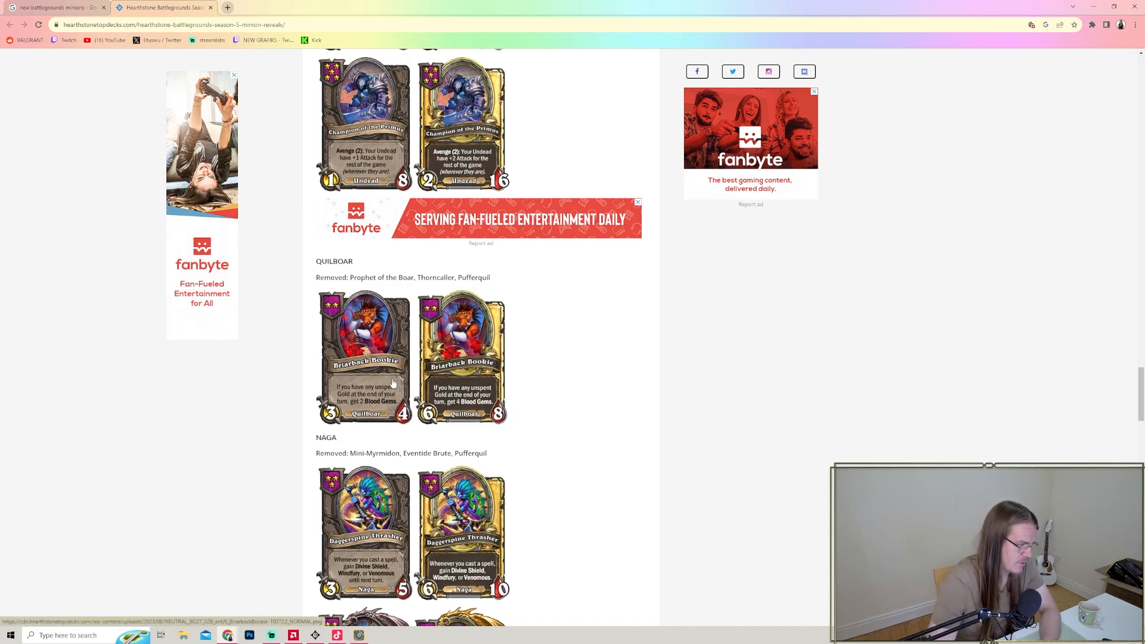
pyautogui.scroll(-3)
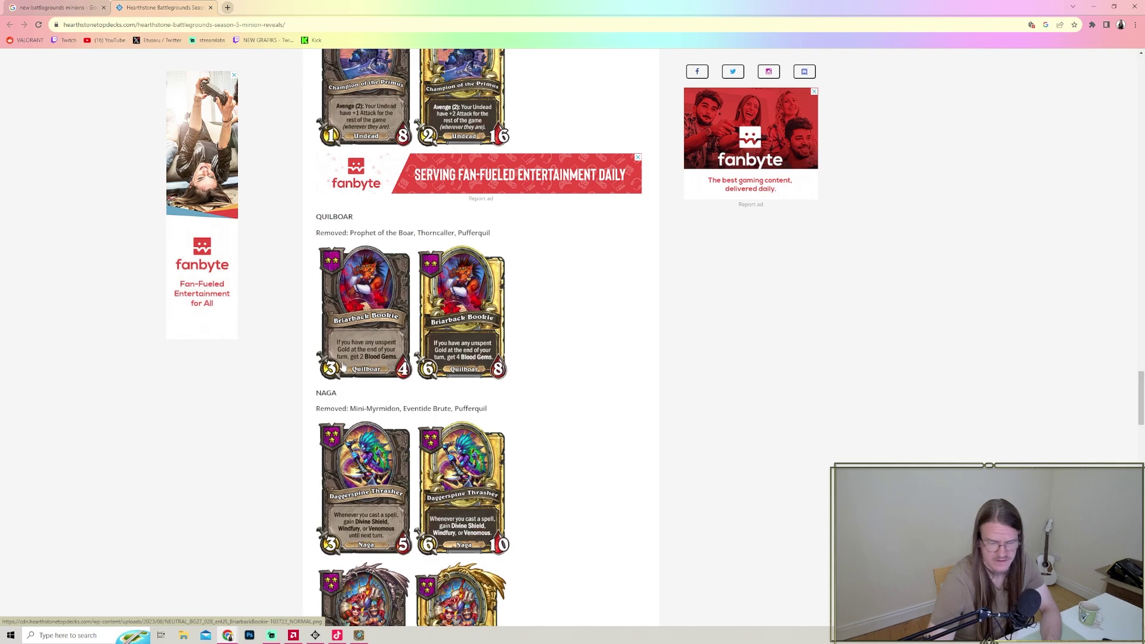
# - Scroll through the Naga cards Daggerspine Thrasher and The Glad-iator until Murlocs' Murcules appears
pyautogui.scroll(-3)
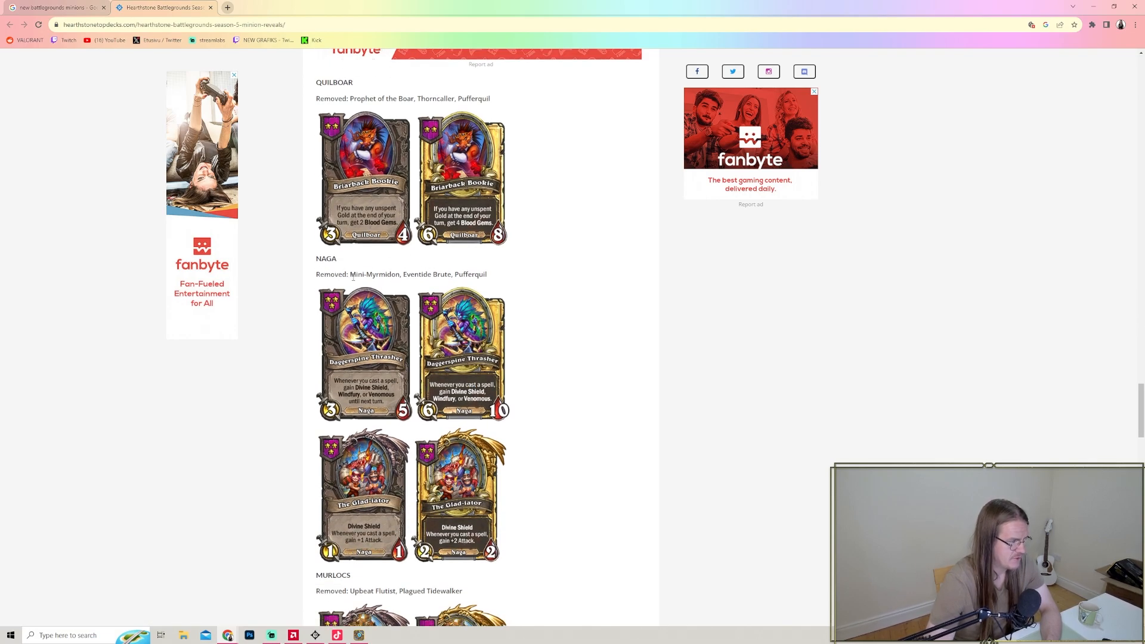
pyautogui.moveTo(350, 274); pyautogui.dragTo(464, 274)
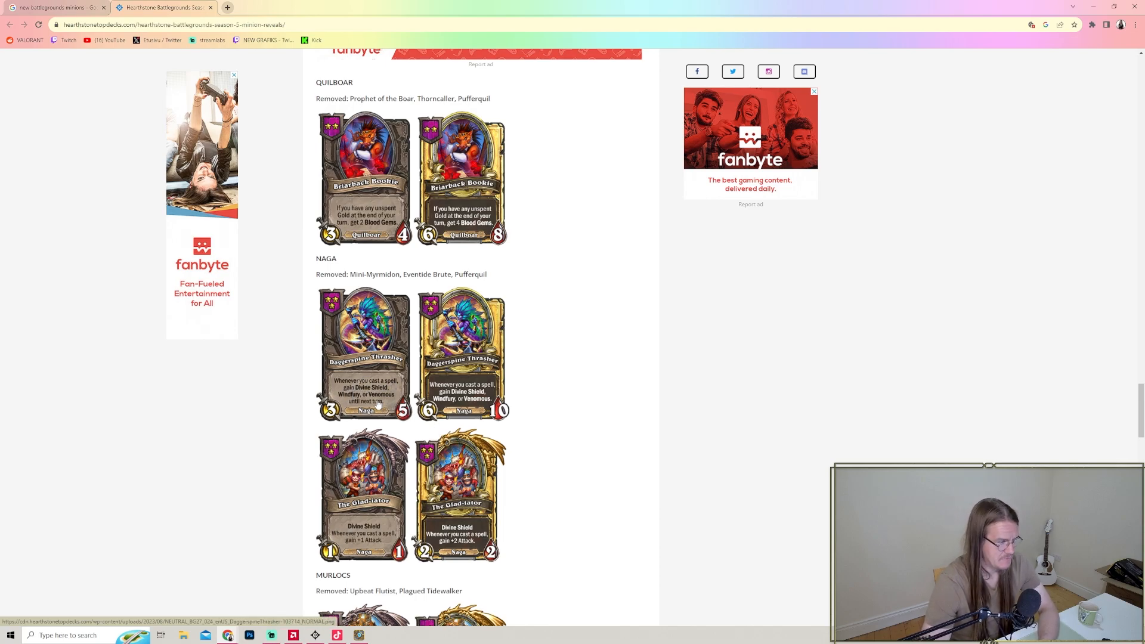
pyautogui.scroll(-3)
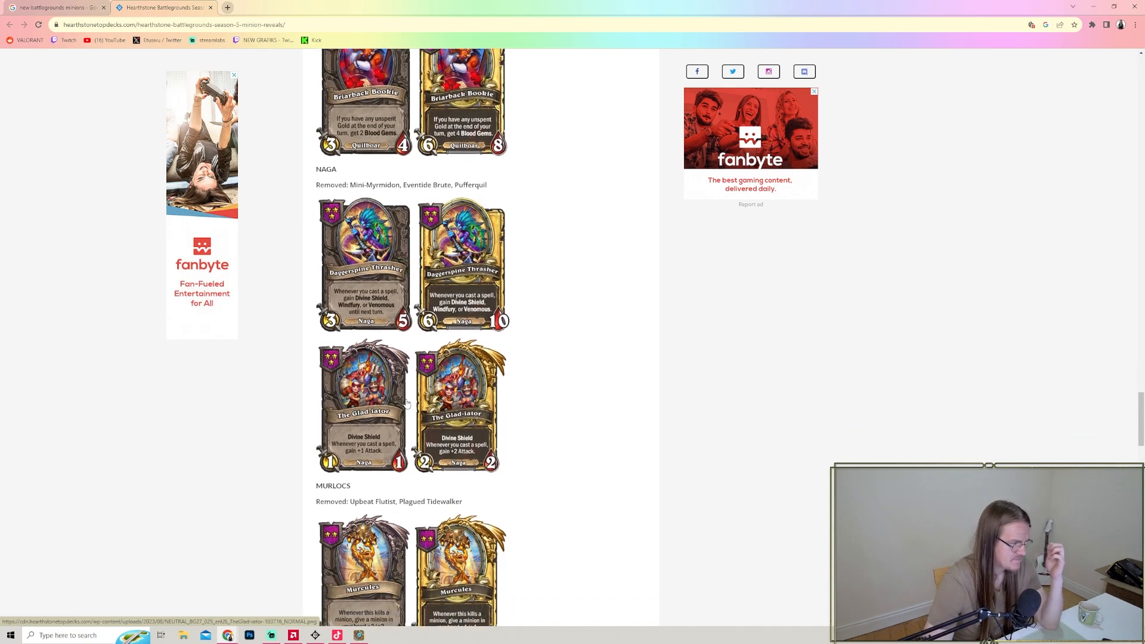
pyautogui.moveTo(375, 260)
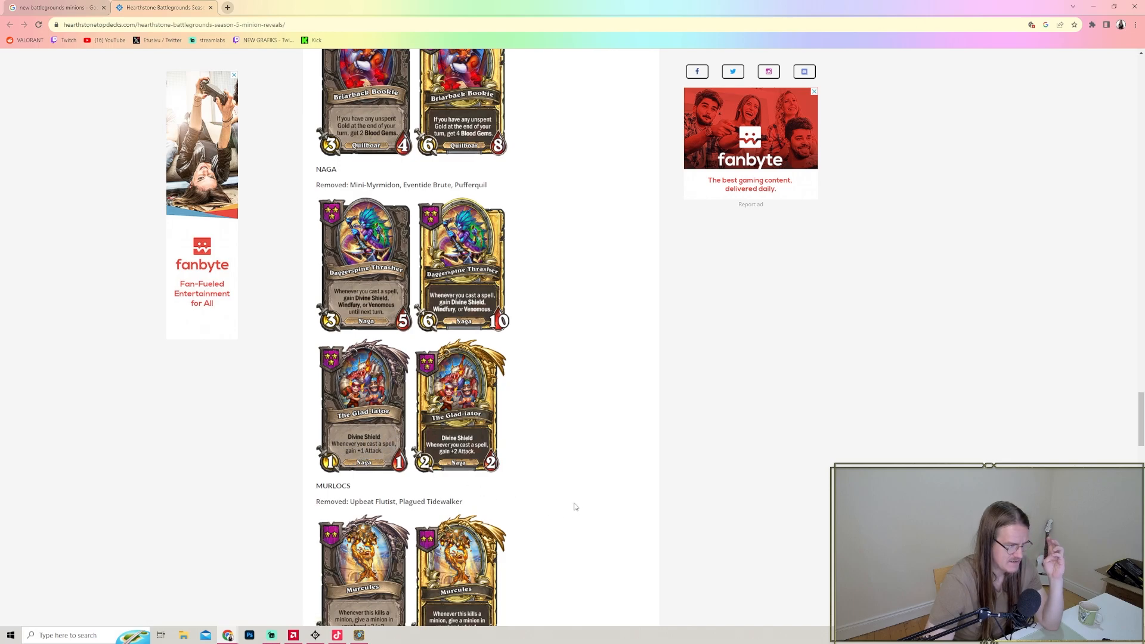
pyautogui.scroll(-3)
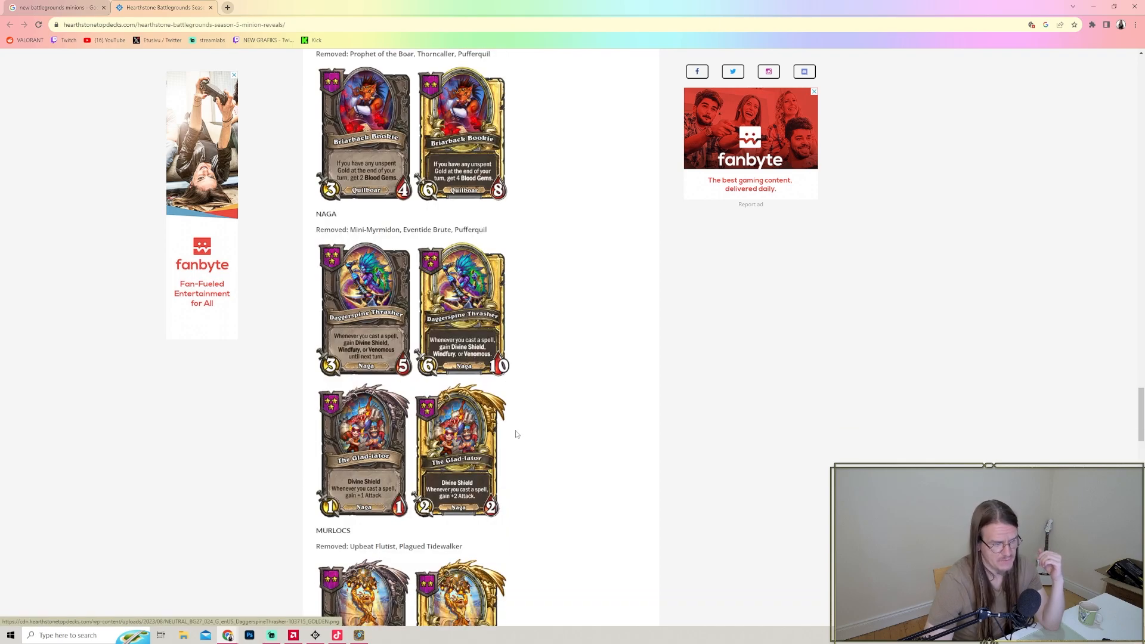
# - Scroll through the Murlocs cards Murcules and Murky until Dual-Type Minions' Surf n' Surf appears
pyautogui.scroll(-3)
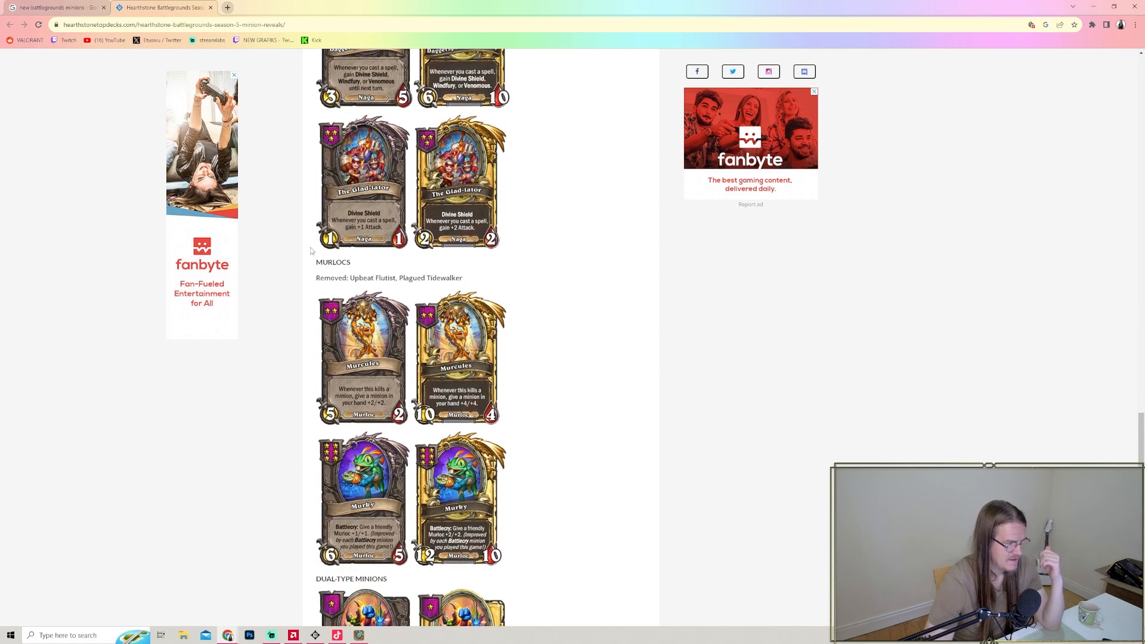
pyautogui.doubleClick(364, 278)
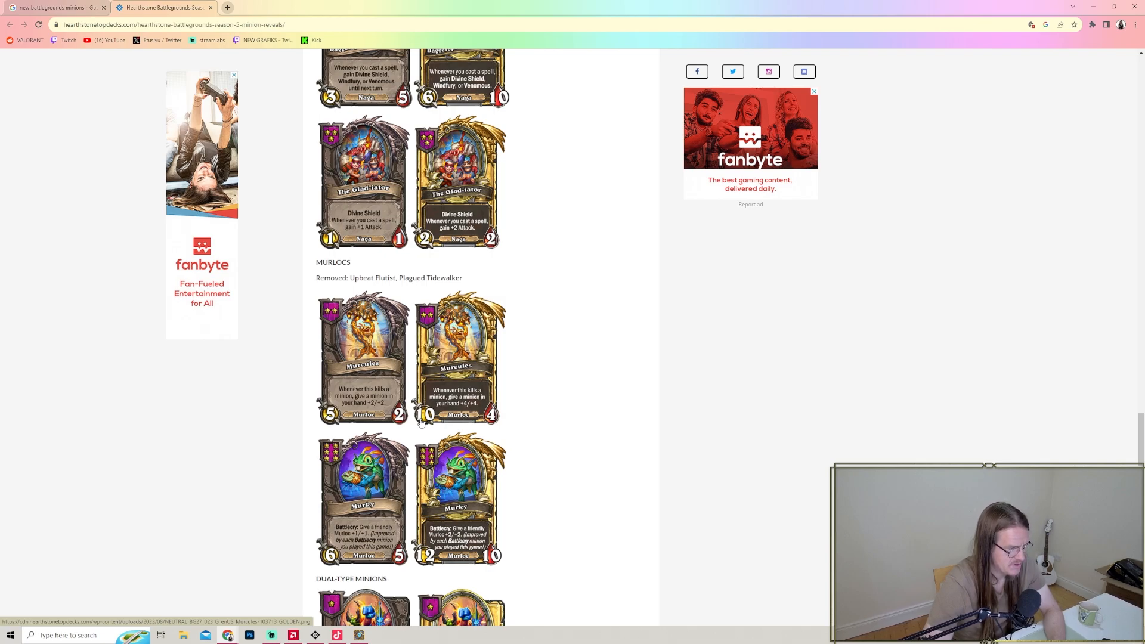
pyautogui.moveTo(463, 403)
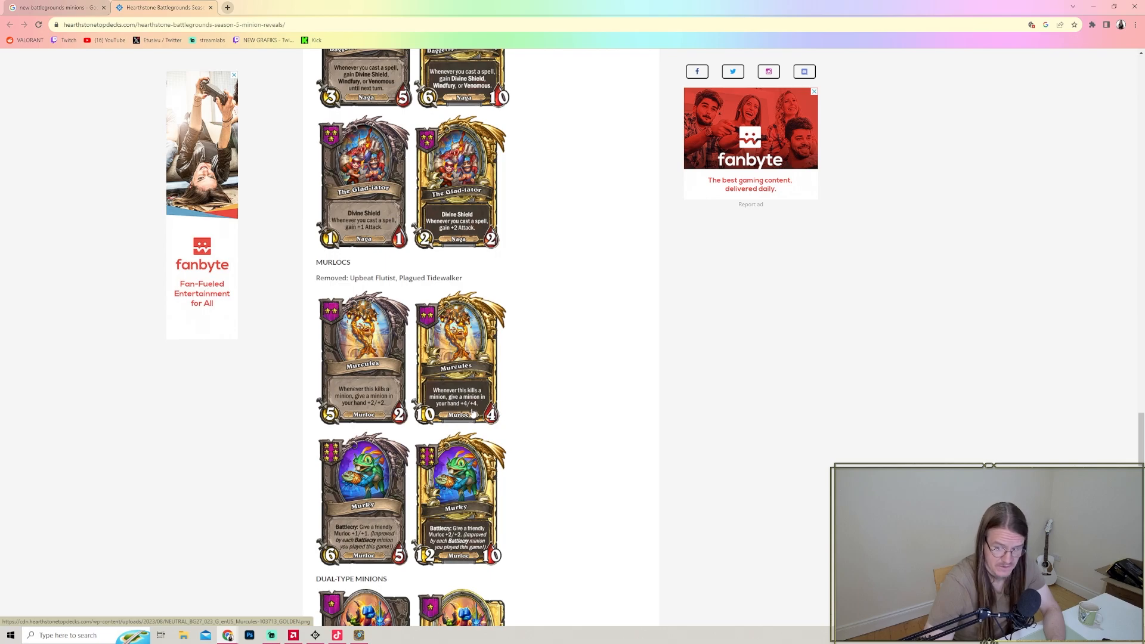
pyautogui.scroll(-3)
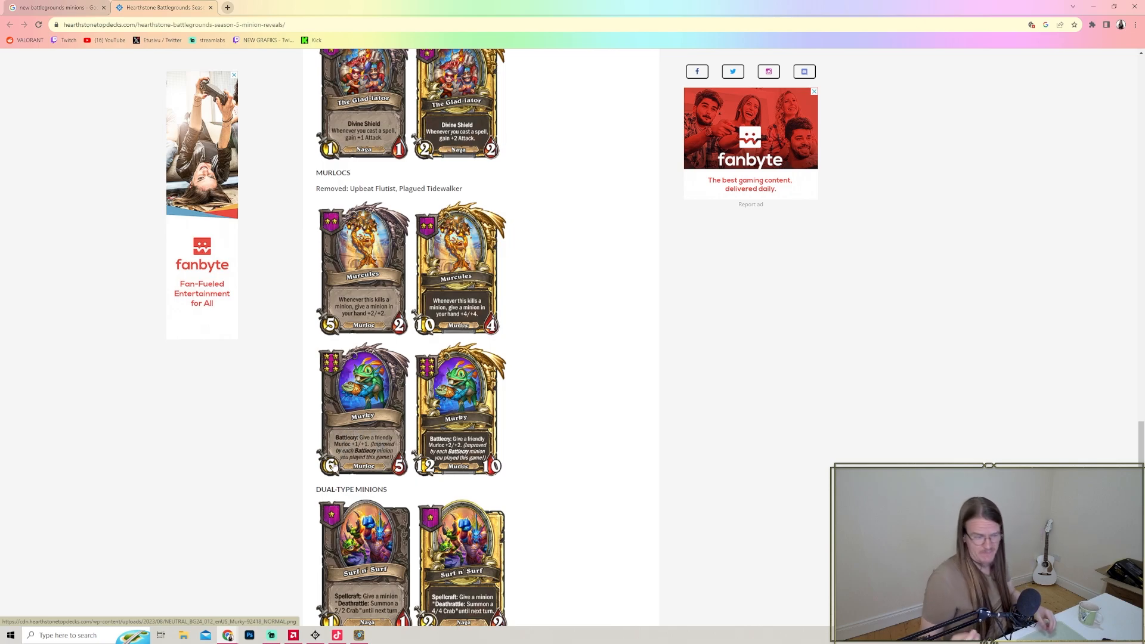
pyautogui.moveTo(517, 444)
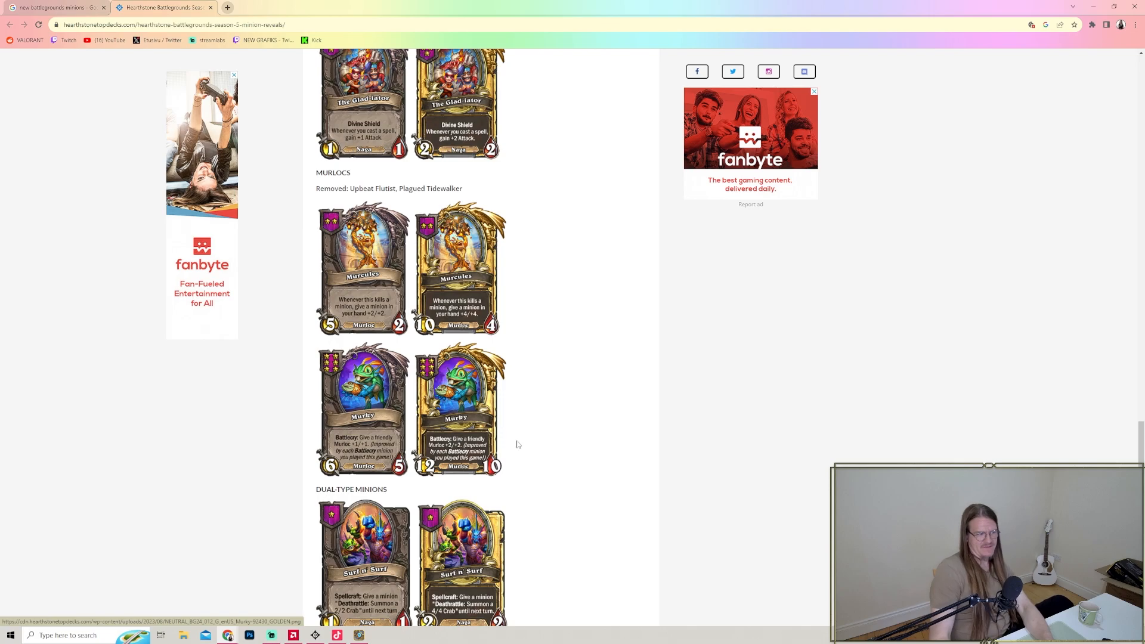
pyautogui.moveTo(611, 431)
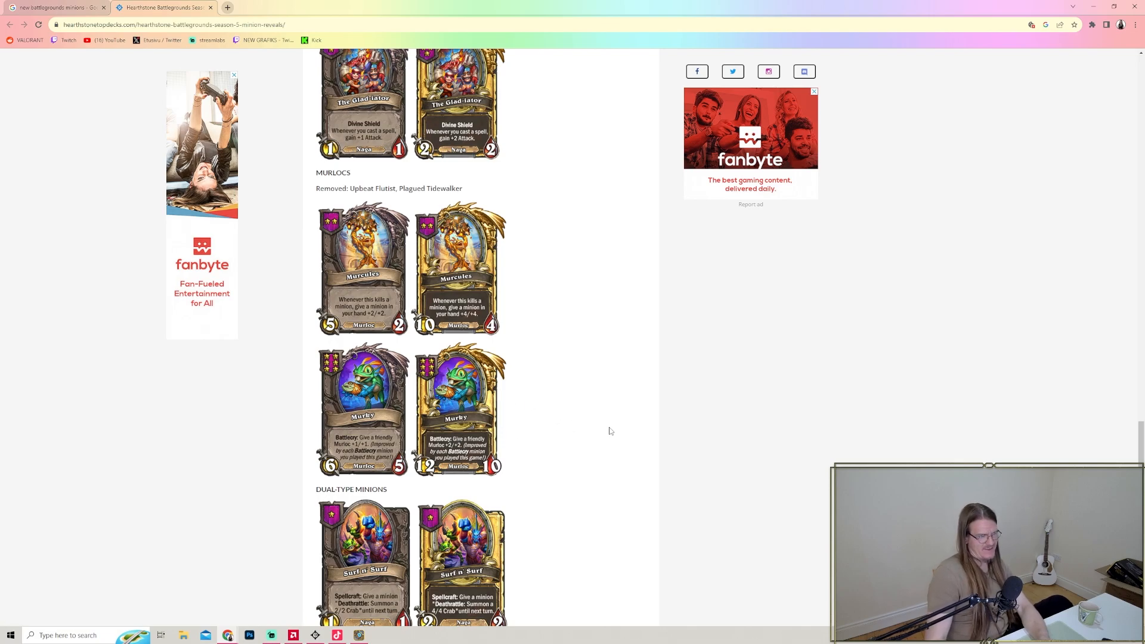
pyautogui.scroll(-3)
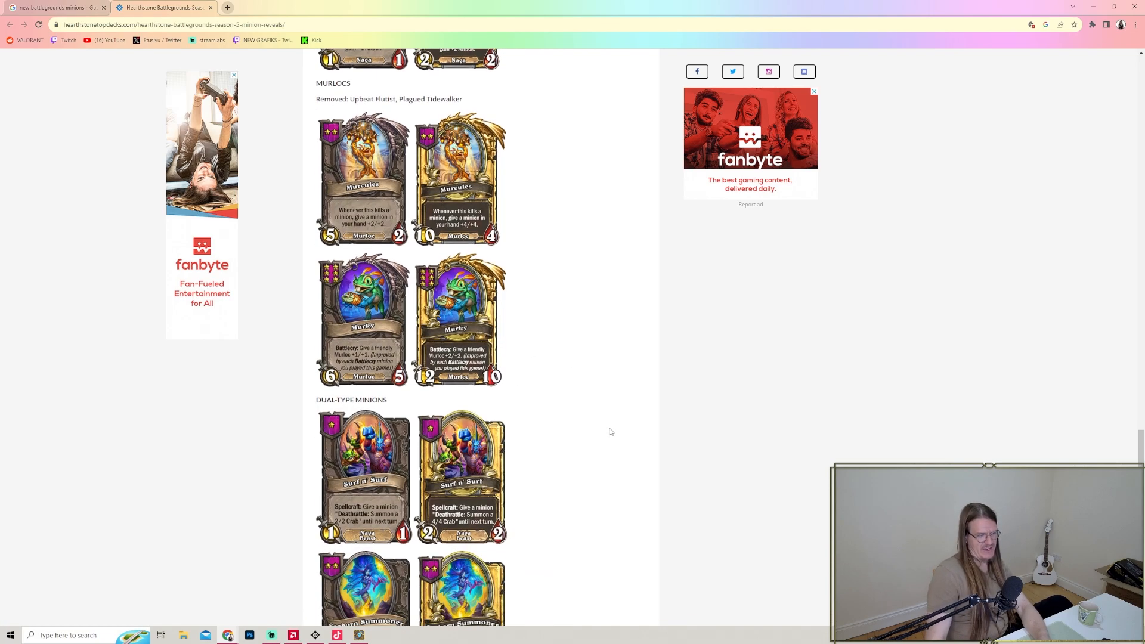
# - Scroll past Surf n' Surf and Seaborn Summoner until Dreadbeard comes into view
pyautogui.scroll(-3)
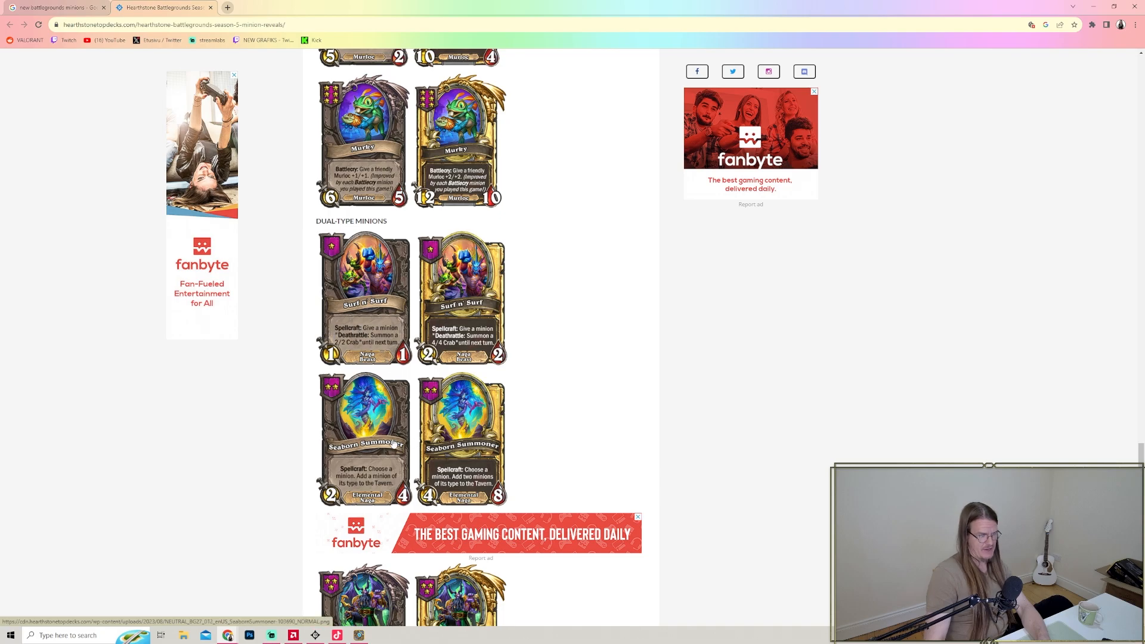
pyautogui.moveTo(396, 465)
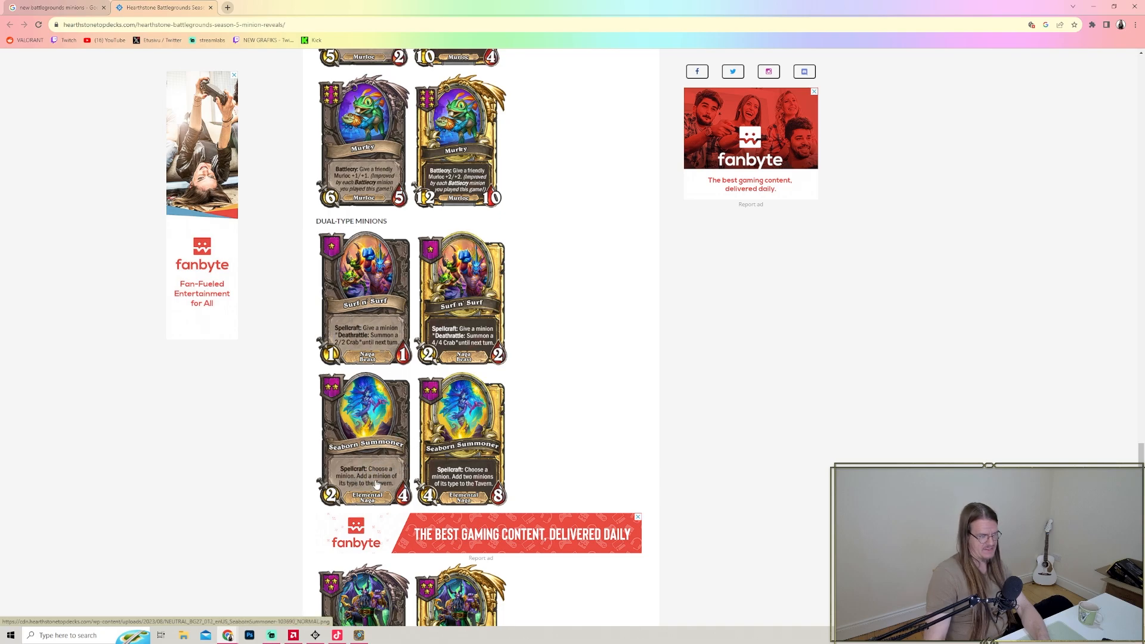
pyautogui.scroll(-3)
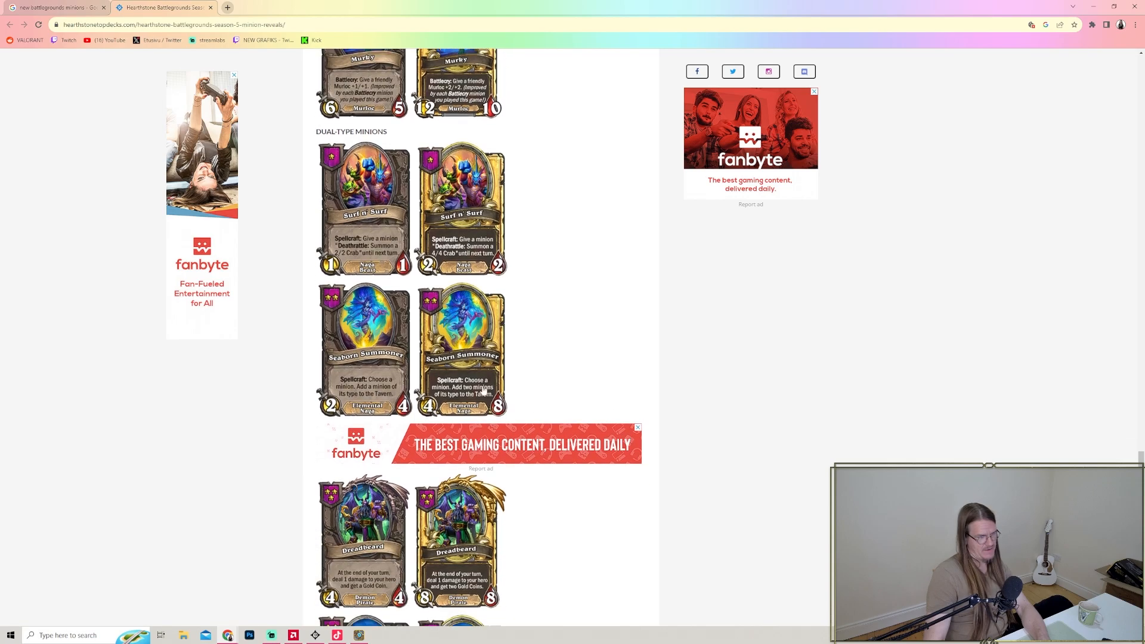
pyautogui.moveTo(672, 624)
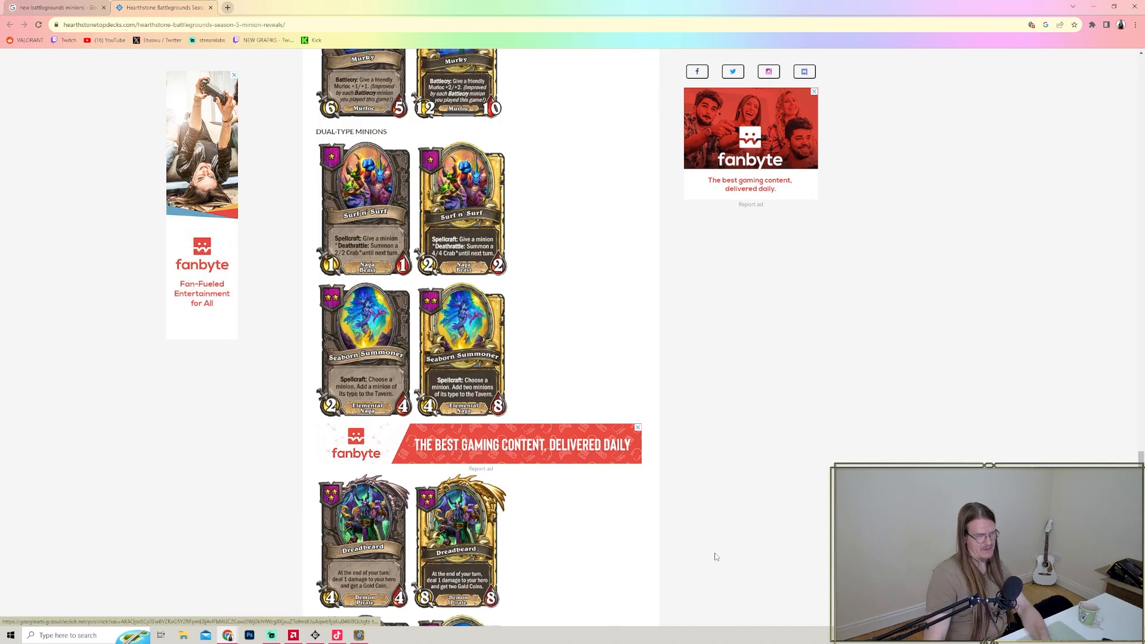
# - Scroll down until Dreadbeard is fully shown with Withered Spearhide appearing below
pyautogui.scroll(-3)
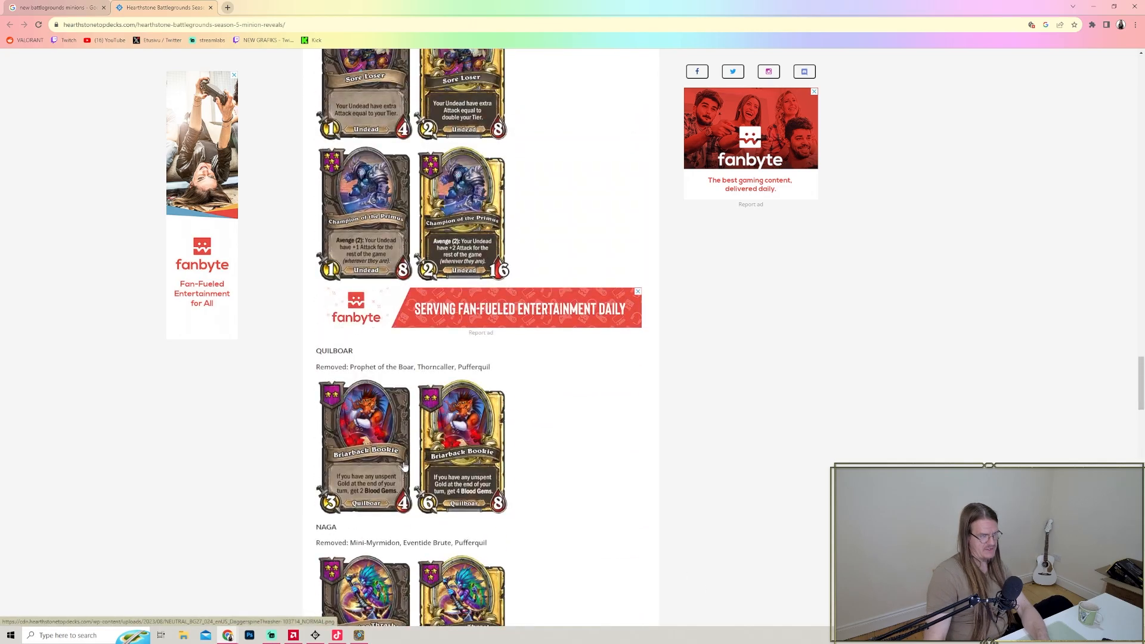
pyautogui.scroll(-3)
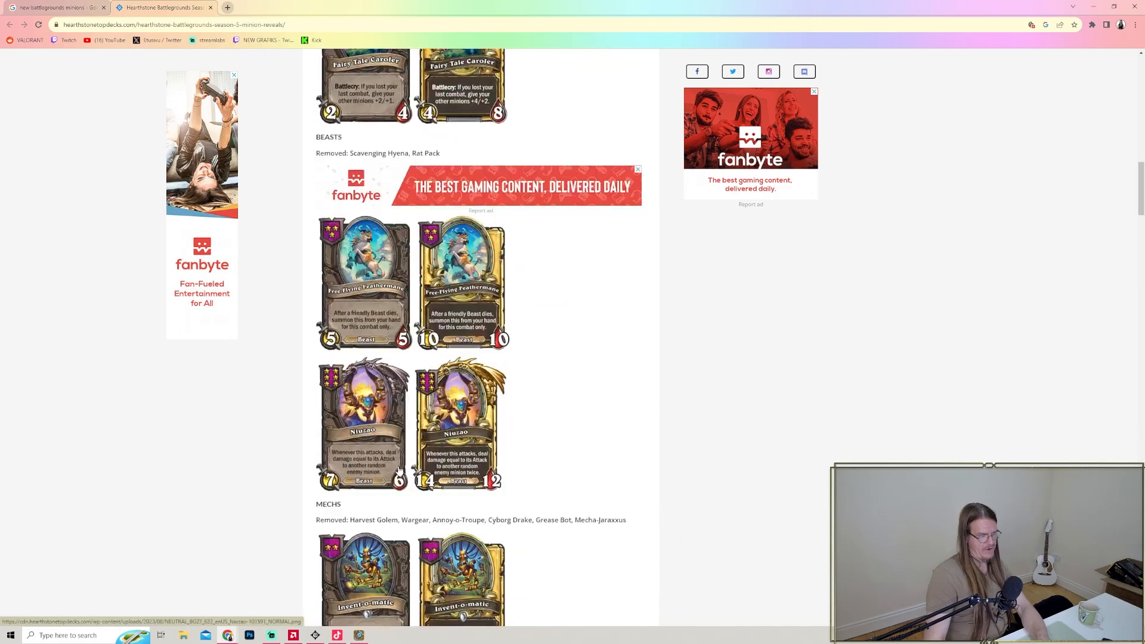
pyautogui.scroll(-3)
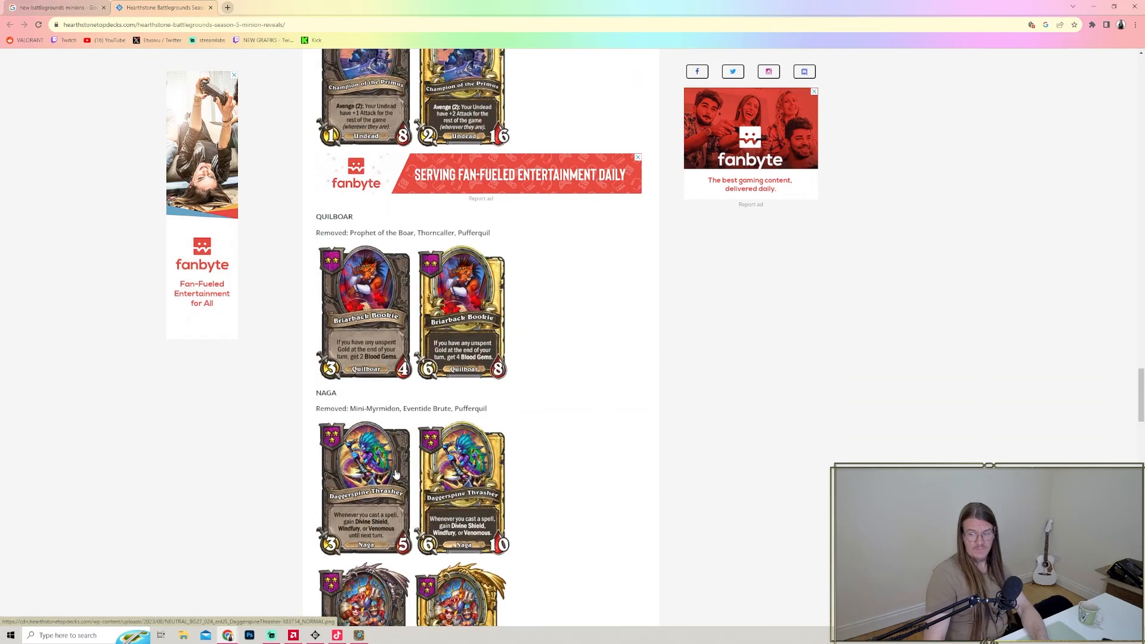
pyautogui.scroll(-3)
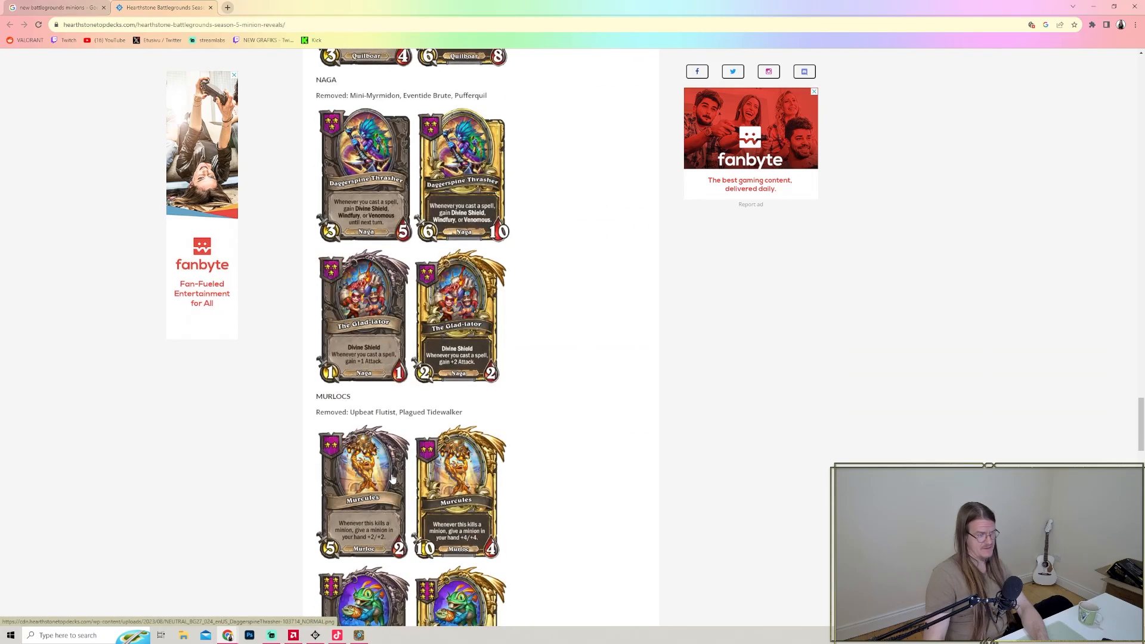
pyautogui.scroll(-3)
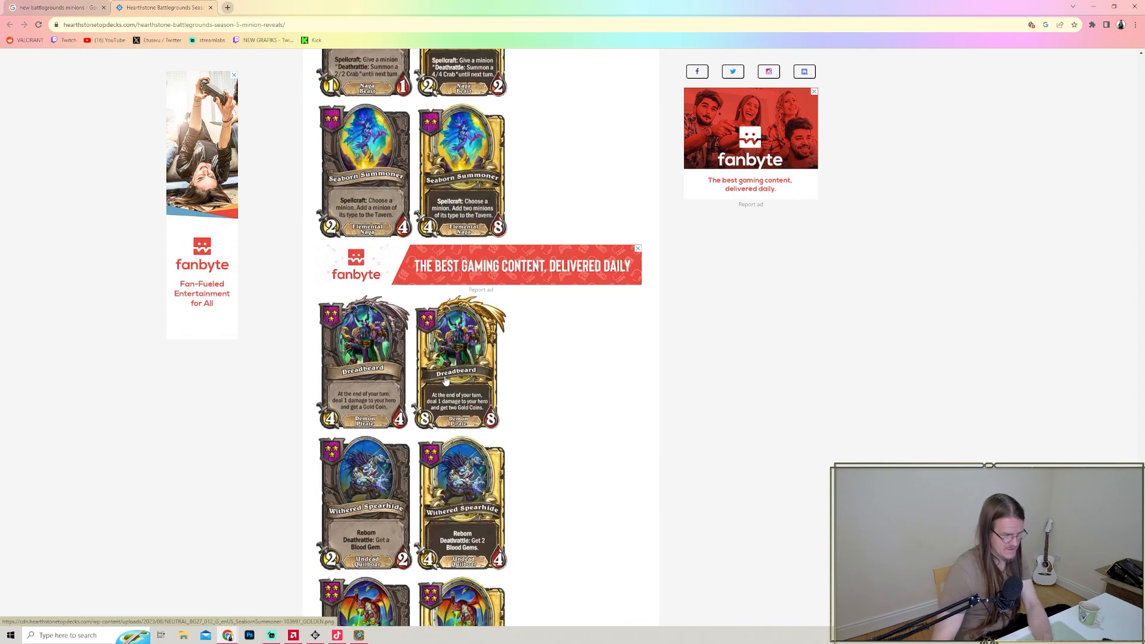
pyautogui.moveTo(391, 381)
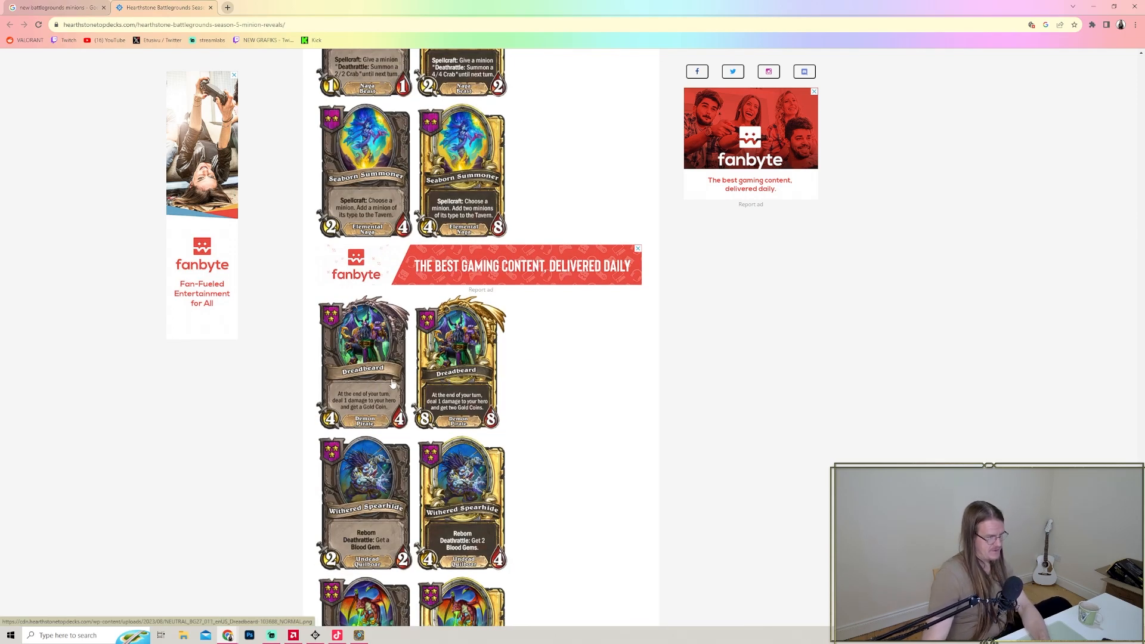
pyautogui.moveTo(353, 398)
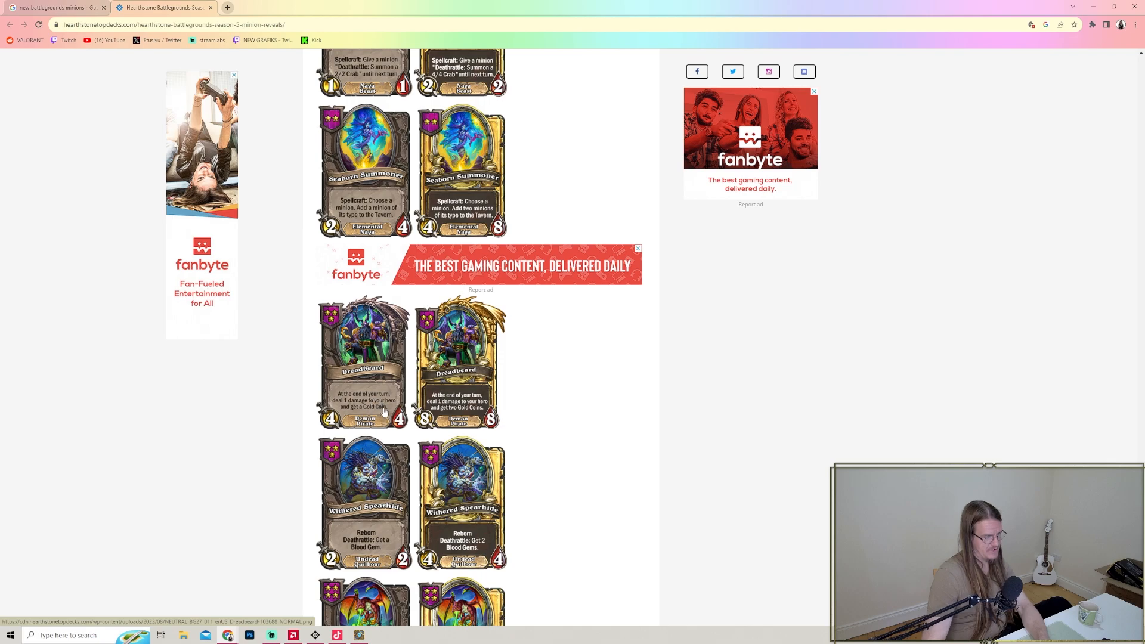
pyautogui.moveTo(429, 395)
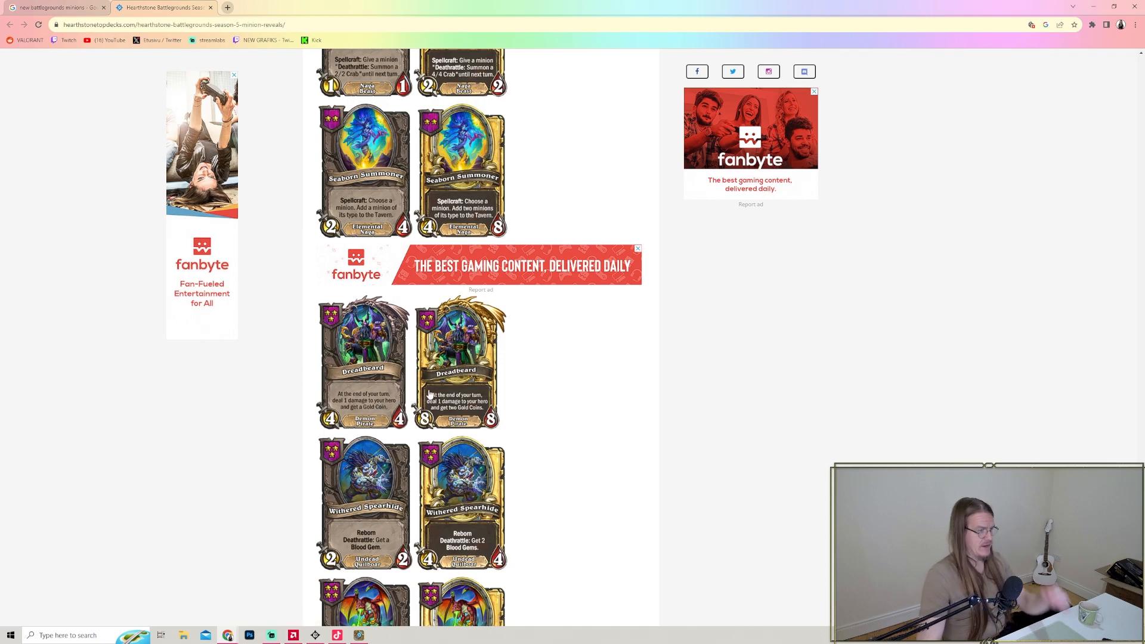
pyautogui.moveTo(370, 378)
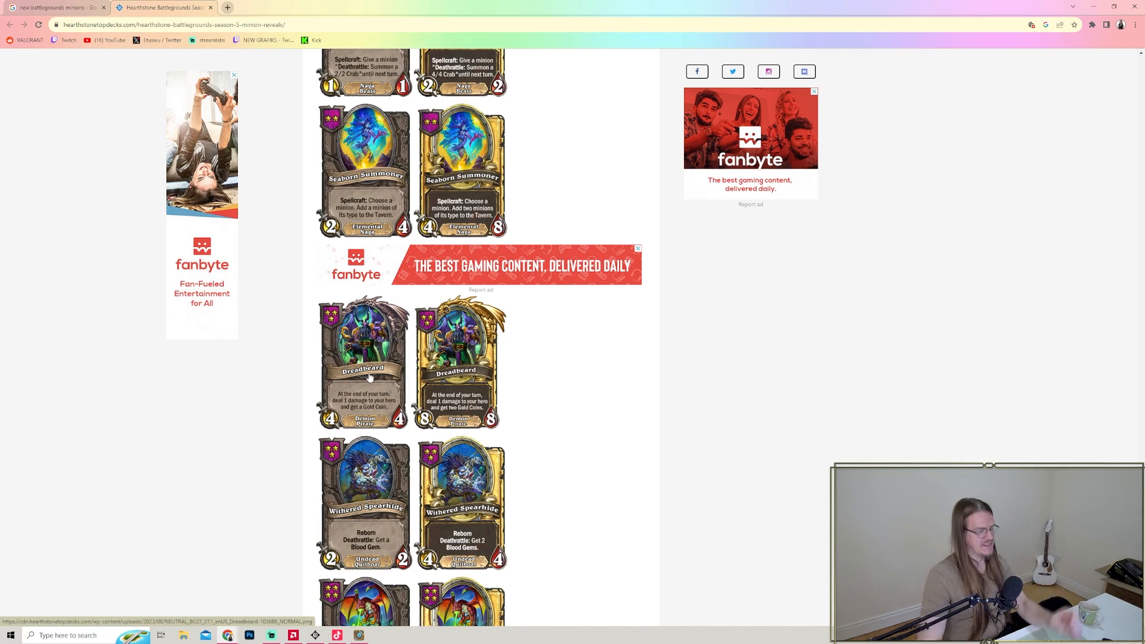
pyautogui.moveTo(348, 346)
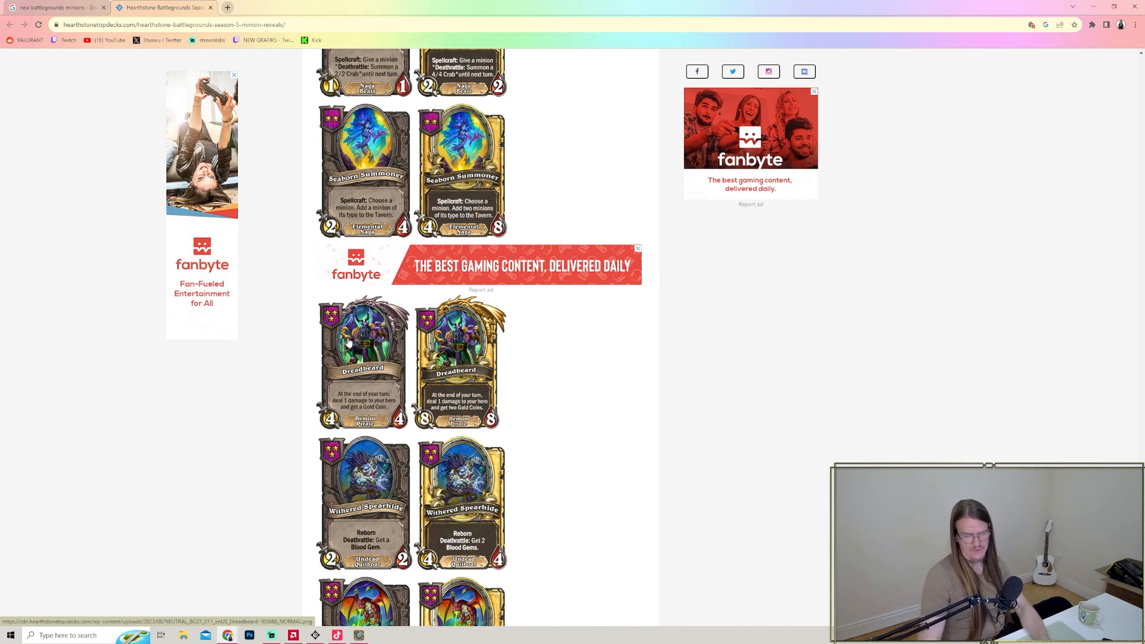
# - Scroll through Peckish Feldrake, Mannoroth, Mechanized Gift Horse and Transmuted Bramblewitch to Relentless Murghoul above the closing ad
pyautogui.scroll(-3)
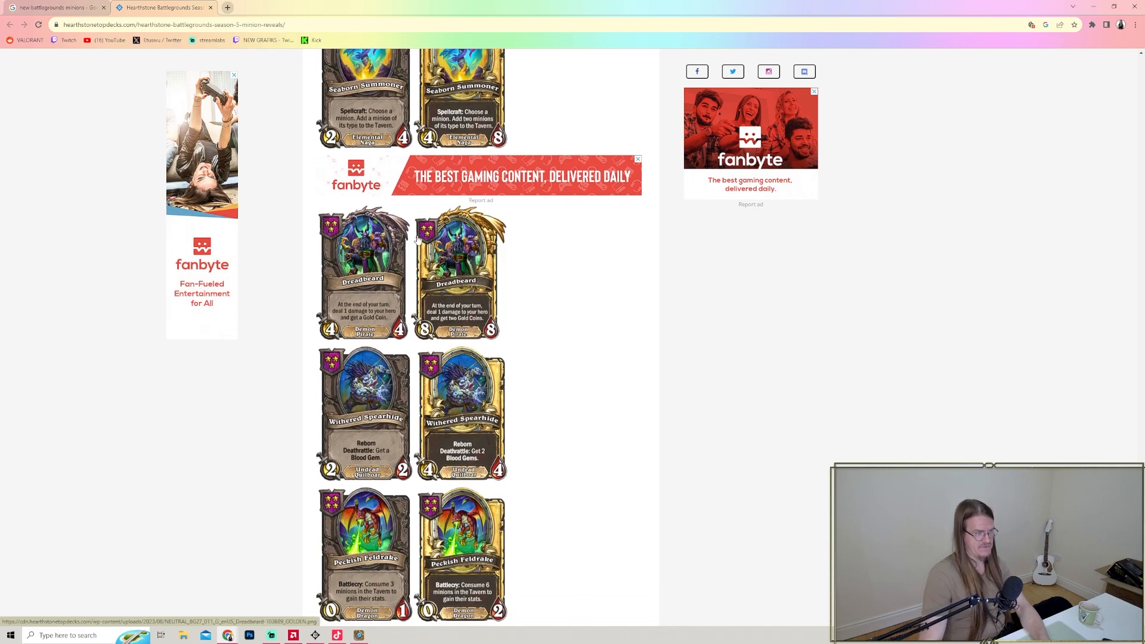
pyautogui.moveTo(587, 406)
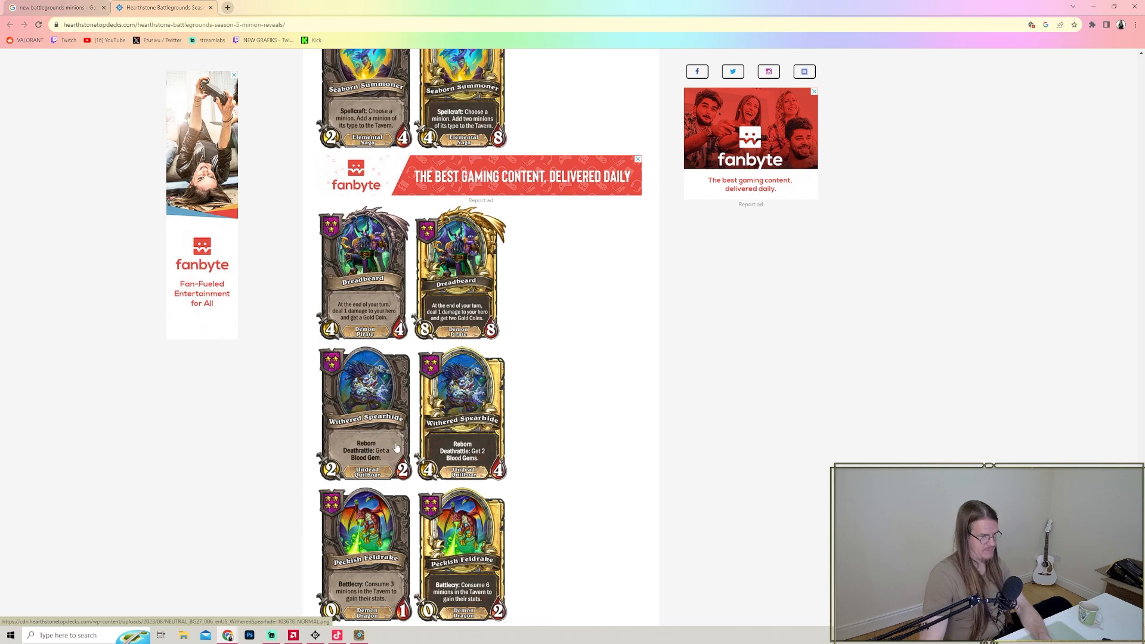
pyautogui.moveTo(341, 385)
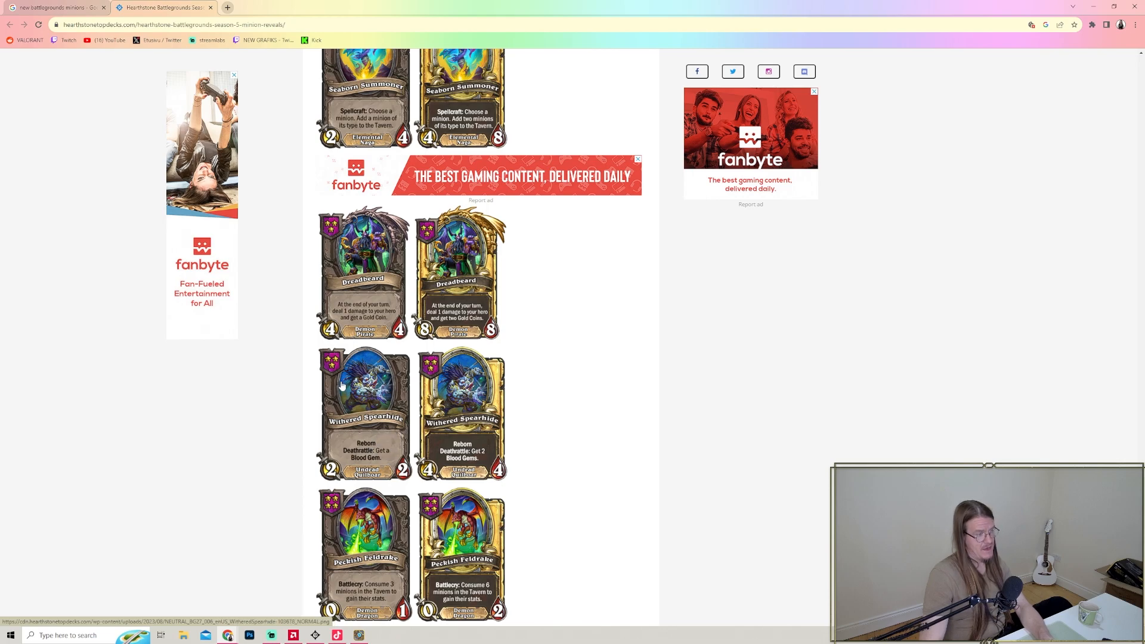
pyautogui.moveTo(389, 456)
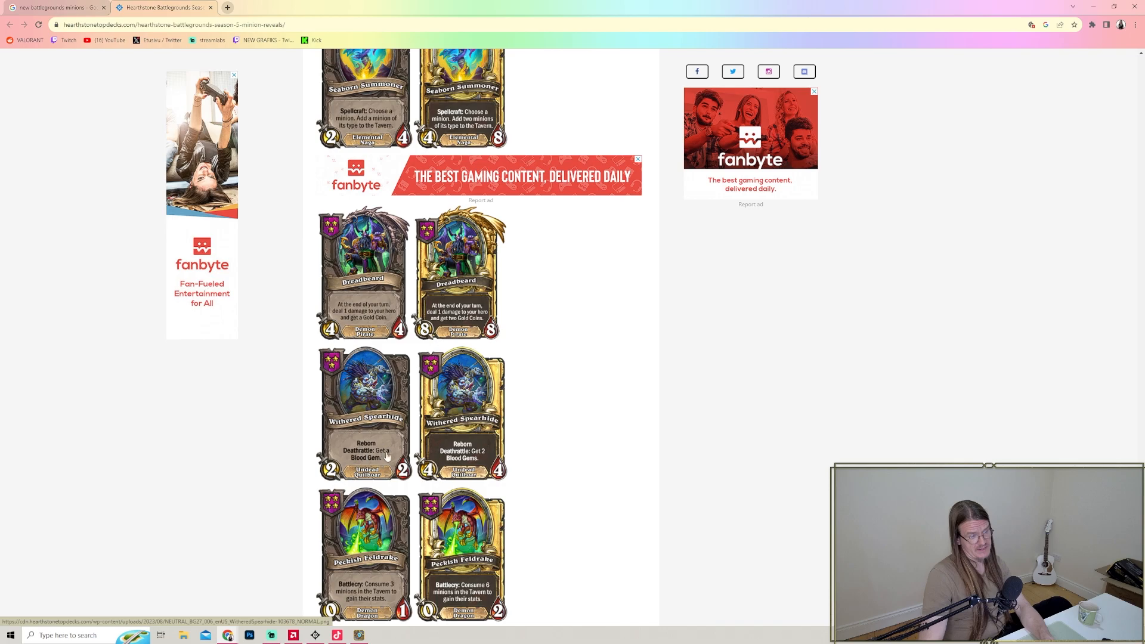
pyautogui.moveTo(534, 474)
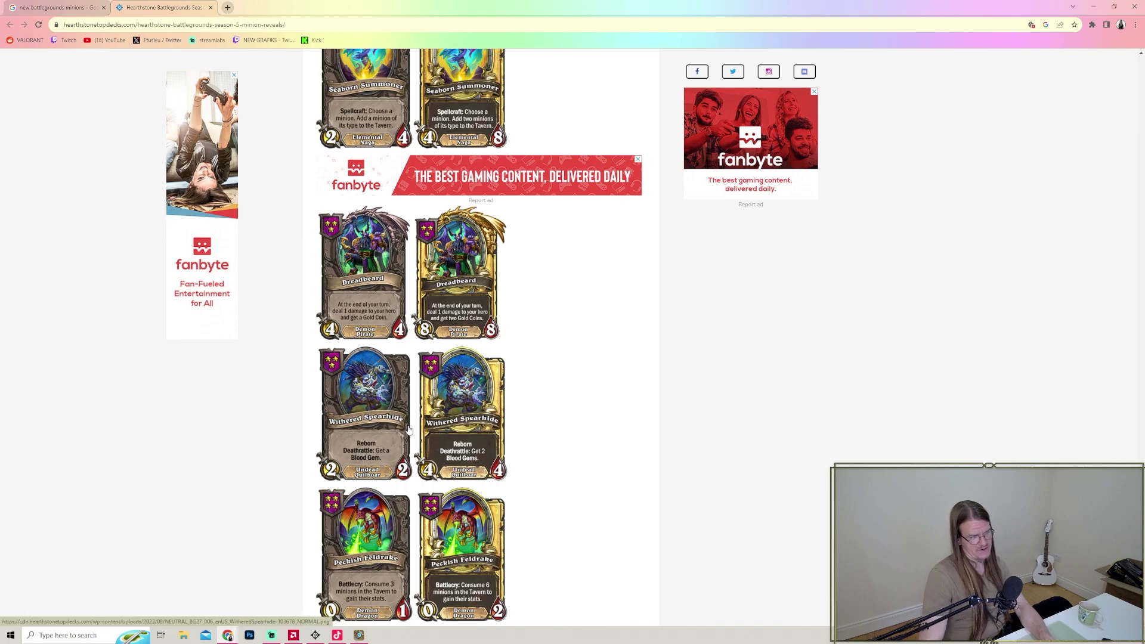
pyautogui.scroll(-3)
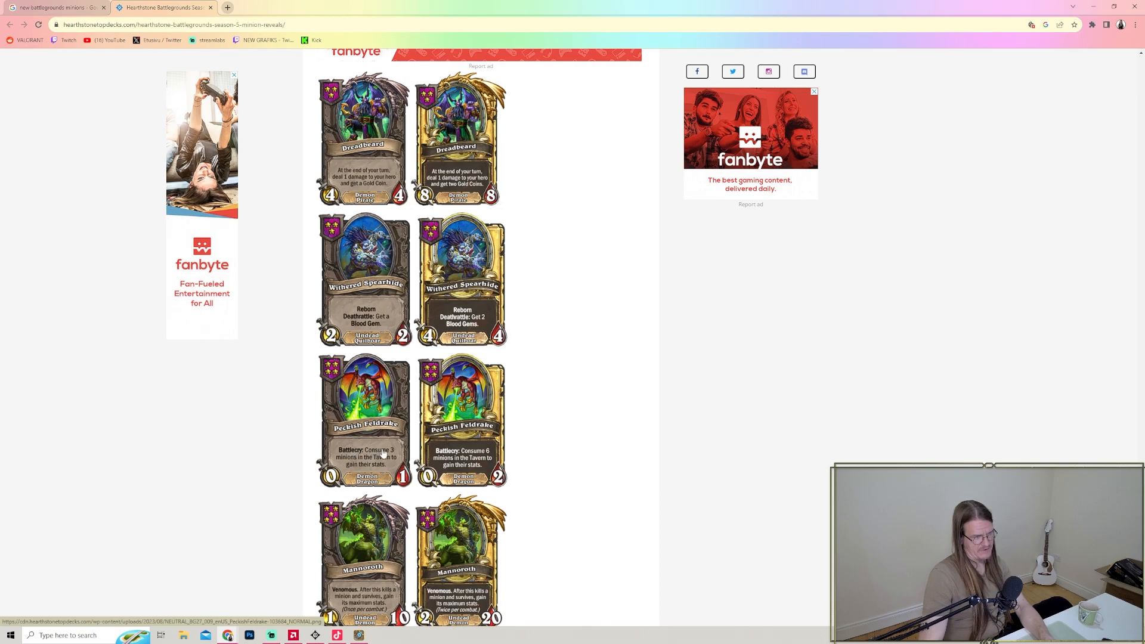
pyautogui.moveTo(394, 473)
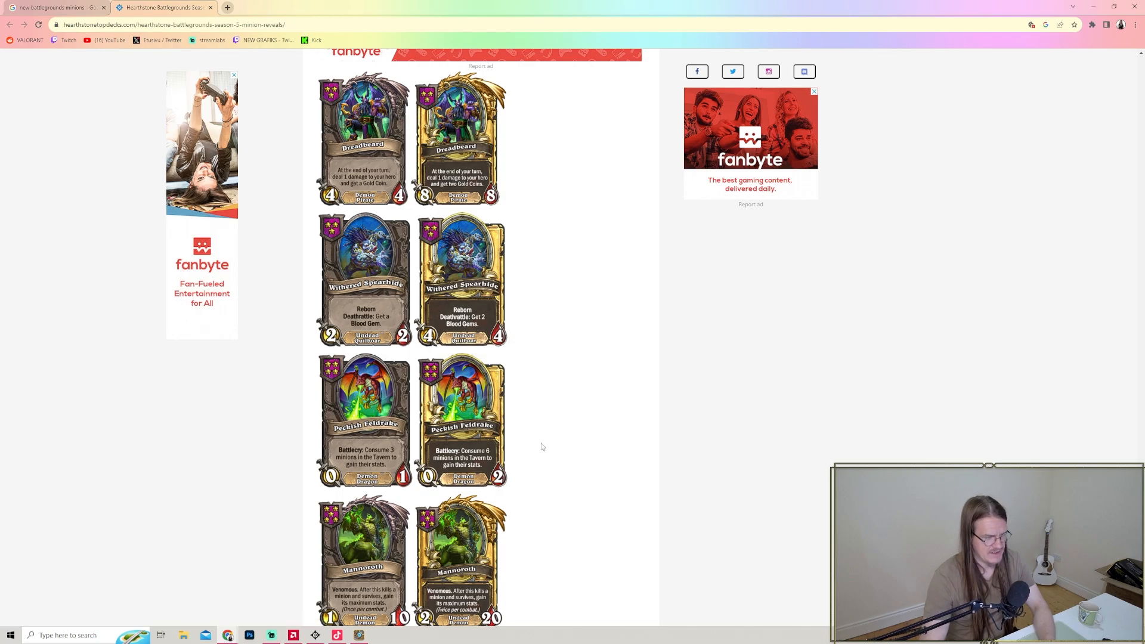
pyautogui.scroll(-3)
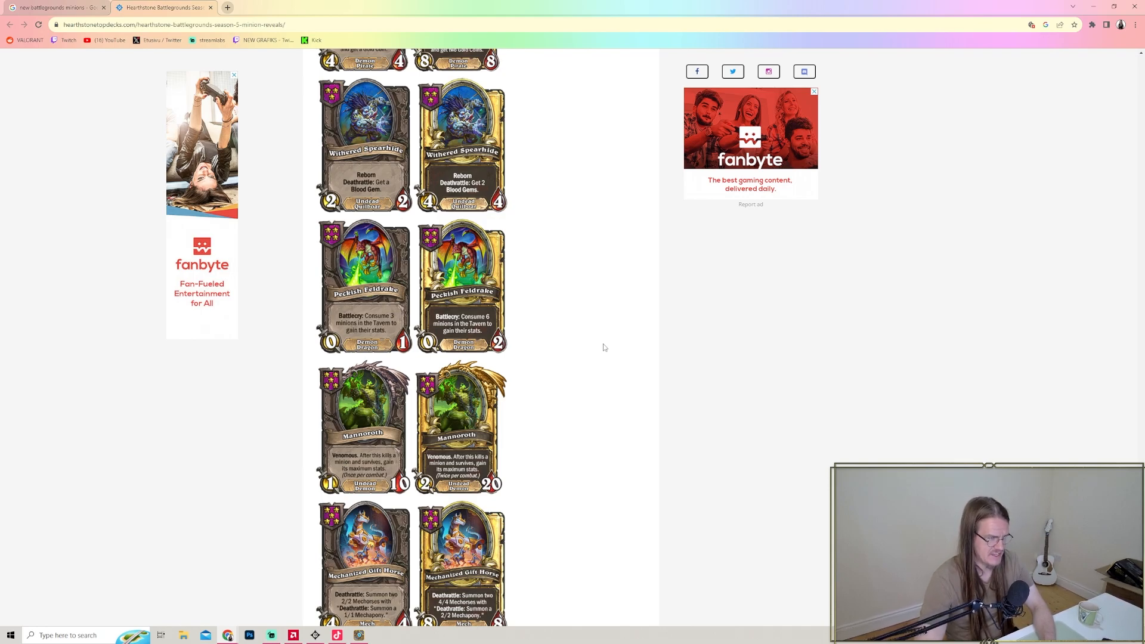
pyautogui.moveTo(357, 318)
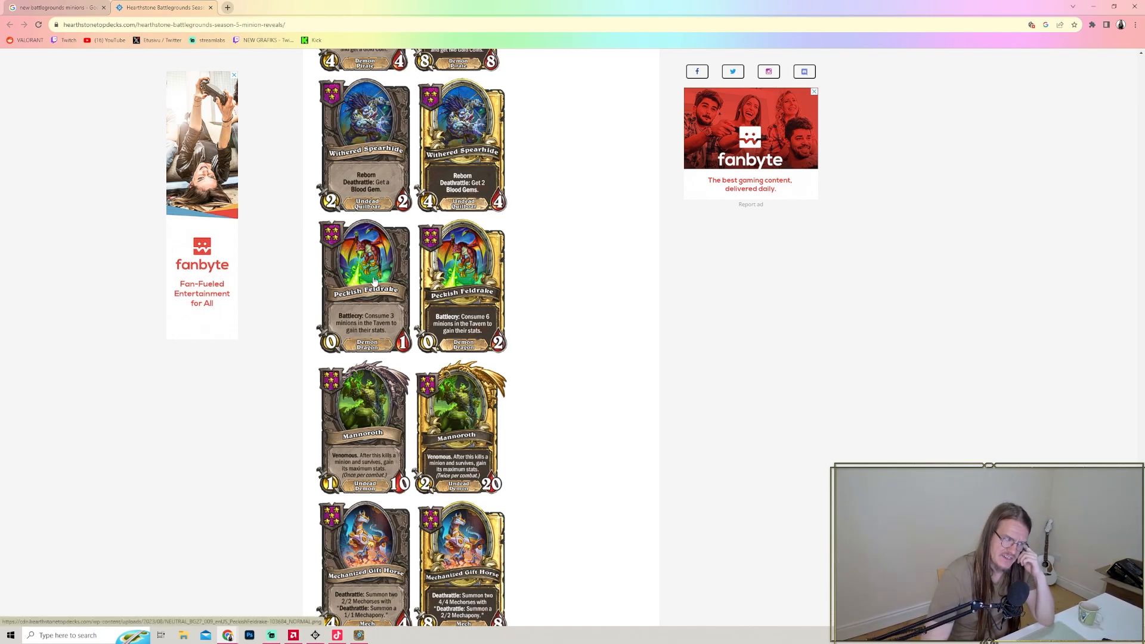
pyautogui.moveTo(497, 277)
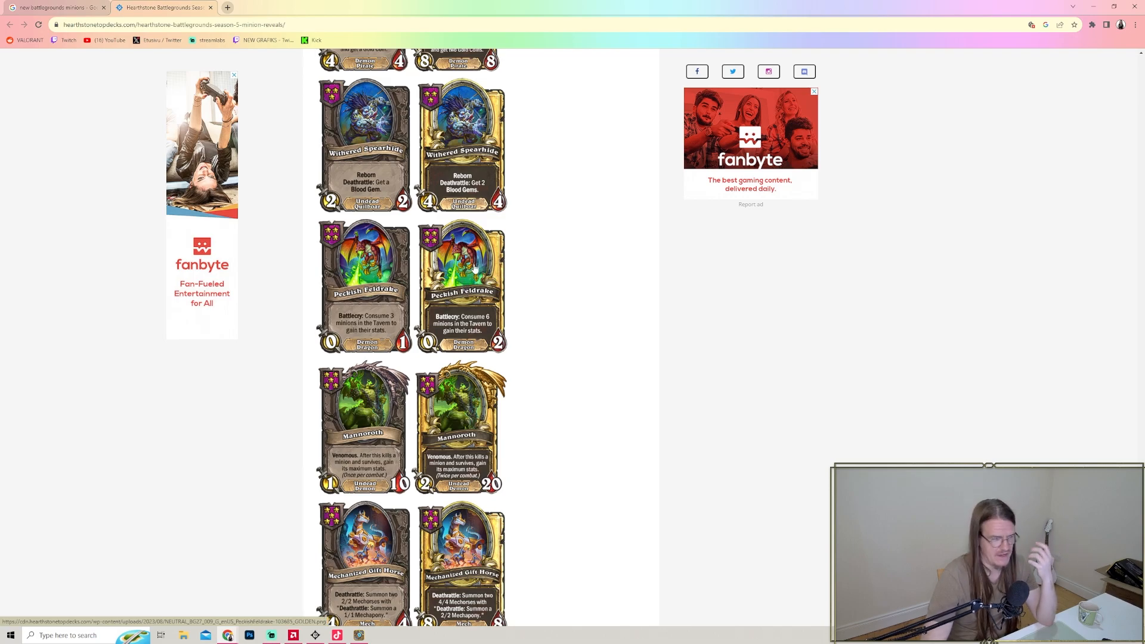
pyautogui.scroll(-3)
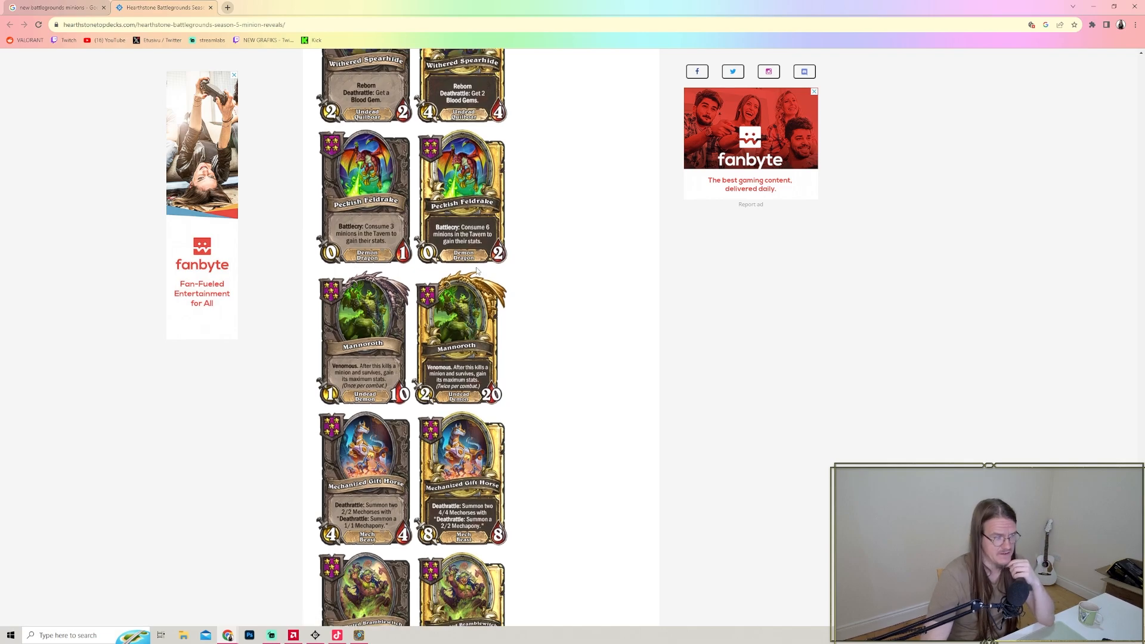
pyautogui.moveTo(352, 373)
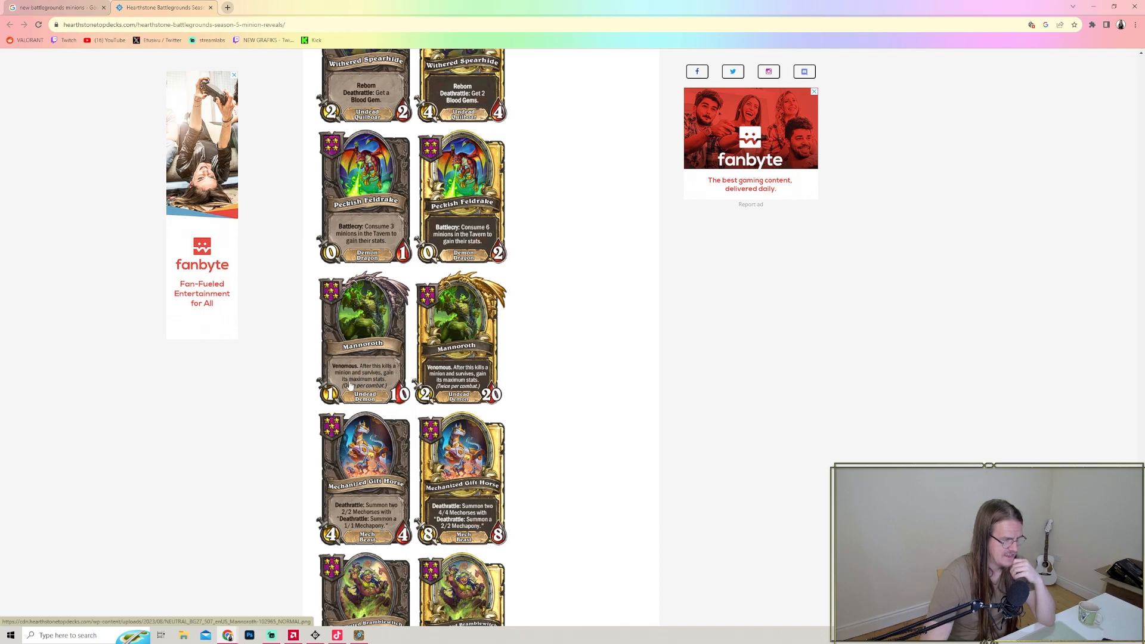
pyautogui.moveTo(566, 381)
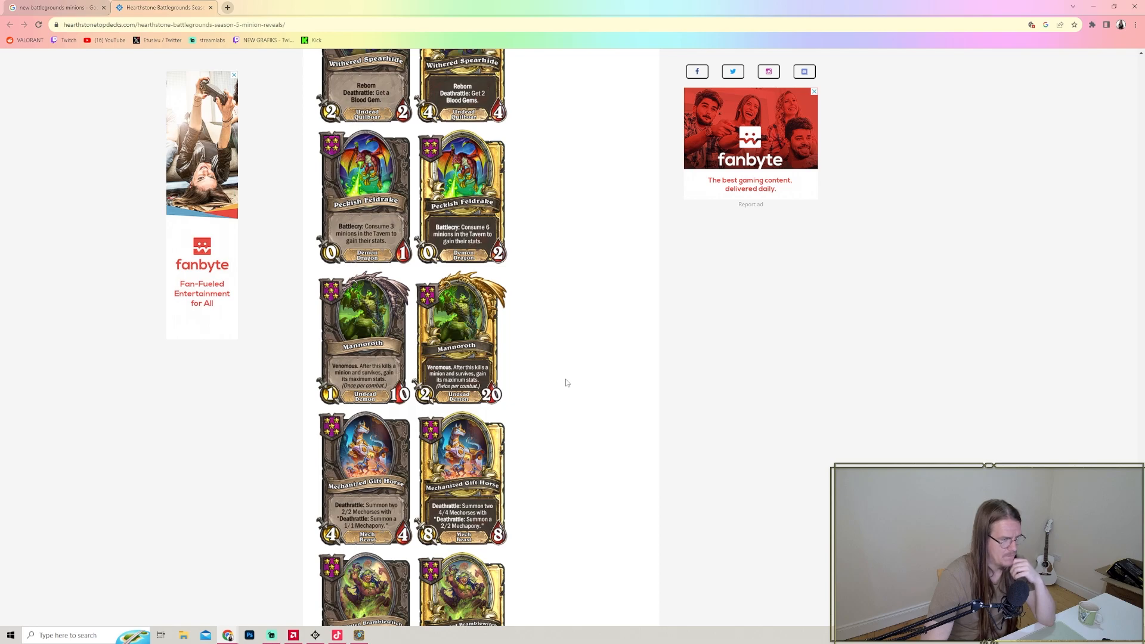
pyautogui.moveTo(609, 329)
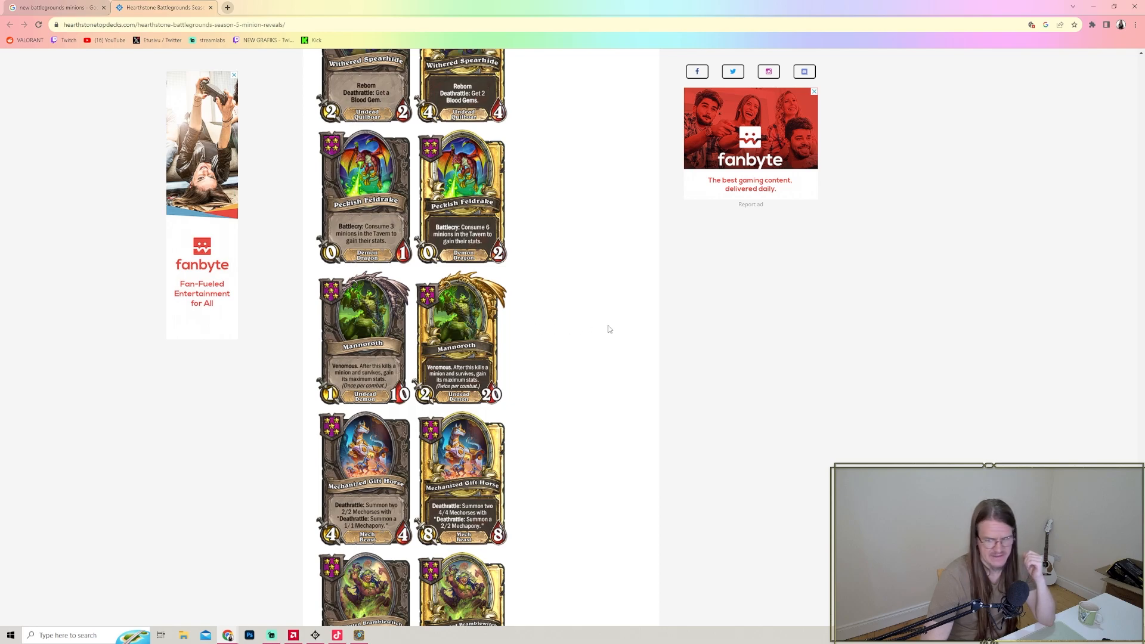
pyautogui.moveTo(365, 353)
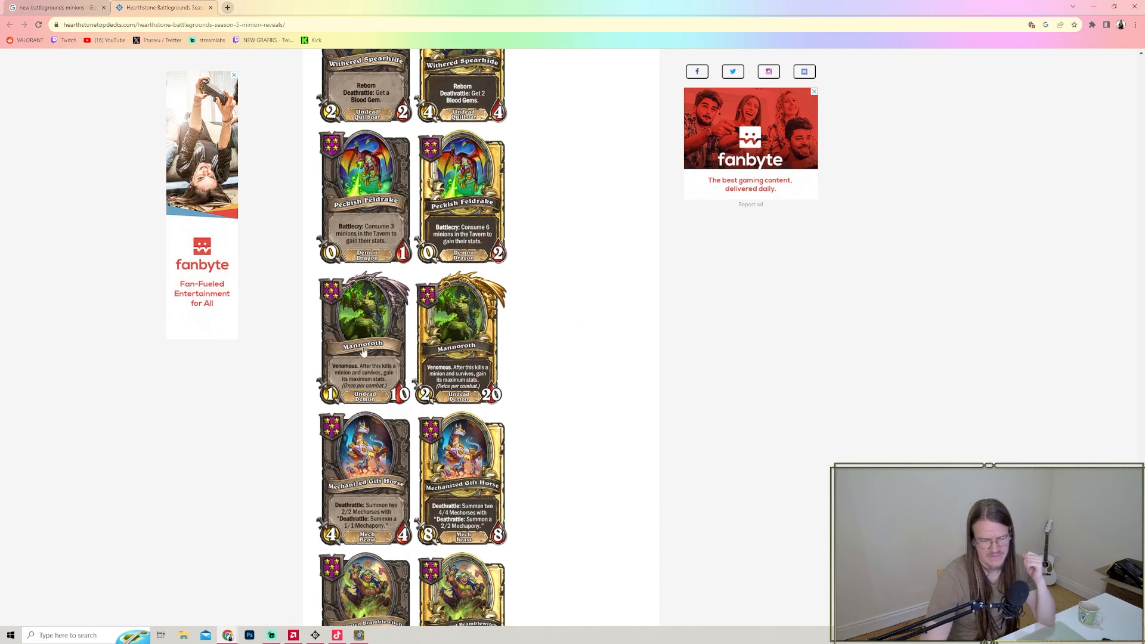
pyautogui.scroll(-3)
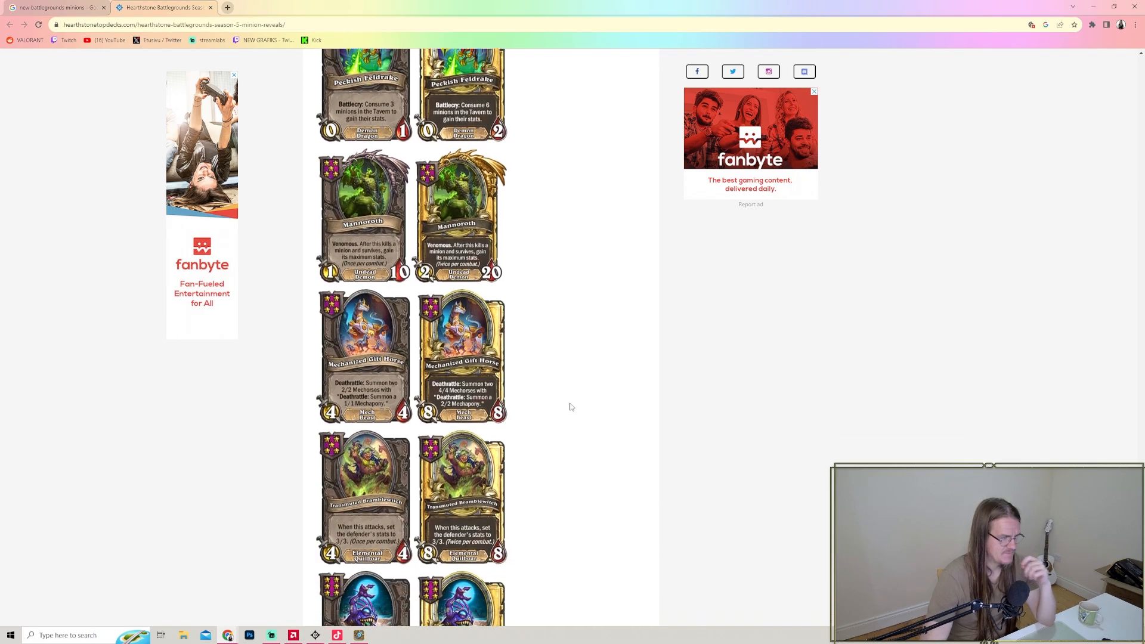
pyautogui.scroll(-3)
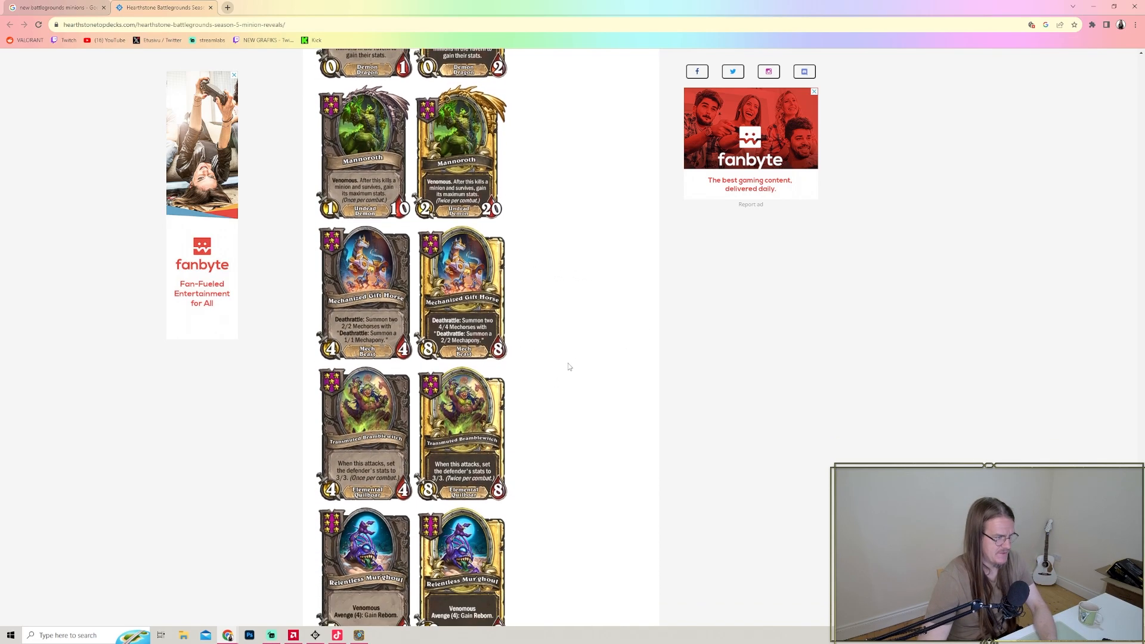
pyautogui.scroll(-3)
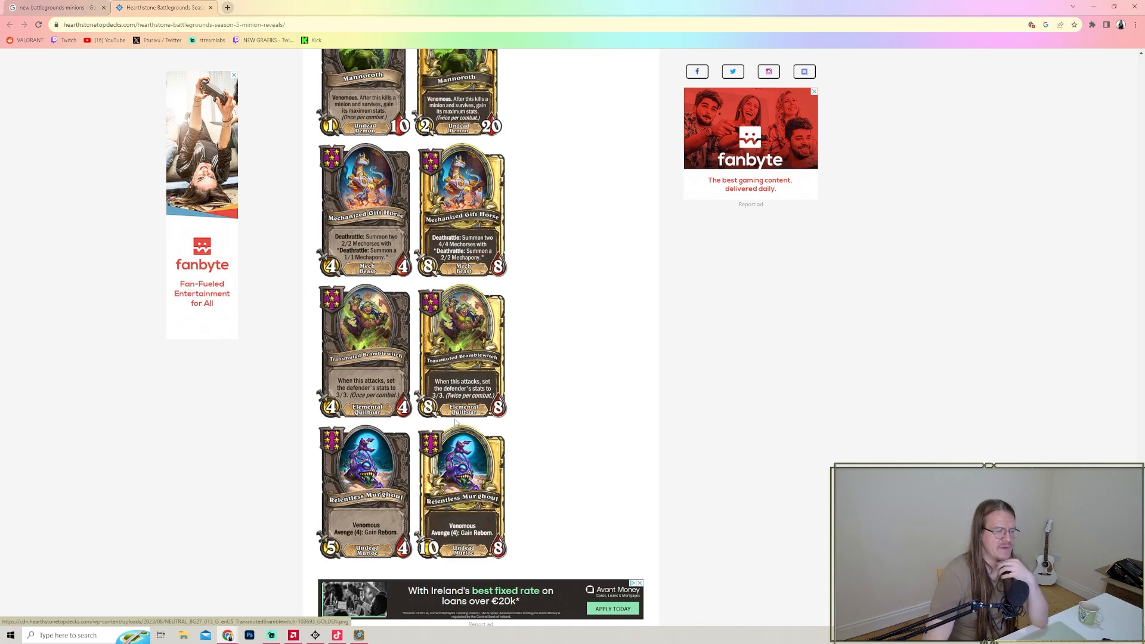
# - Scroll the reveals page back to the Naga section showing Daggerspine Thrasher and The Glad-iator
pyautogui.scroll(-3)
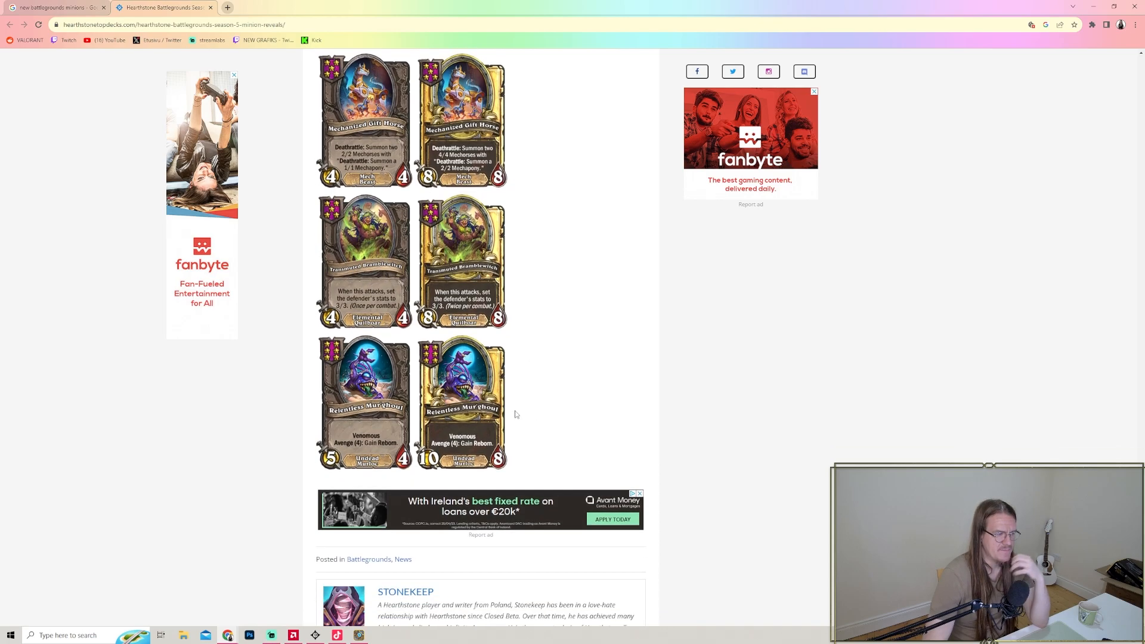
pyautogui.moveTo(388, 429)
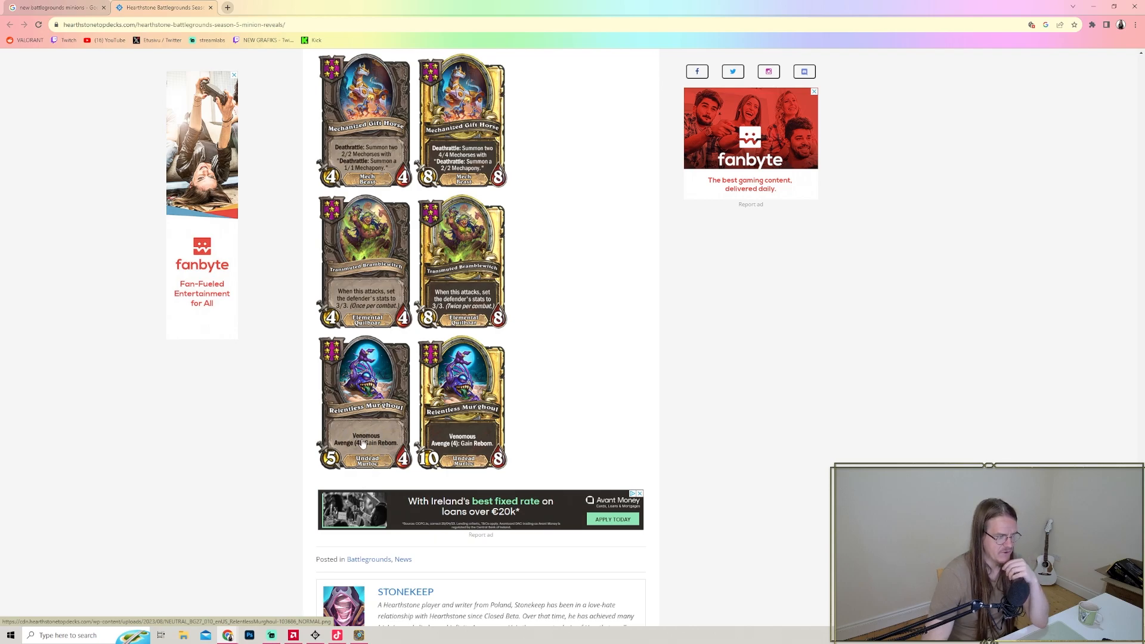
pyautogui.scroll(-3)
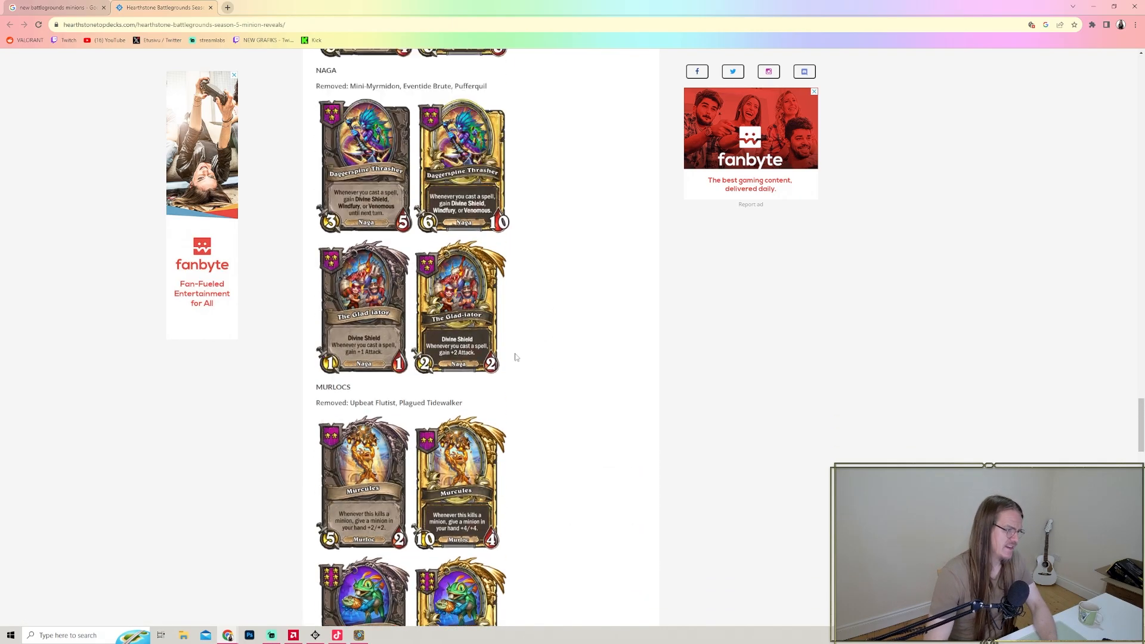
# - Scroll back up the reveals page to the Reveal Schedule and first Neutrals, Oozeling Gladiator and Iron Groundskeeper
pyautogui.scroll(-3)
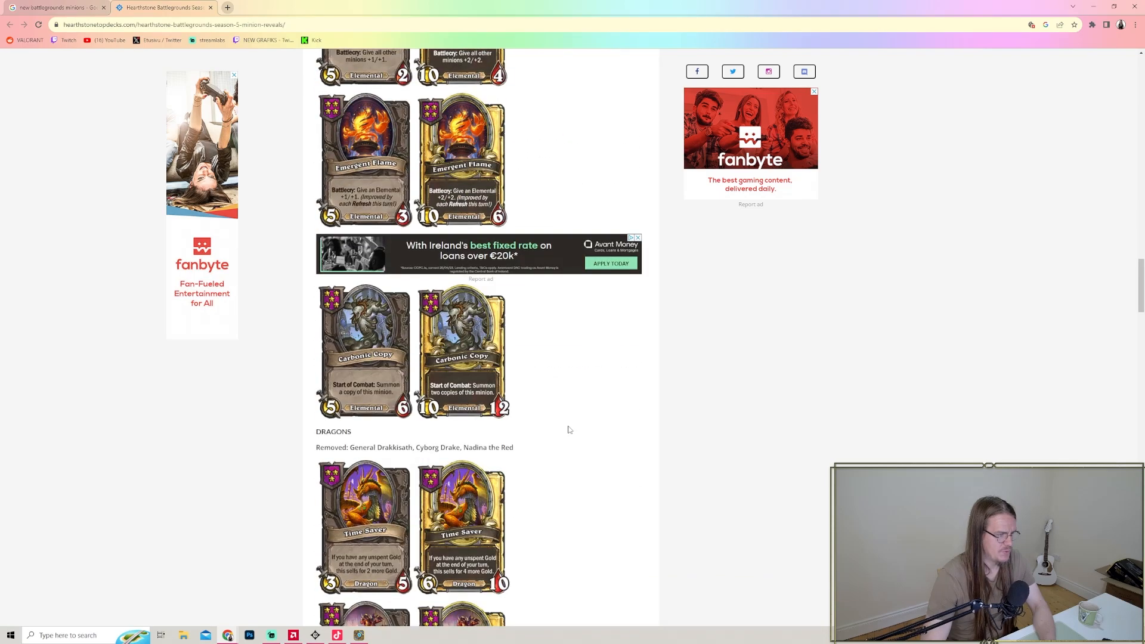
pyautogui.moveTo(487, 367)
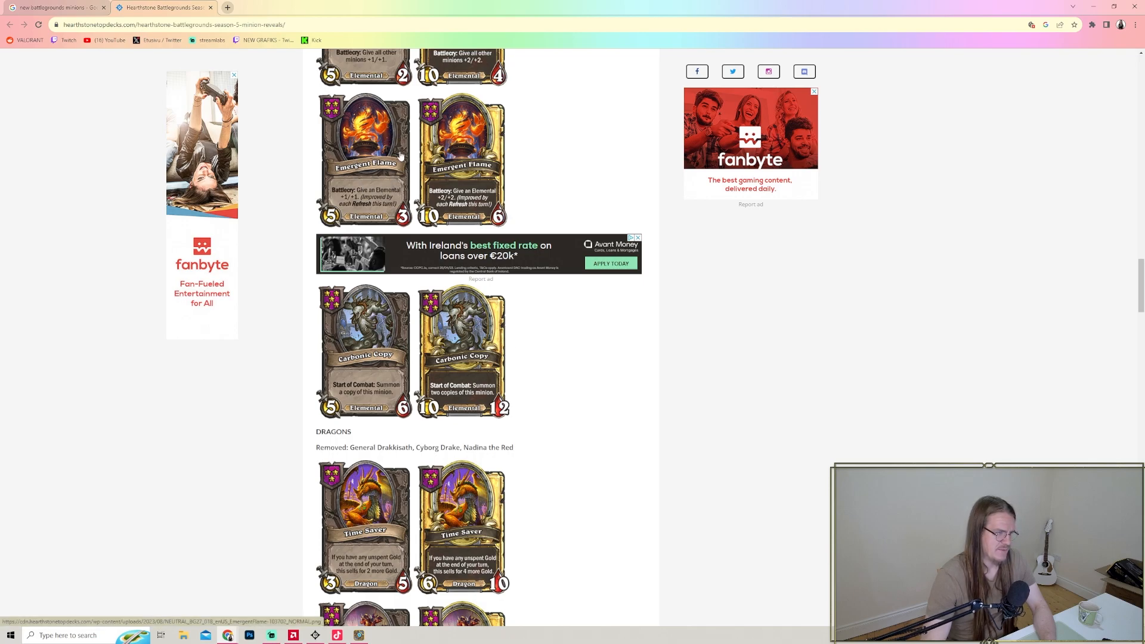
pyautogui.scroll(3)
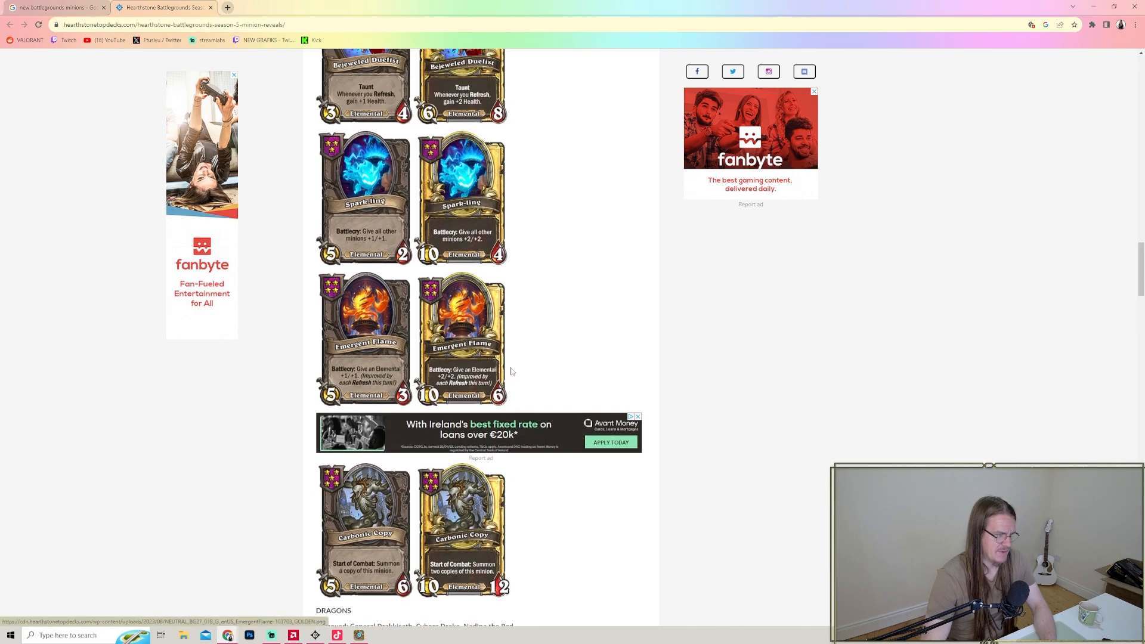
pyautogui.scroll(3)
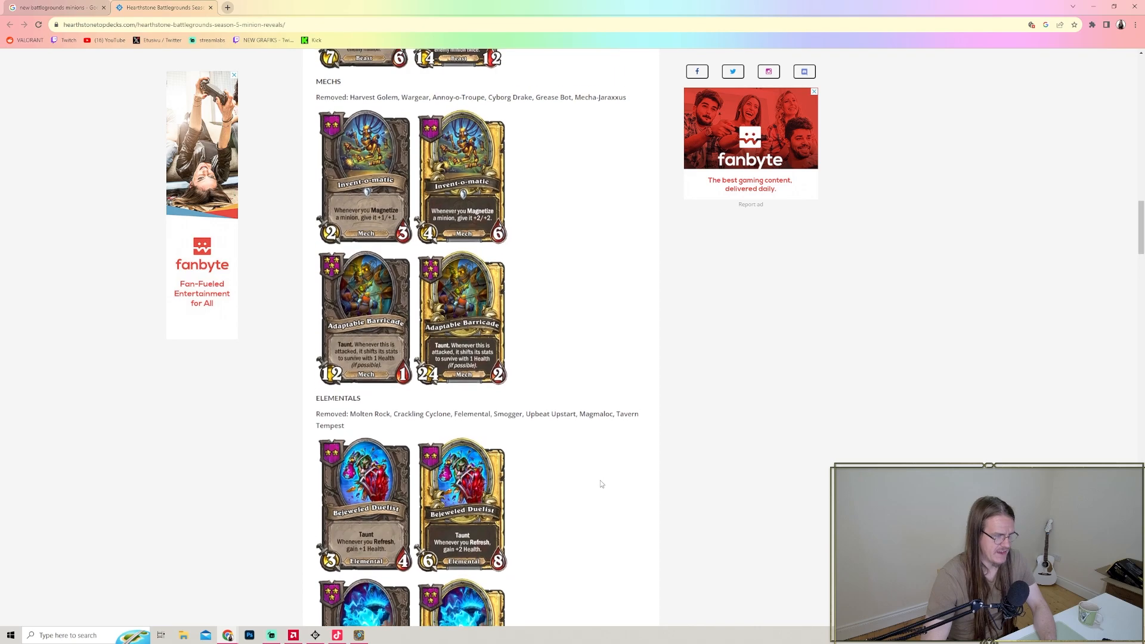
pyautogui.scroll(3)
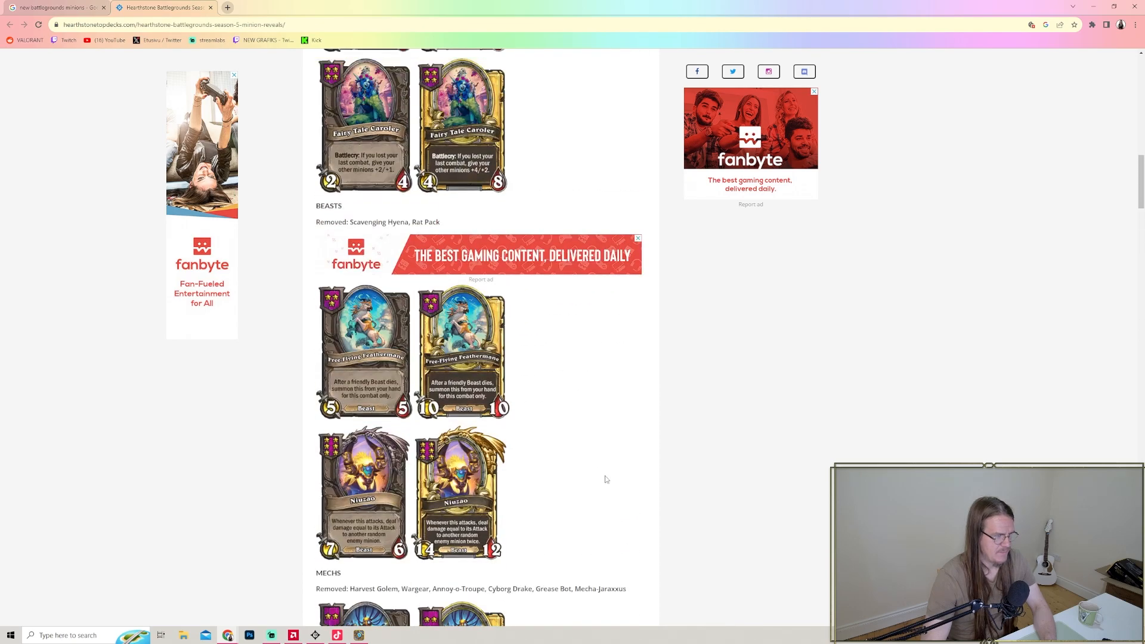
pyautogui.scroll(3)
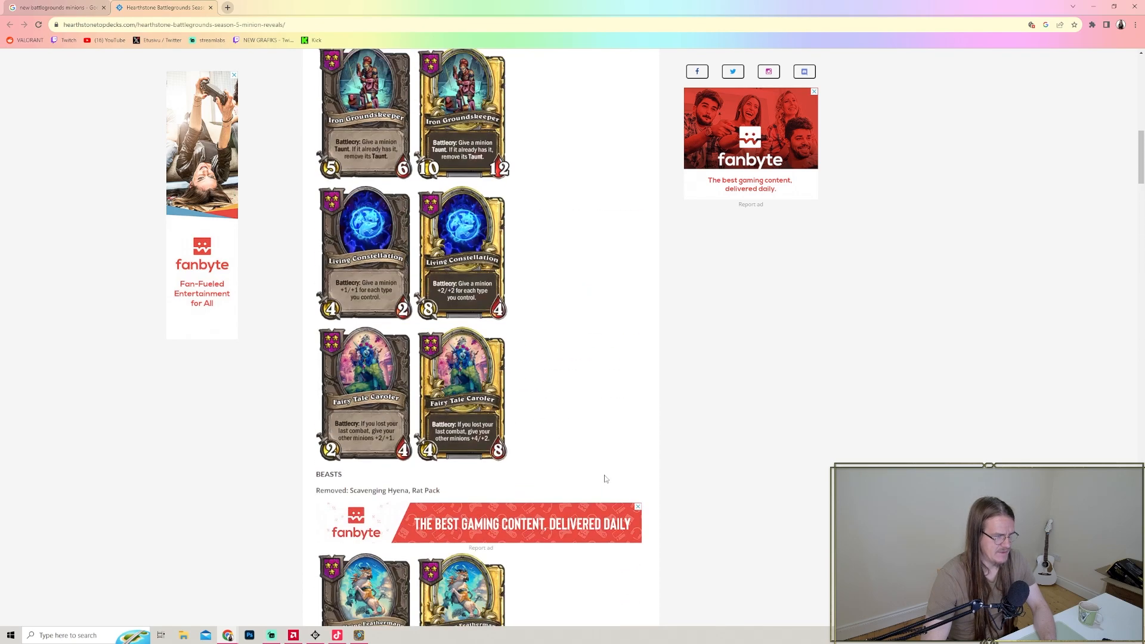
pyautogui.scroll(3)
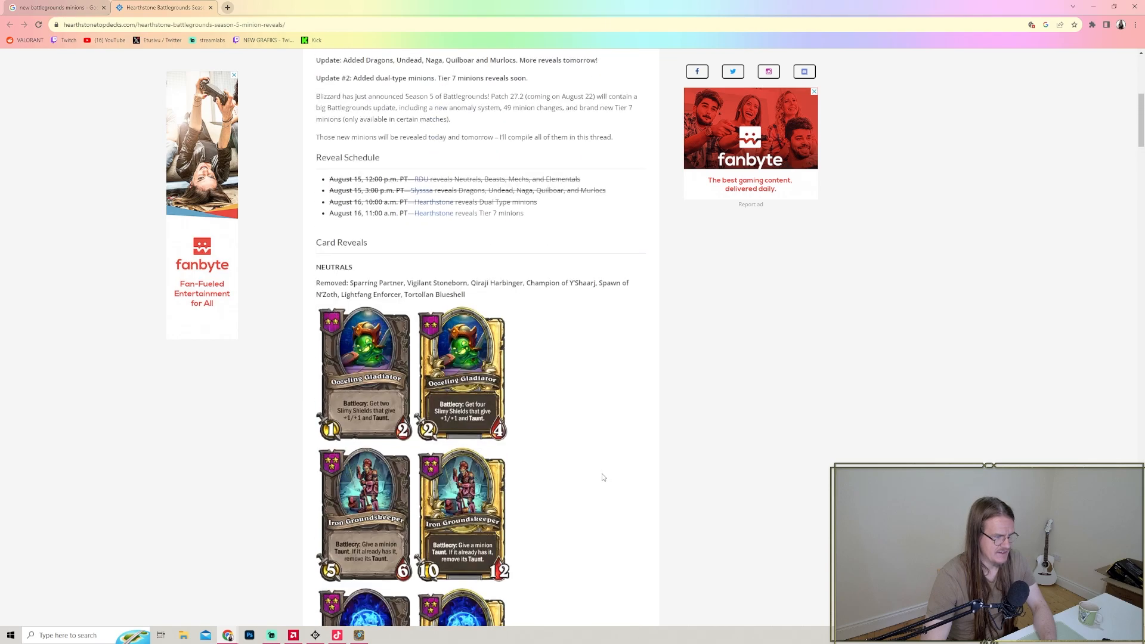
# - Scroll down through the Beasts, Mechs, Elementals, Dragons and Undead minion reveals
pyautogui.scroll(-3)
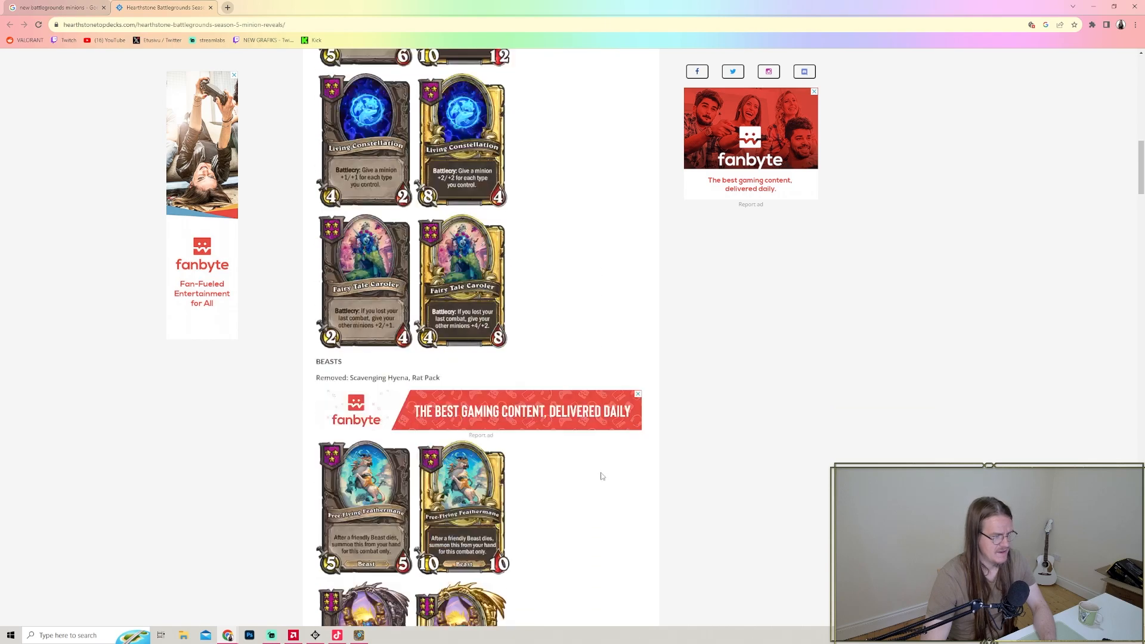
pyautogui.scroll(-3)
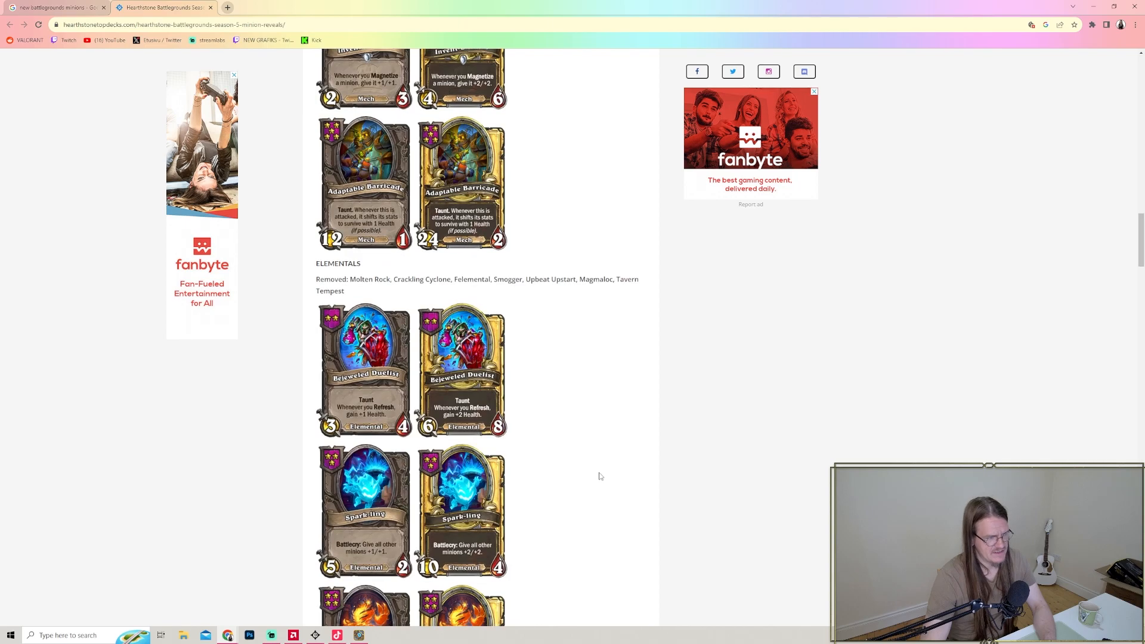
pyautogui.moveTo(601, 467)
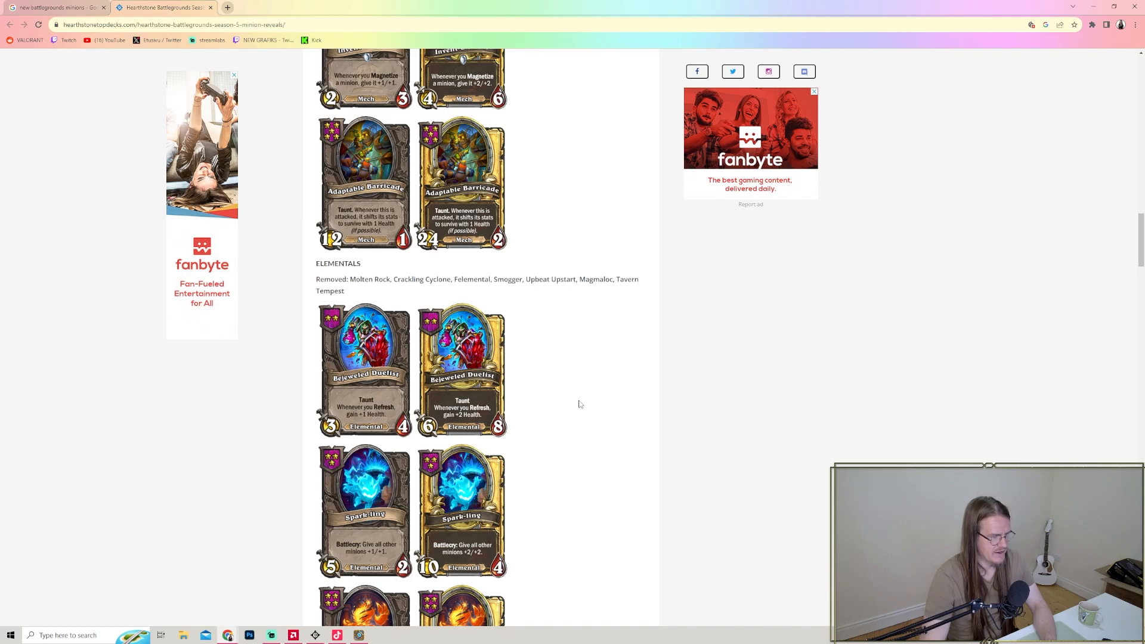
pyautogui.scroll(-3)
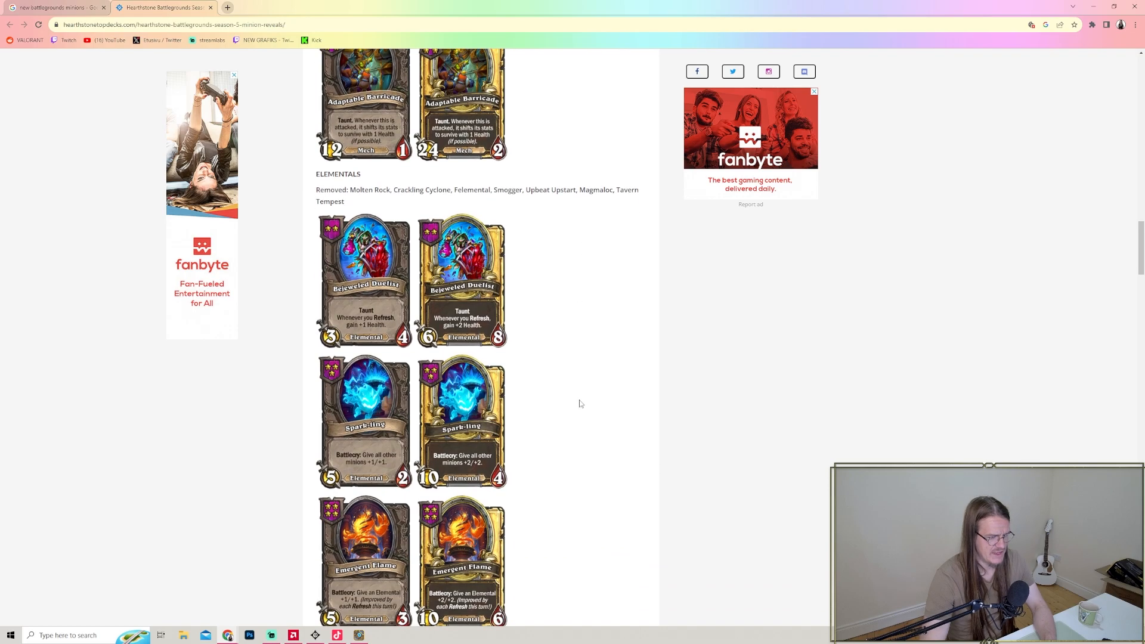
pyautogui.scroll(-3)
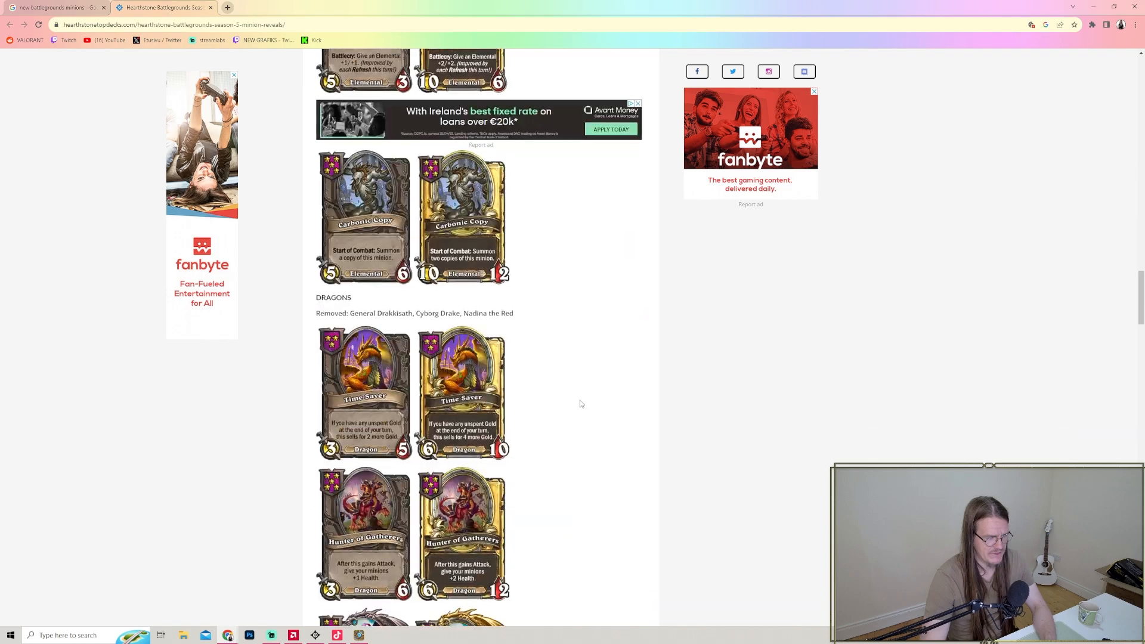
pyautogui.scroll(-3)
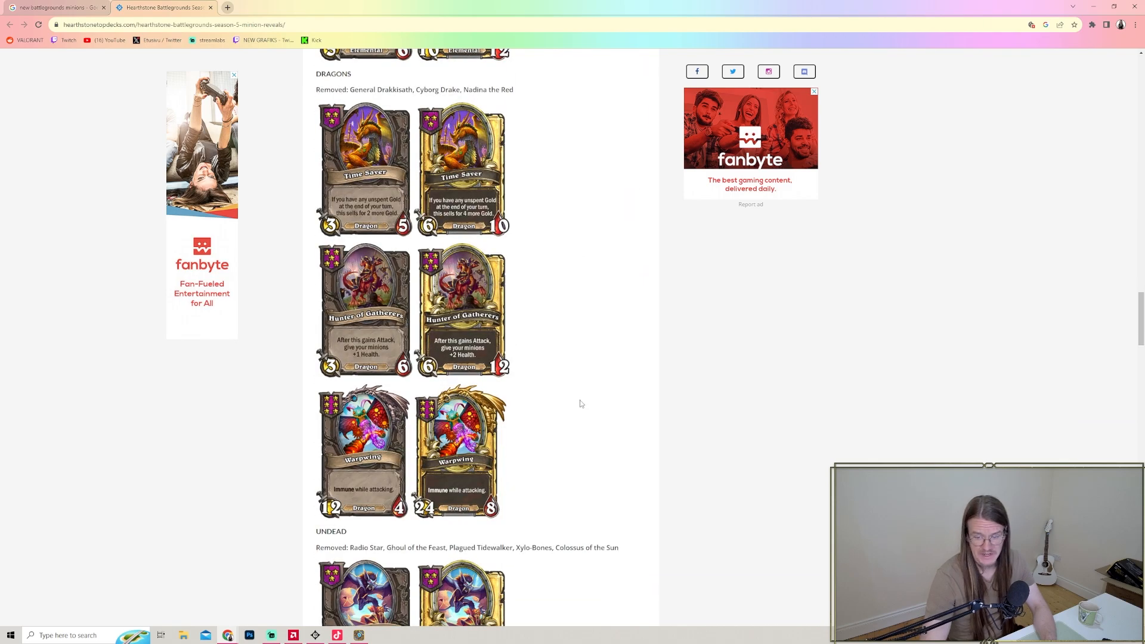
pyautogui.scroll(-3)
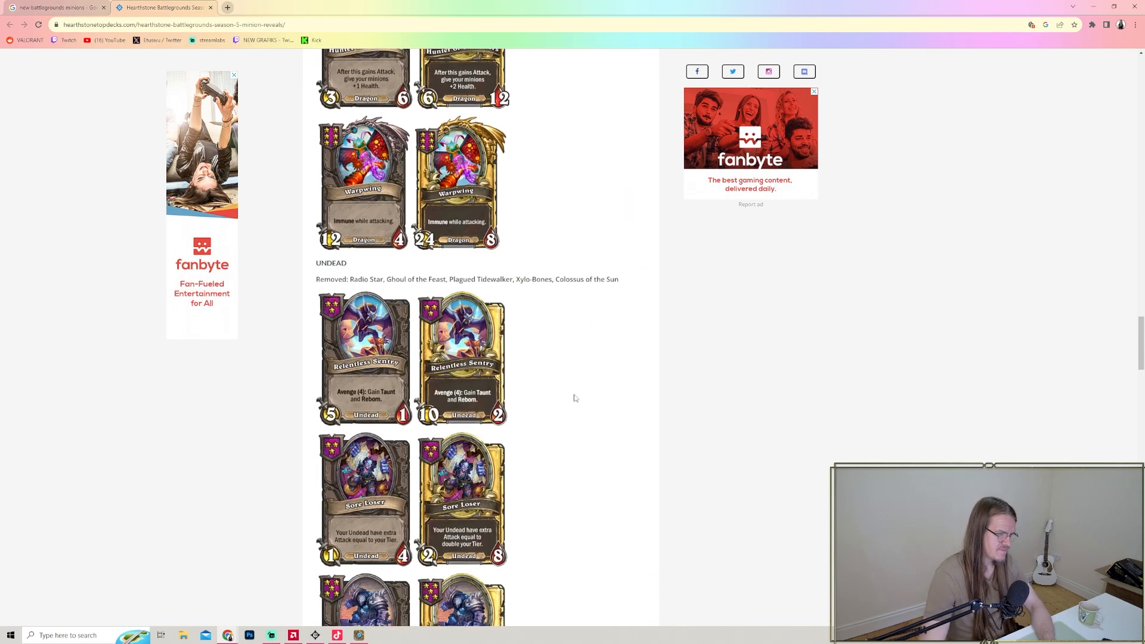
# - Continue down past Quilboar, Naga and Murlocs to dual-type minions Dreadbeard, Withered Spearhide and Peckish Feldrake
pyautogui.scroll(-3)
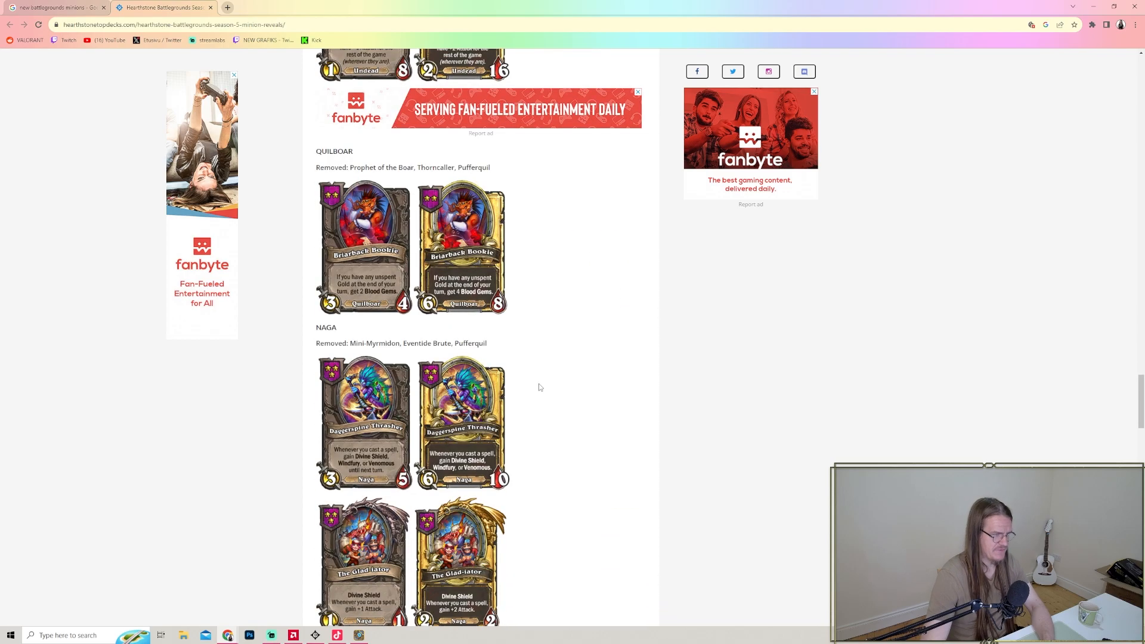
pyautogui.scroll(-3)
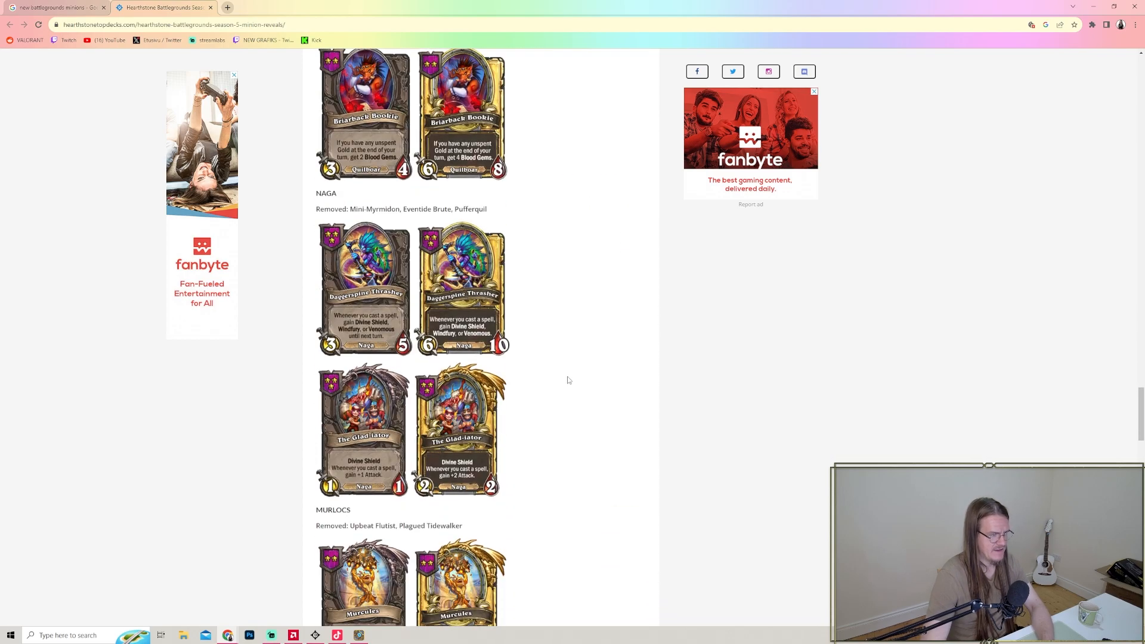
pyautogui.moveTo(355, 298)
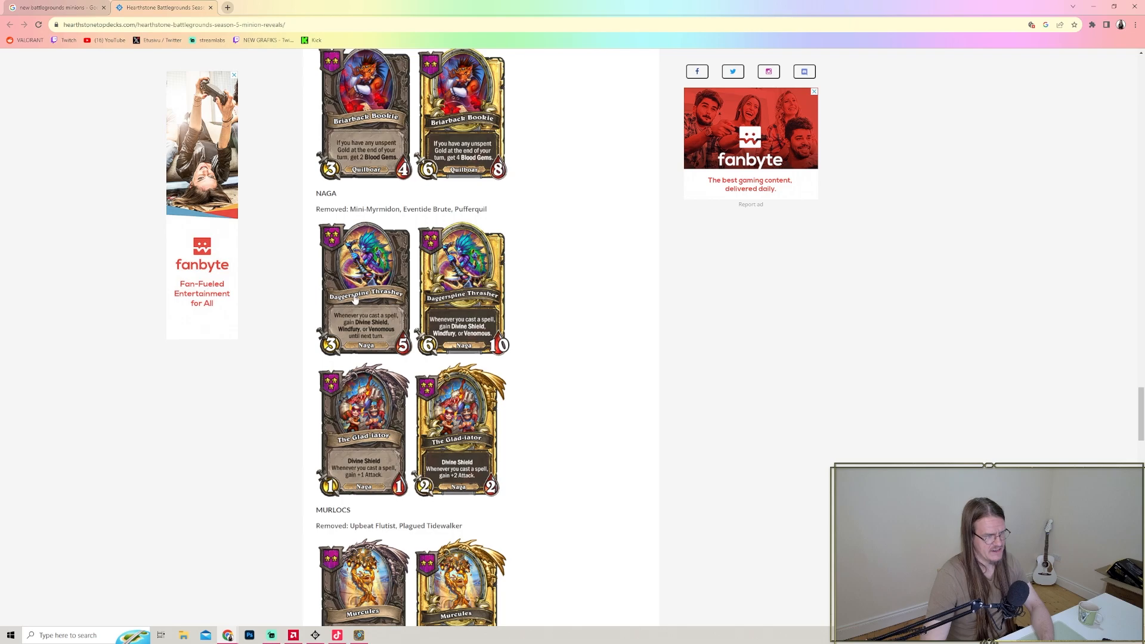
pyautogui.scroll(-3)
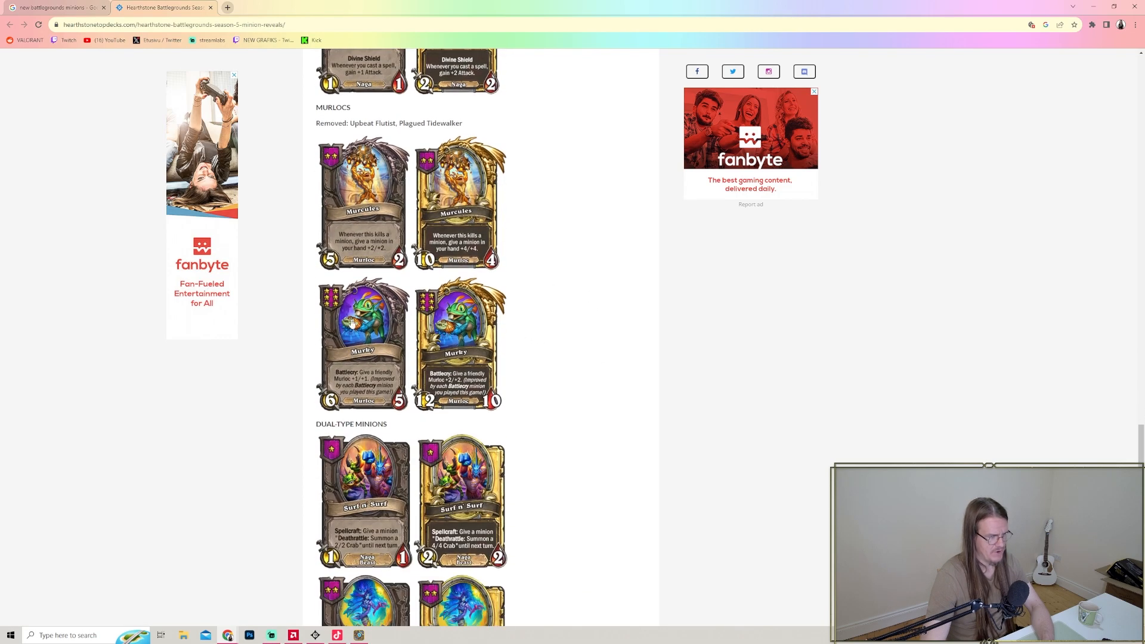
pyautogui.scroll(-3)
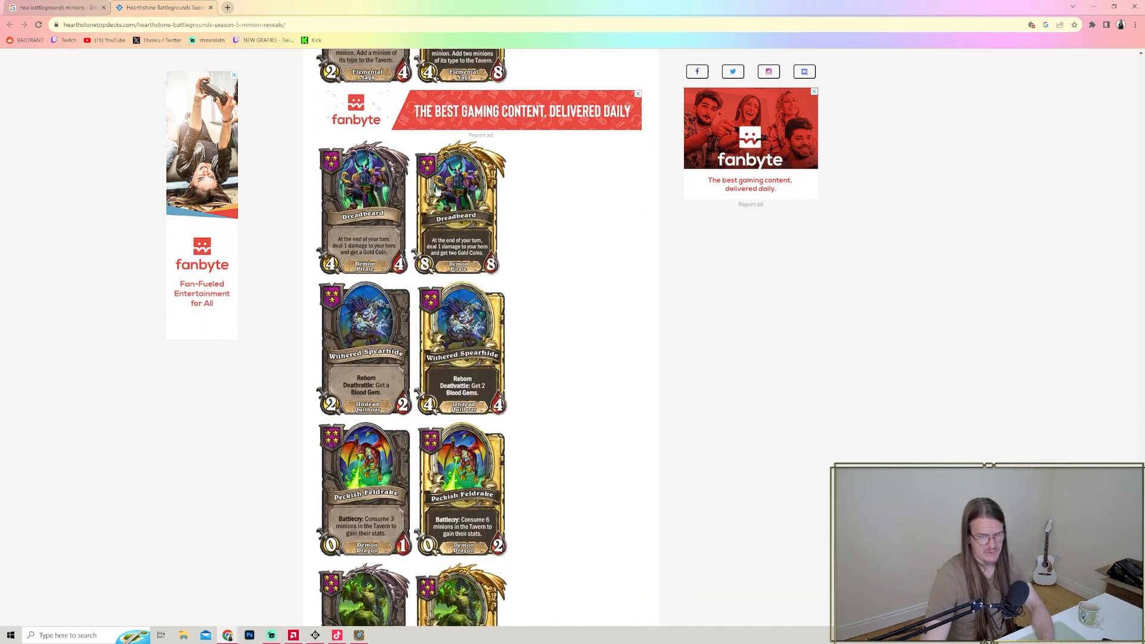
pyautogui.scroll(-3)
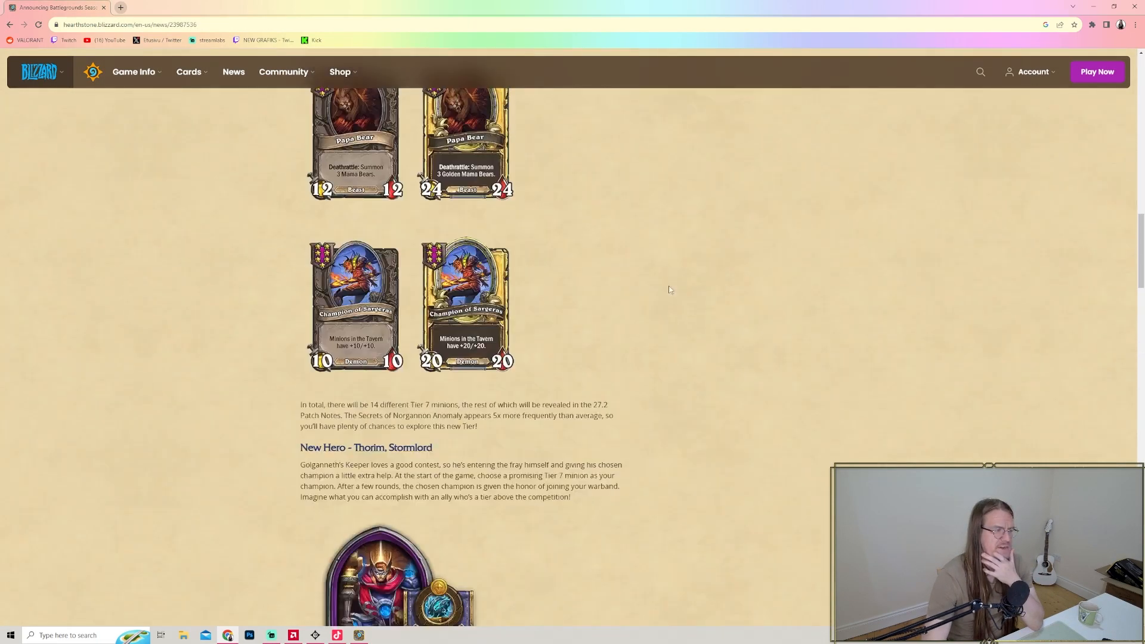
# - Scroll the Blizzard announcement over the New Tier 7 Minions cards down to the Battlegrounds Track Refresh rewards table
pyautogui.scroll(3)
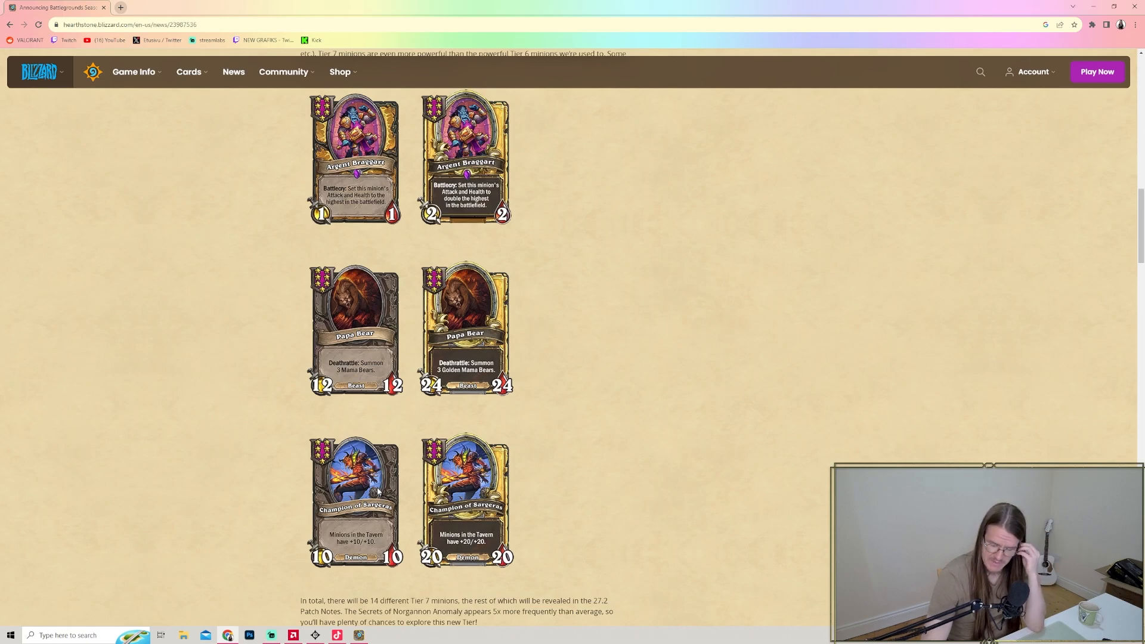
pyautogui.moveTo(389, 487)
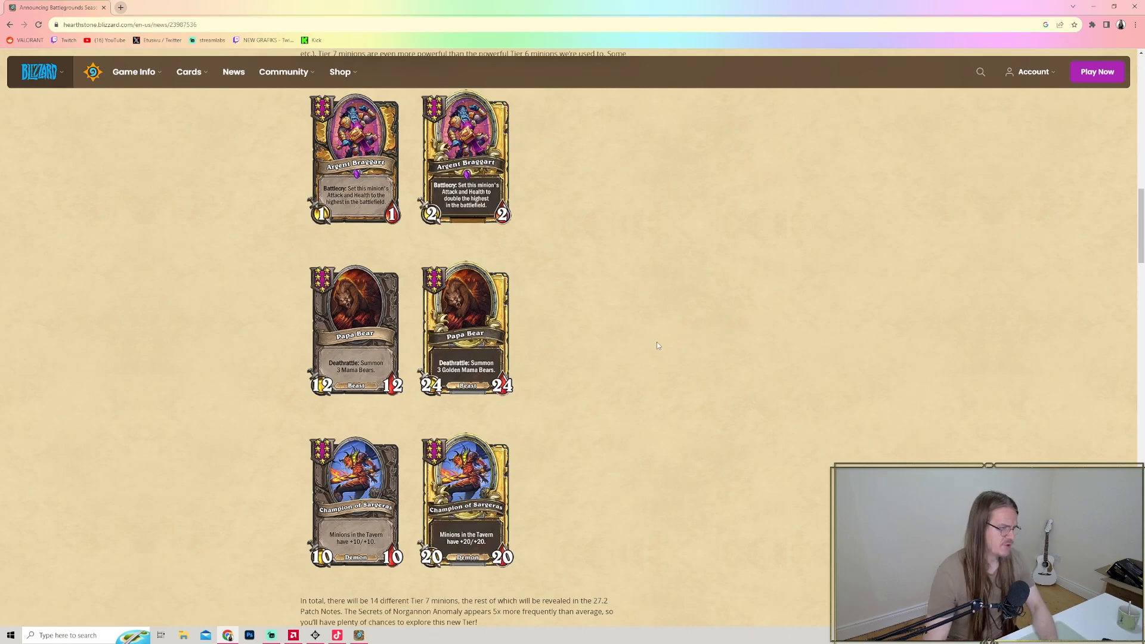
pyautogui.scroll(3)
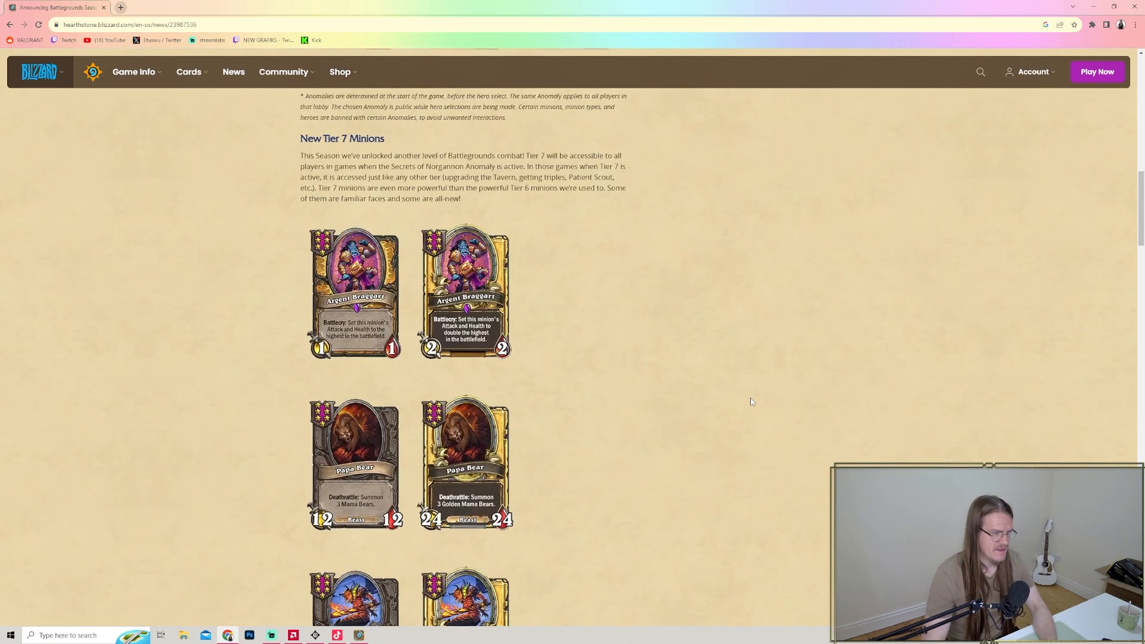
pyautogui.moveTo(951, 345)
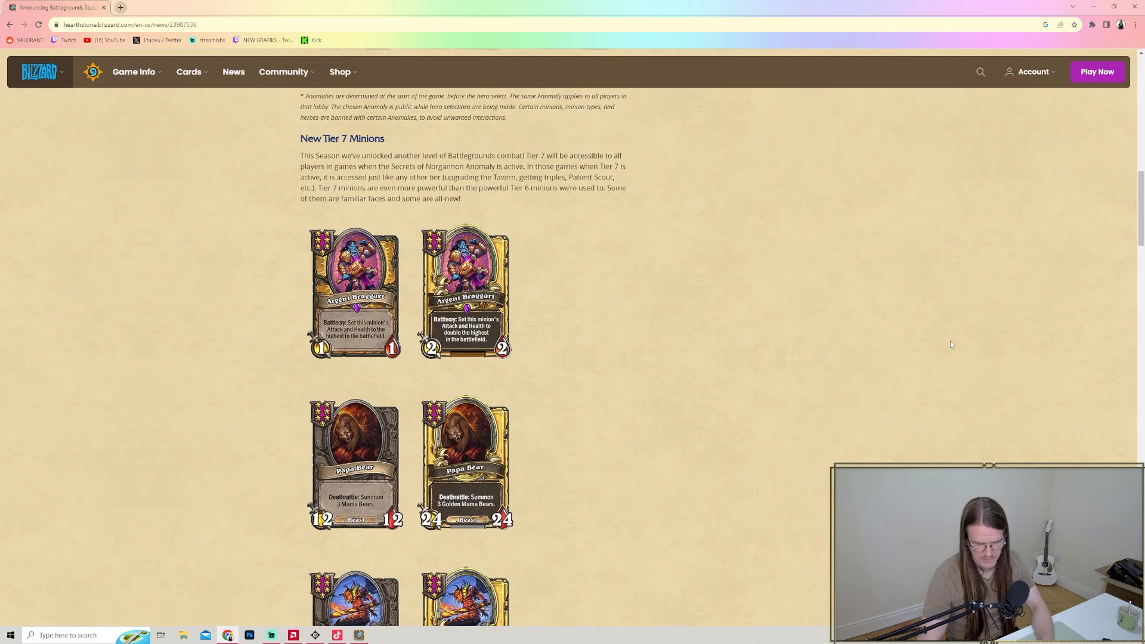
pyautogui.scroll(-3)
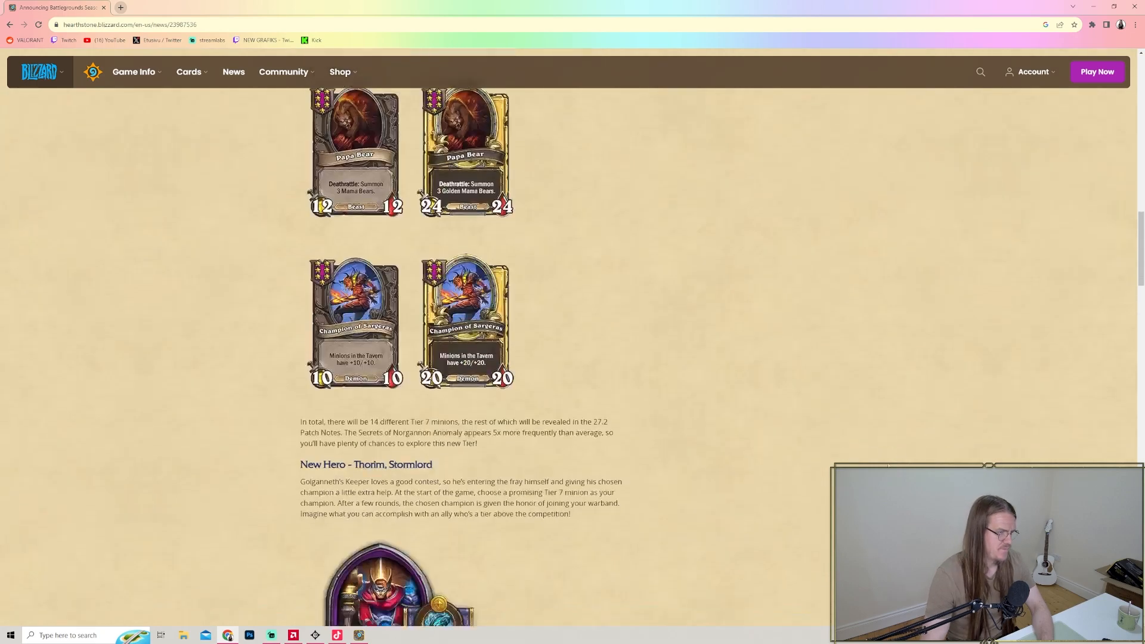
pyautogui.scroll(-3)
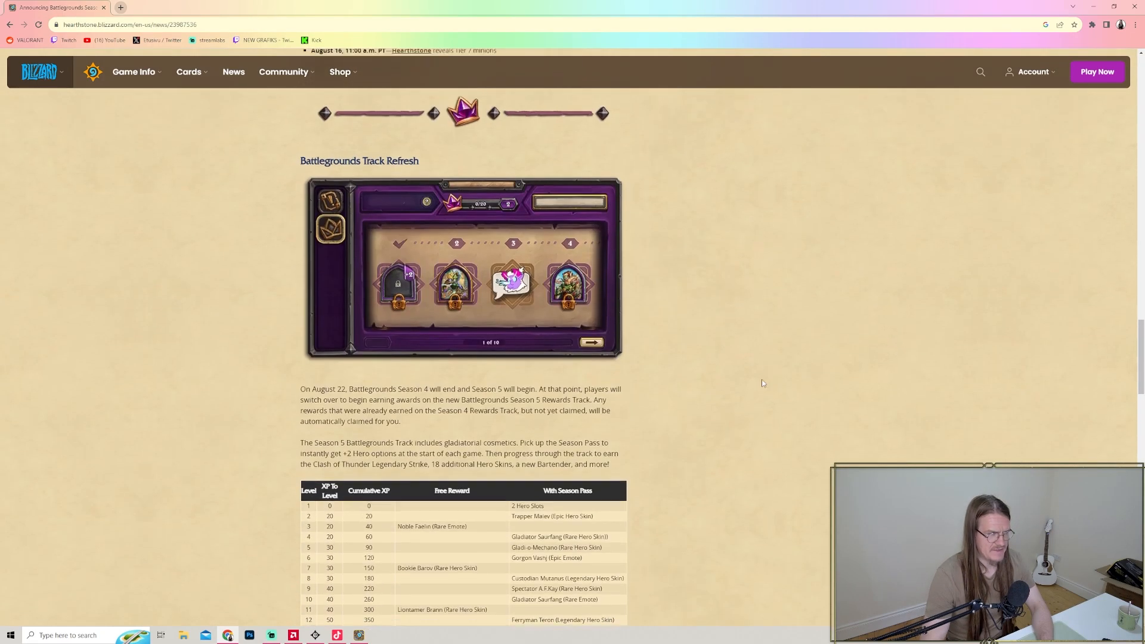